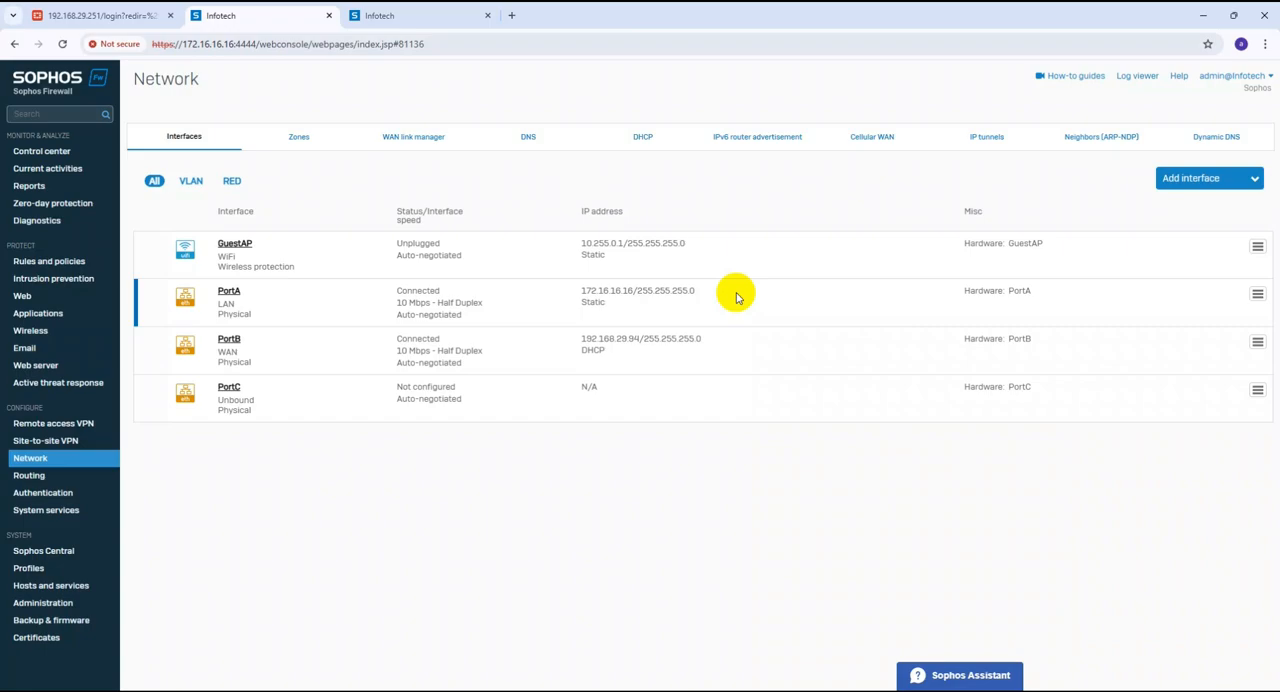
{"action": "mouse_move", "coordinate": [286, 318]}
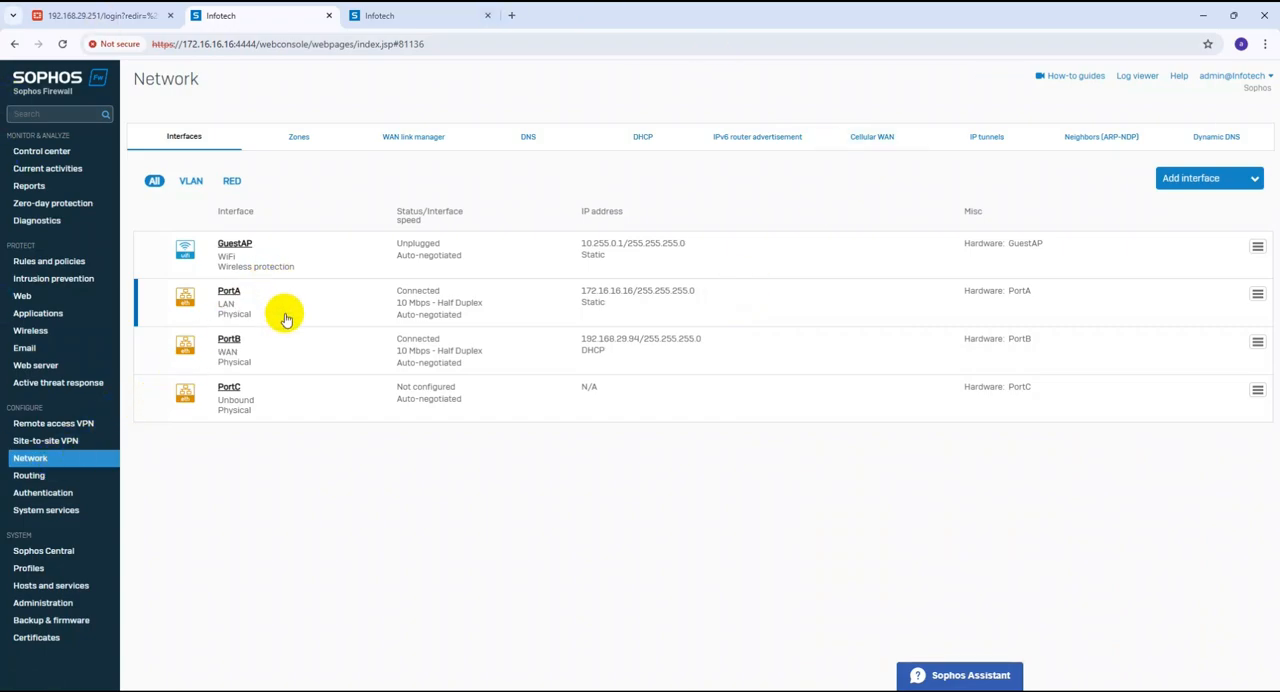
{"action": "mouse_move", "coordinate": [238, 354]}
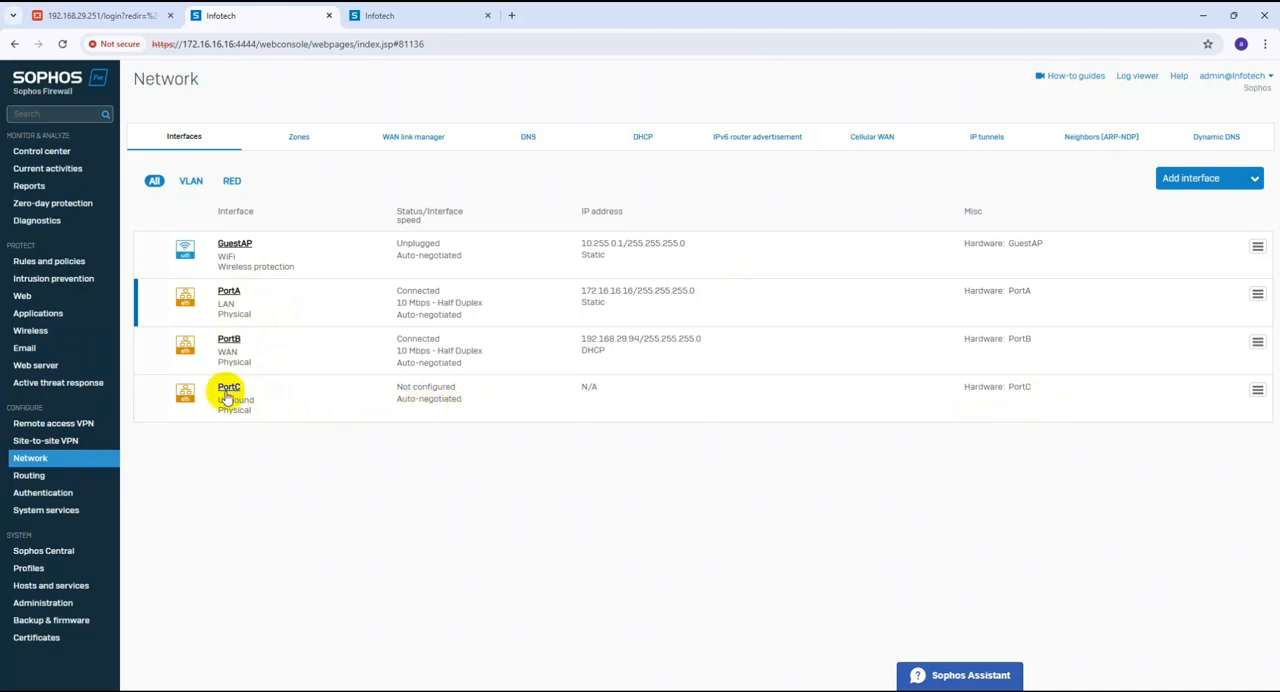
Open the settings of the unconfigured PortC interface from Network > Interfaces.
{"action": "left_click", "coordinate": [228, 388]}
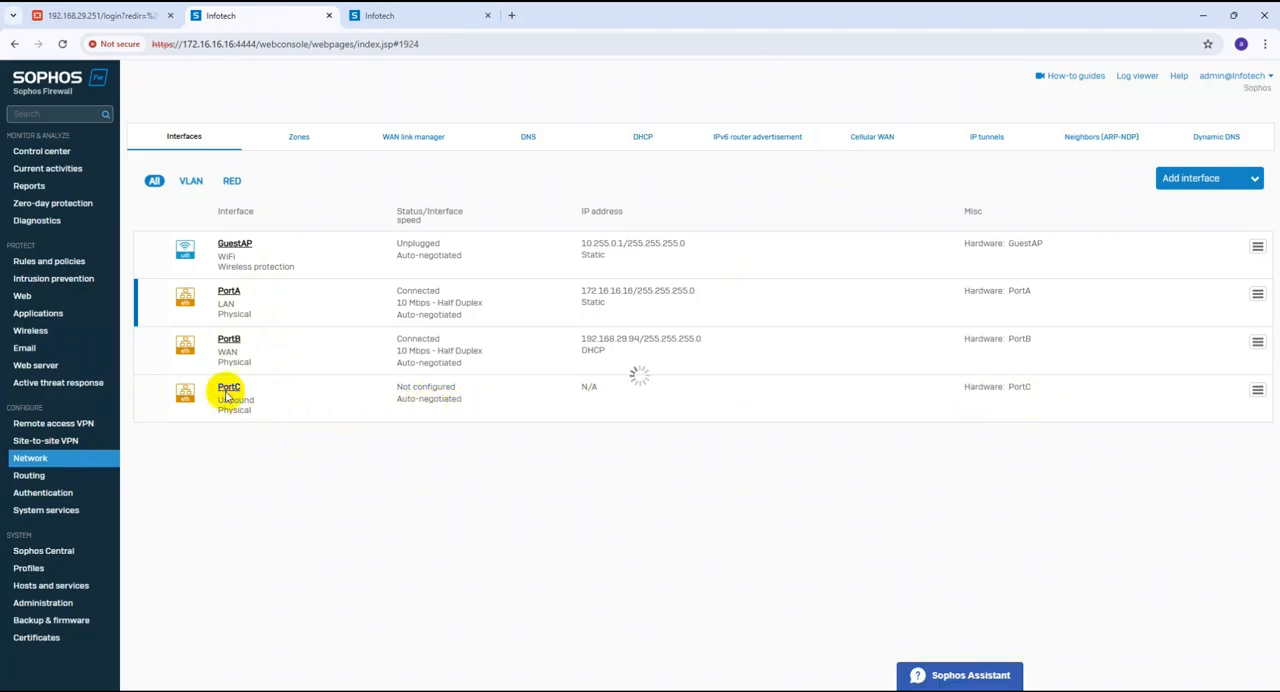
Assign PortC to the DMZ zone with static IPv4 address 192.168.10.1 and /25 netmask.
{"action": "left_click", "coordinate": [228, 388]}
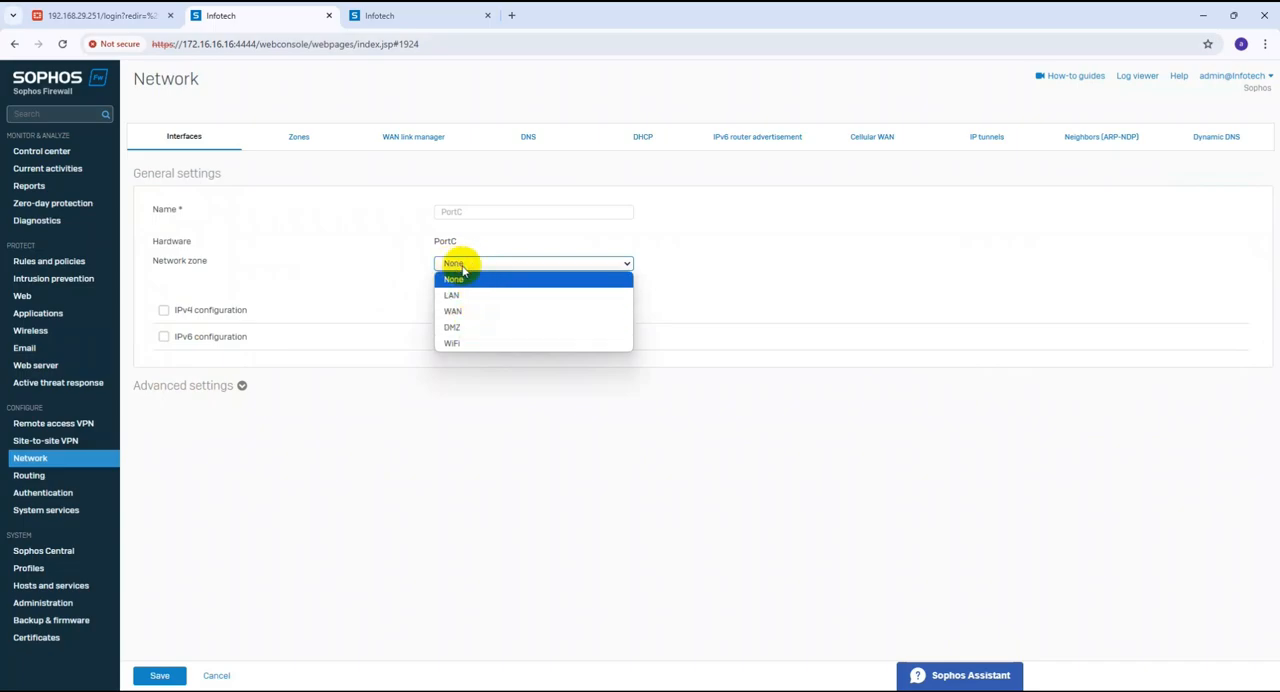
{"action": "mouse_move", "coordinate": [464, 296]}
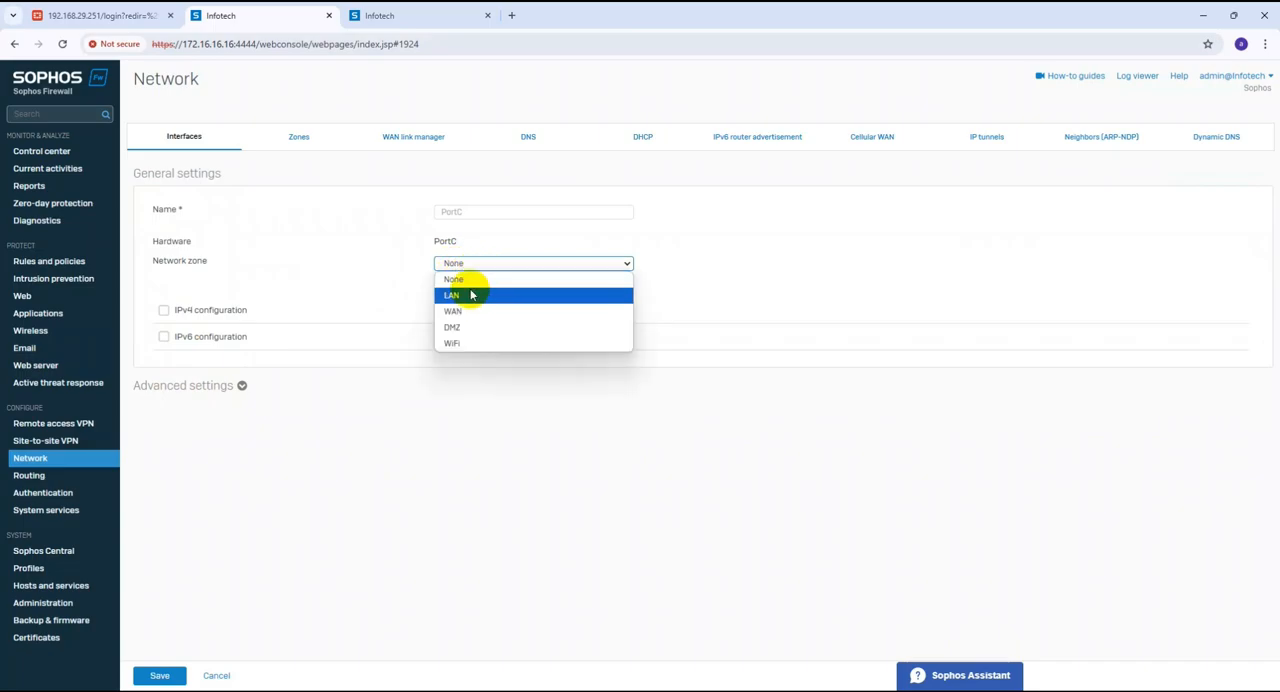
{"action": "left_click", "coordinate": [452, 328]}
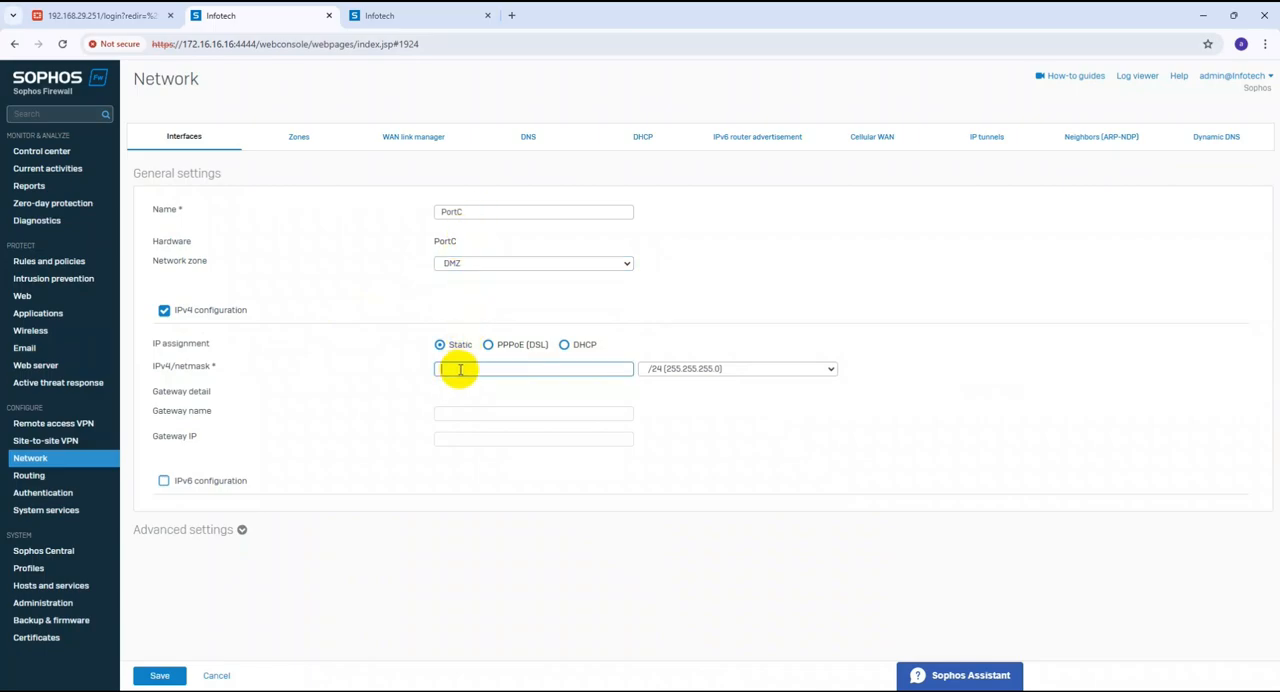
{"action": "type", "text": "10.10"}
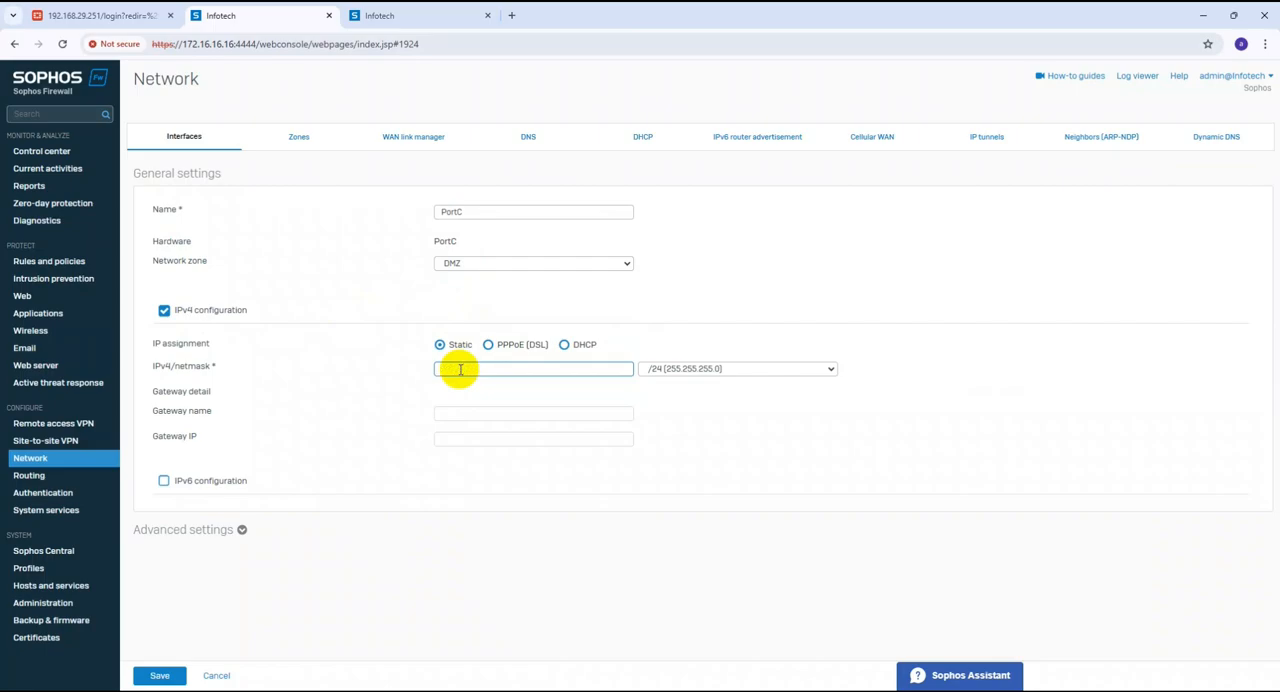
{"action": "type", "text": "192.168.10.1"}
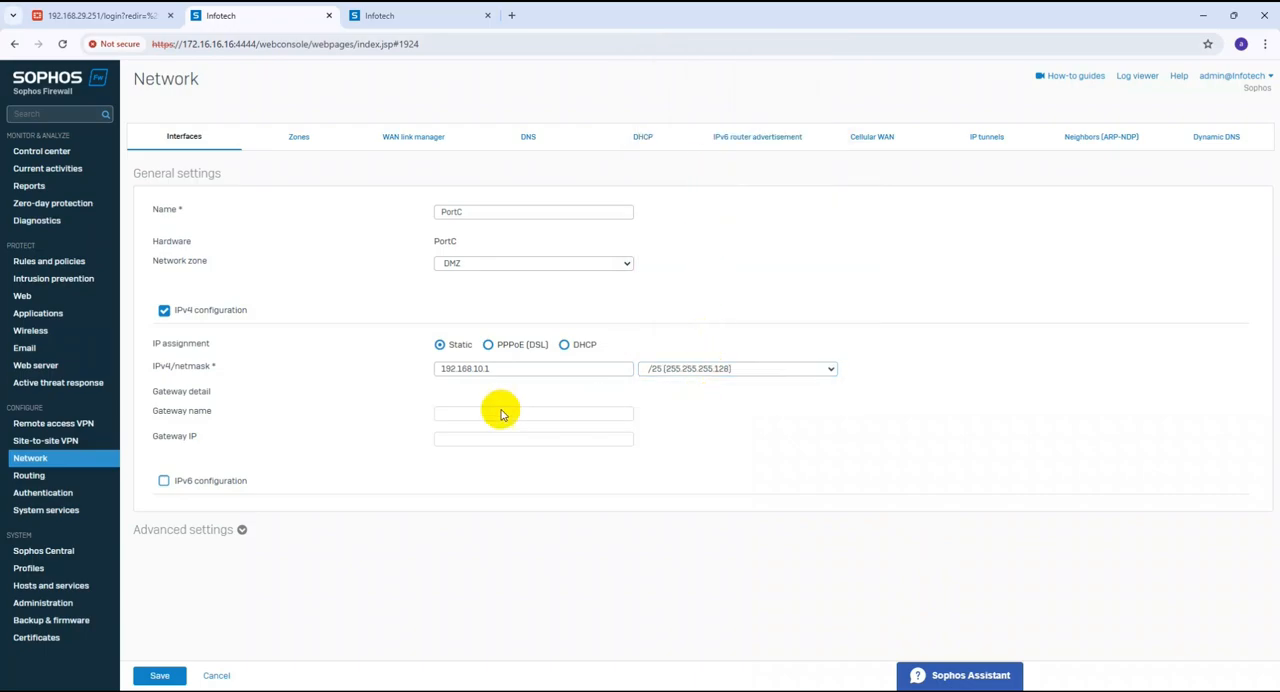
{"action": "mouse_move", "coordinate": [656, 390]}
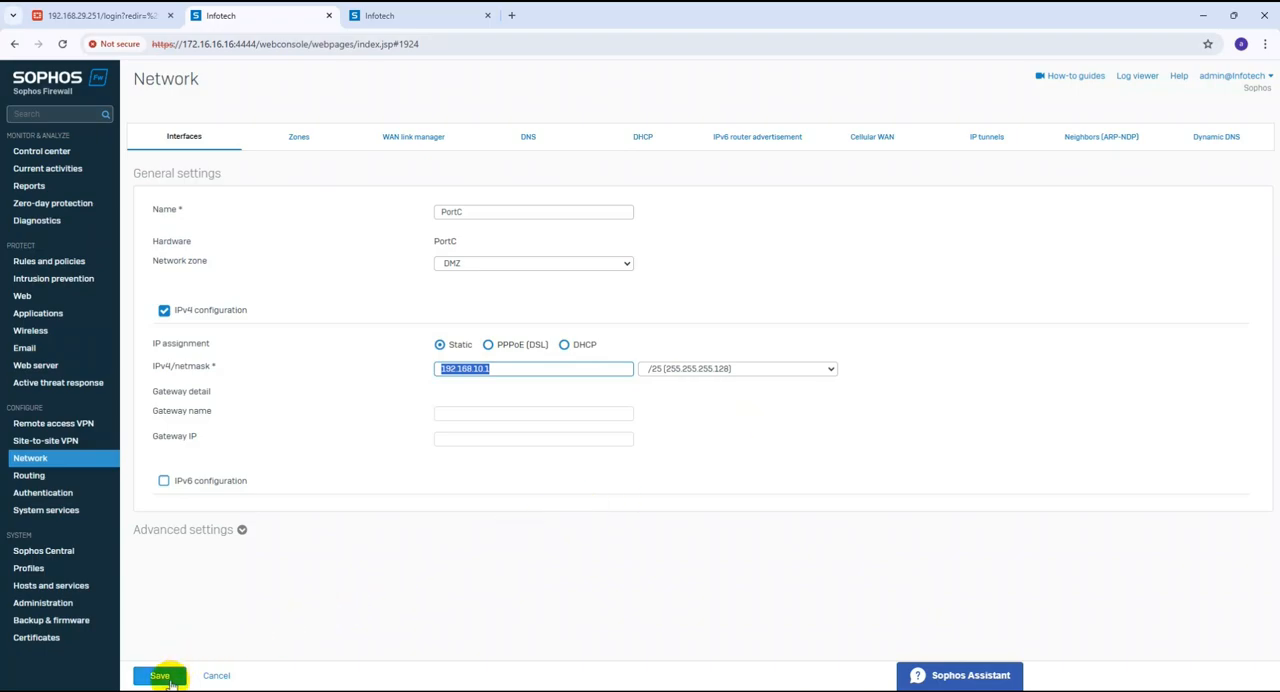
Save PortC's DMZ configuration and confirm the interface update.
{"action": "left_click", "coordinate": [160, 676]}
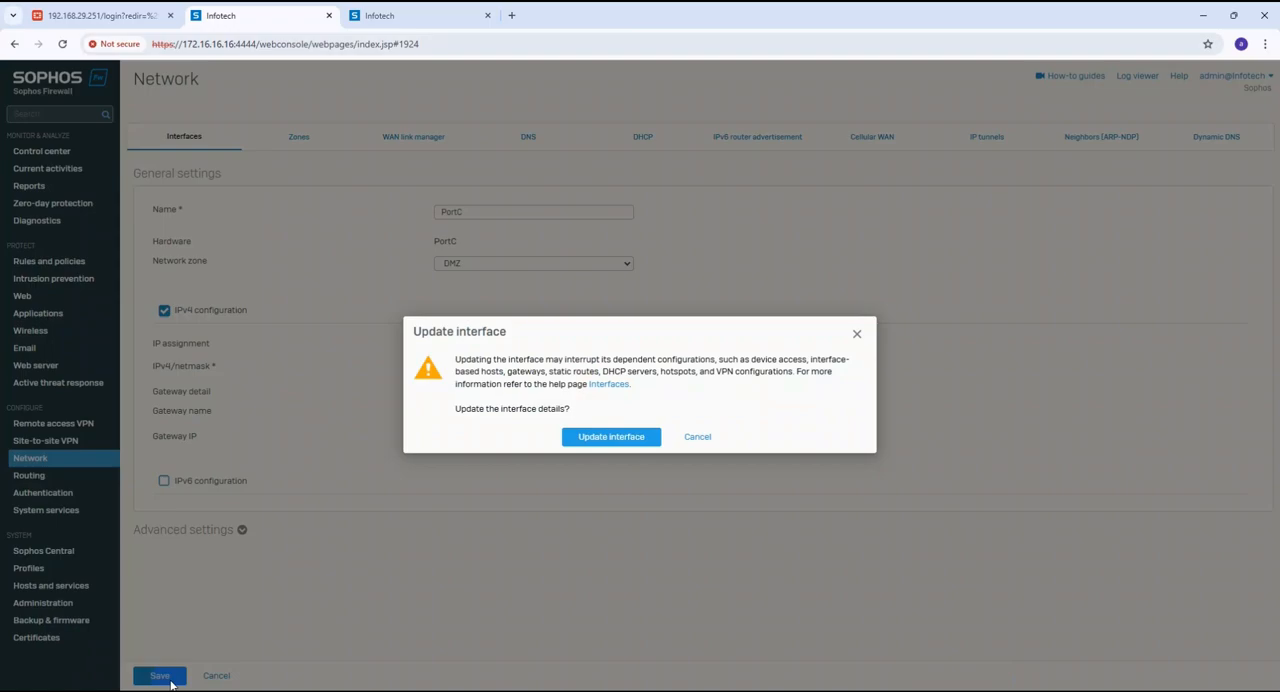
{"action": "left_click", "coordinate": [612, 436]}
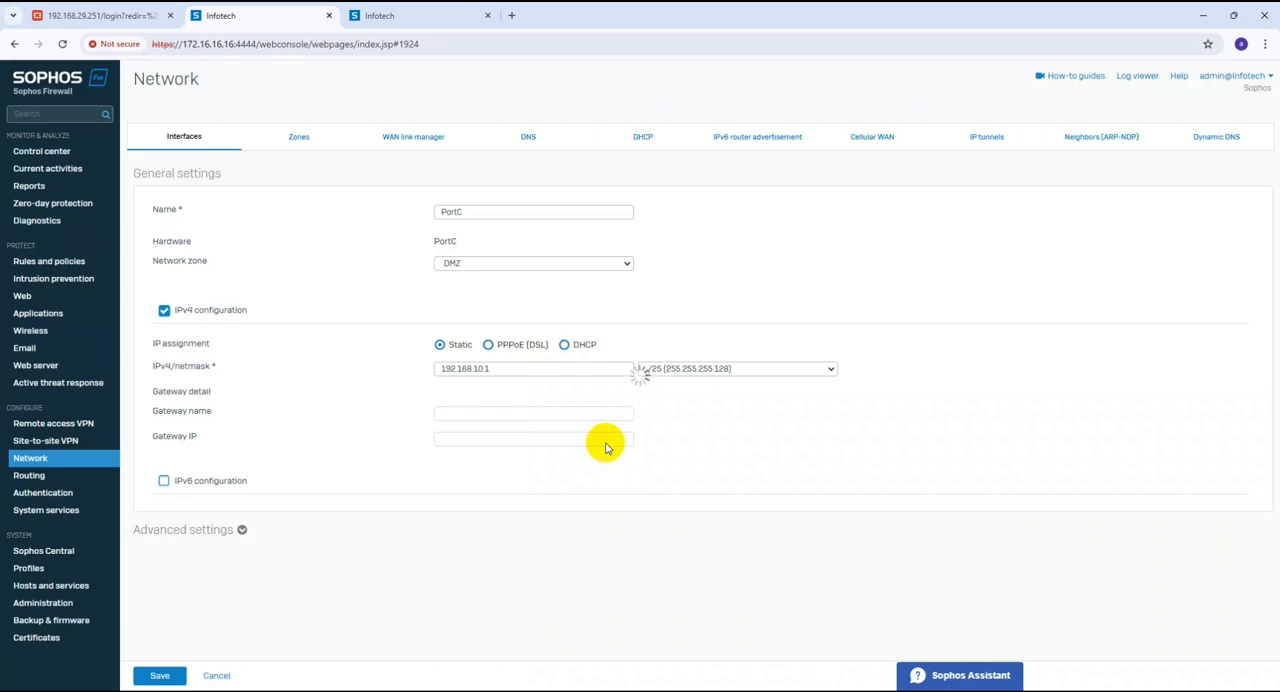
{"action": "left_click", "coordinate": [160, 676]}
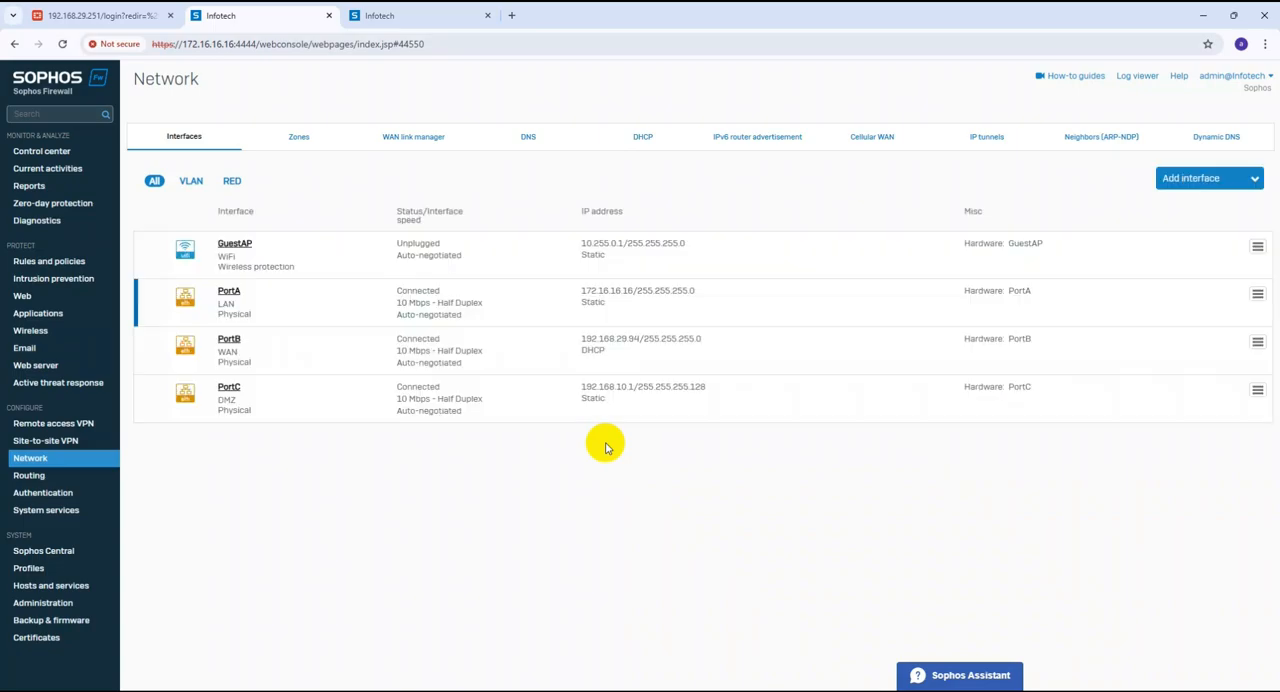
{"action": "mouse_move", "coordinate": [230, 428]}
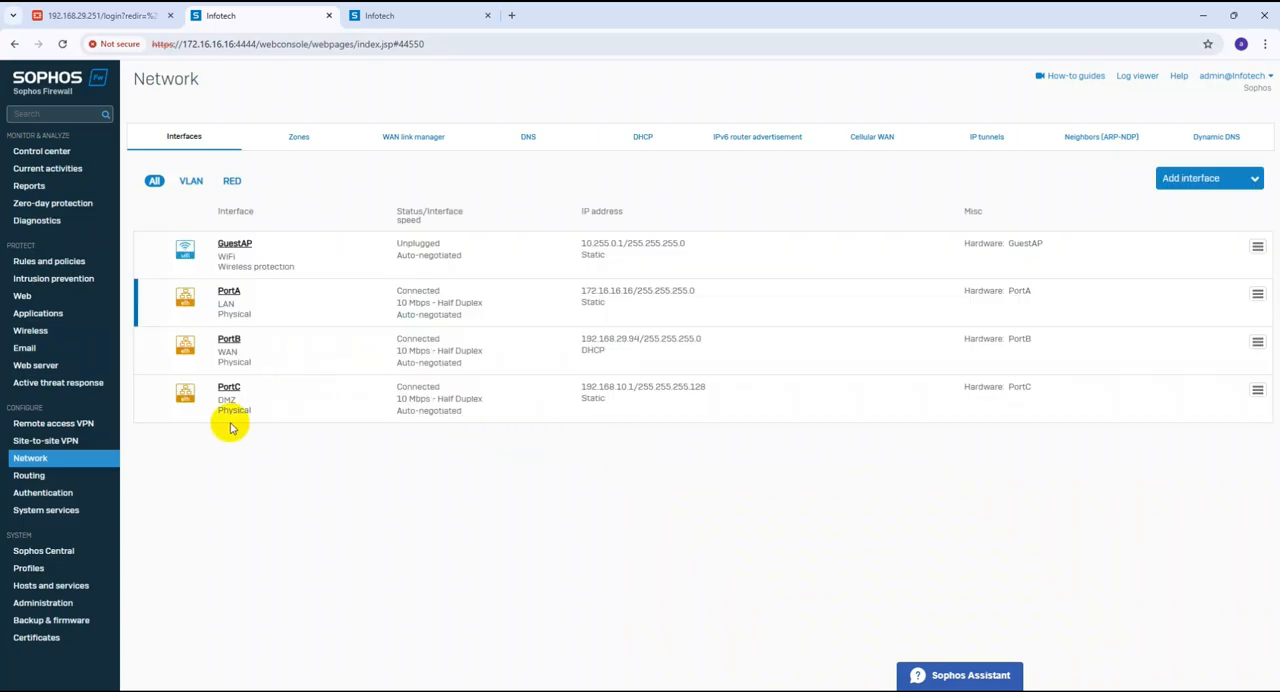
{"action": "mouse_move", "coordinate": [1024, 410]}
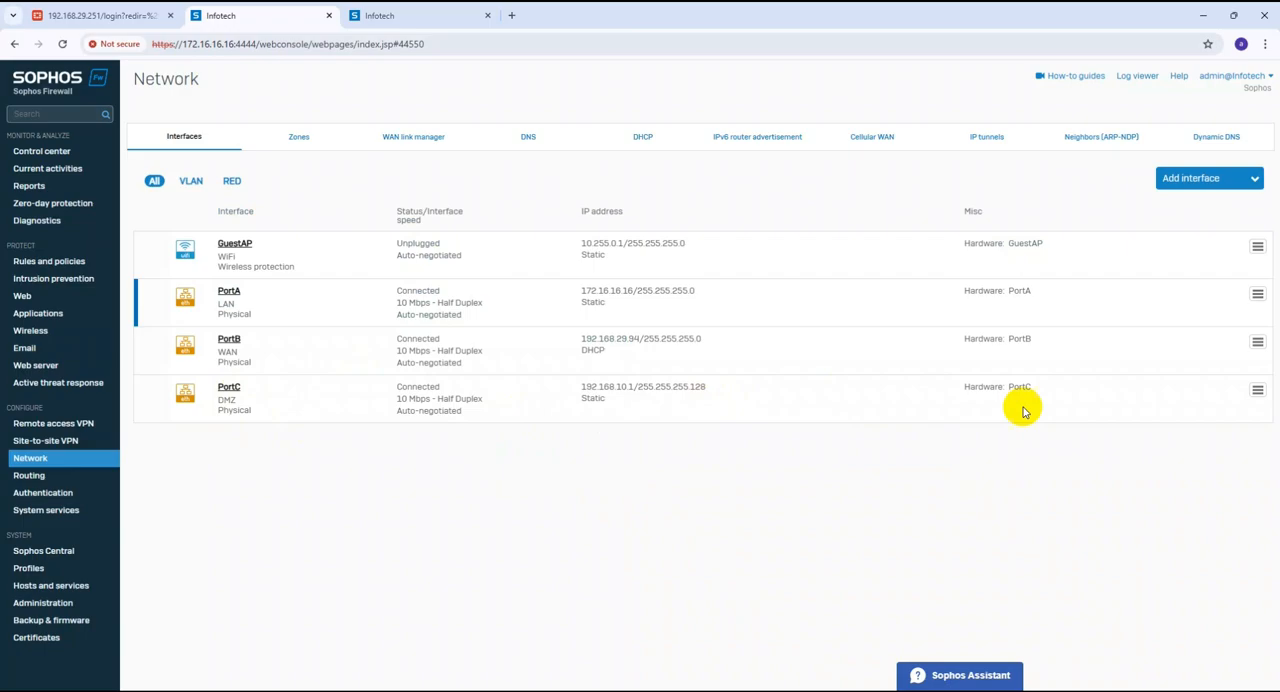
{"action": "mouse_move", "coordinate": [404, 422]}
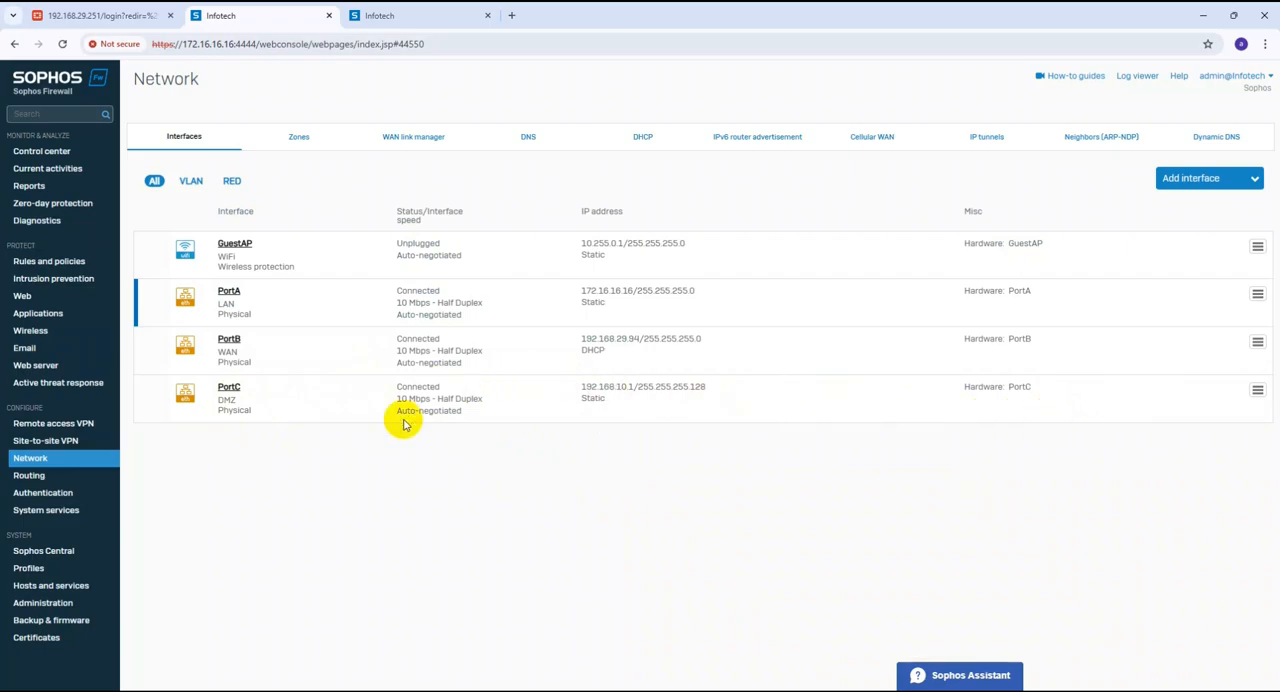
{"action": "mouse_move", "coordinate": [350, 428]}
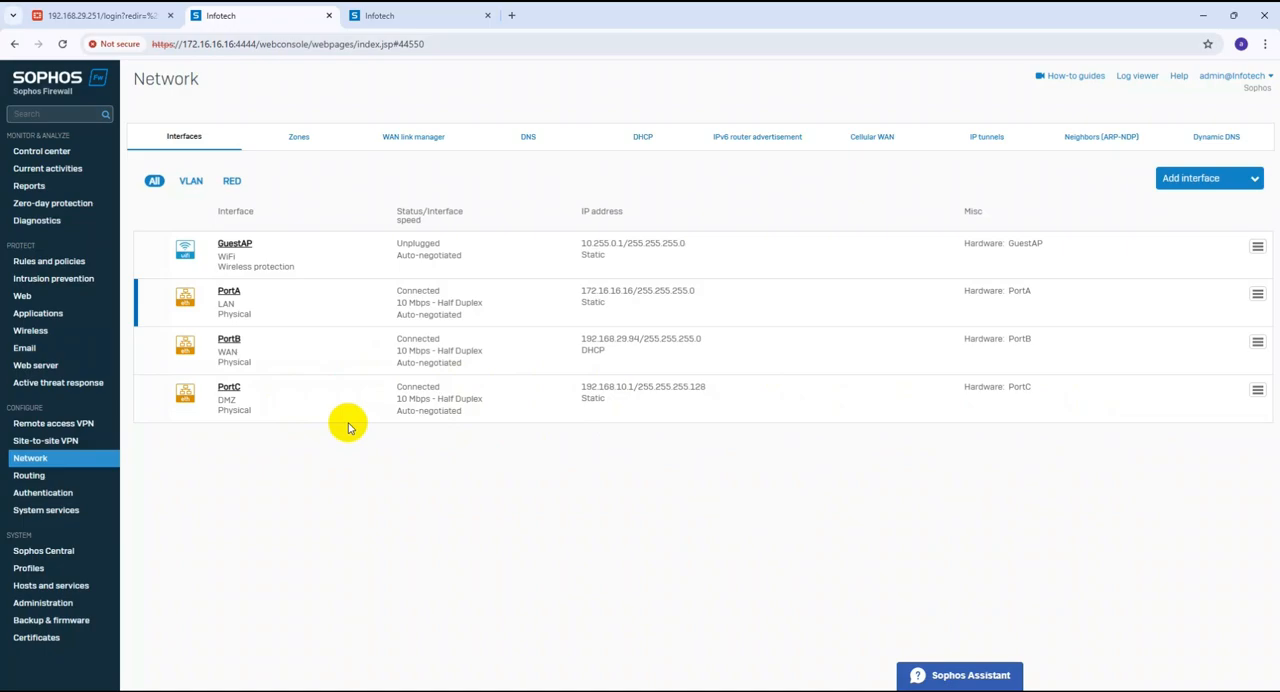
{"action": "mouse_move", "coordinate": [216, 298]}
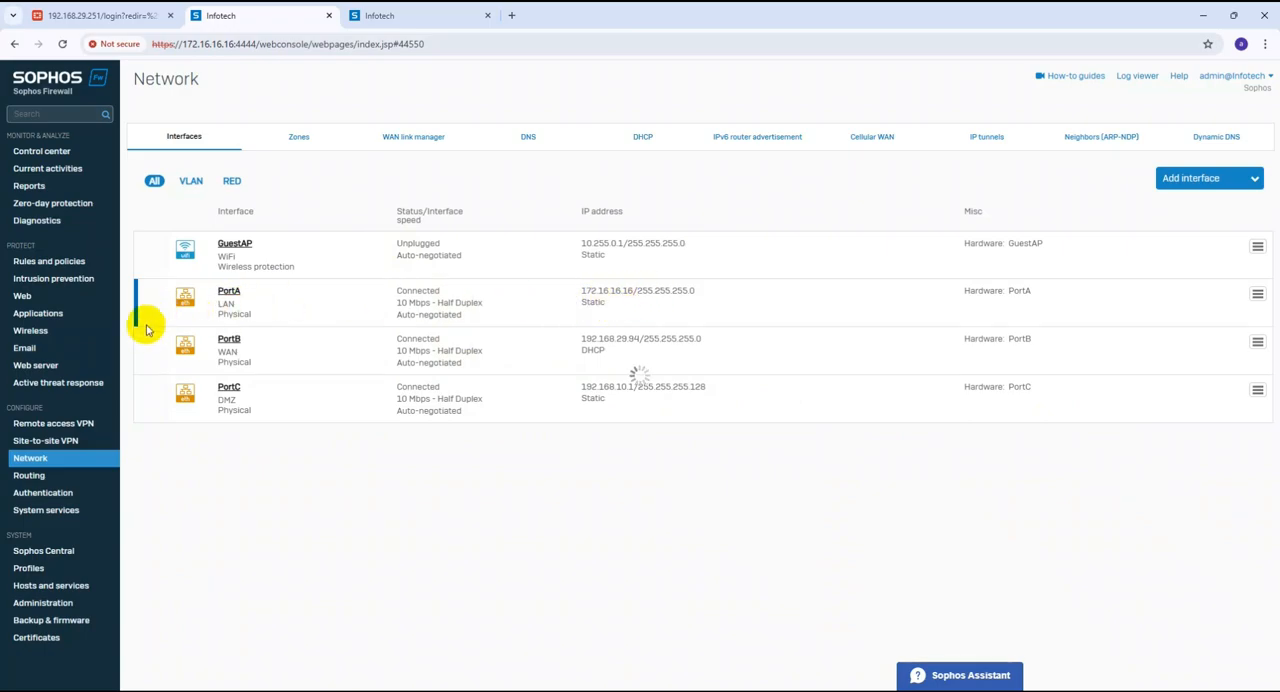
{"action": "mouse_move", "coordinate": [142, 308]}
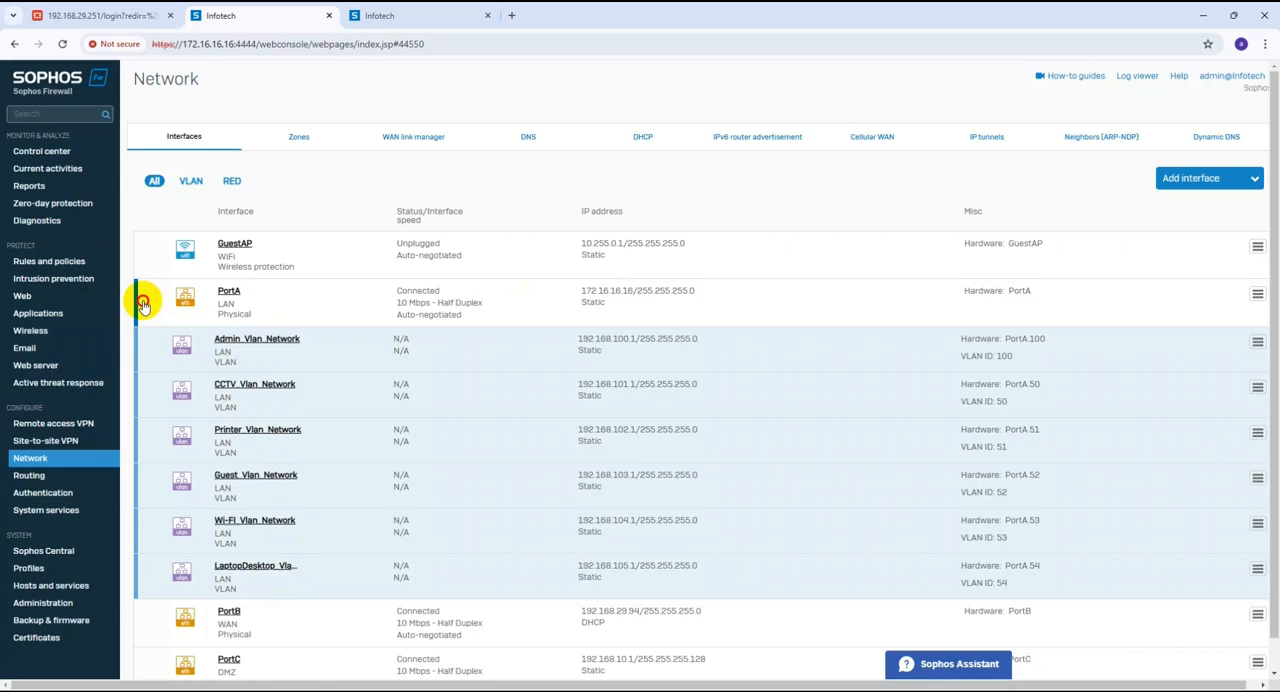
Collapse PortA's VLANs and go to Rules and policies.
{"action": "left_click", "coordinate": [154, 180]}
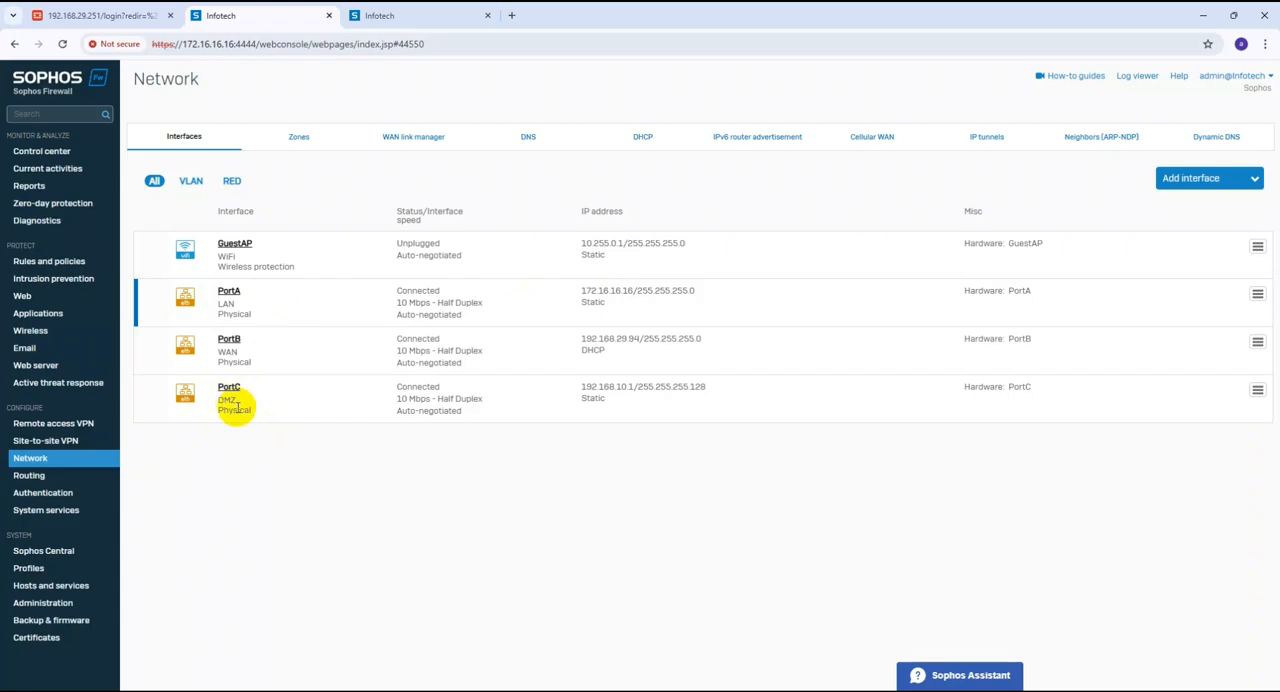
{"action": "mouse_move", "coordinate": [190, 330]}
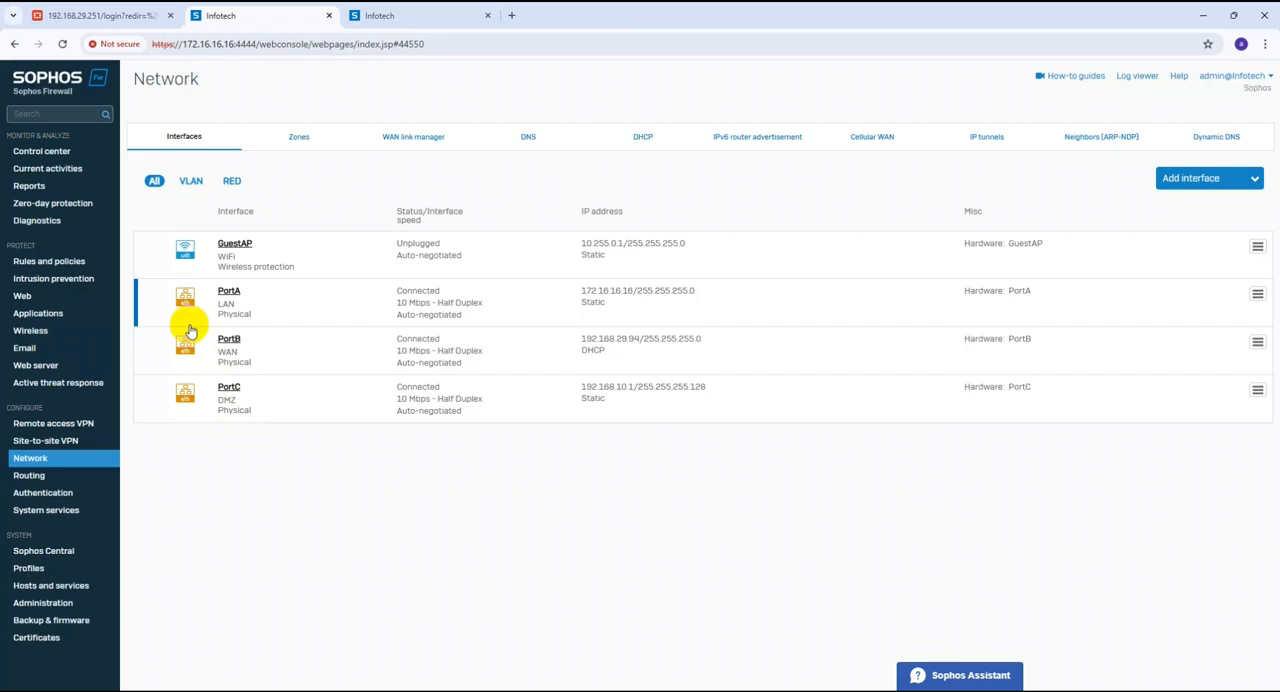
{"action": "left_click", "coordinate": [48, 260]}
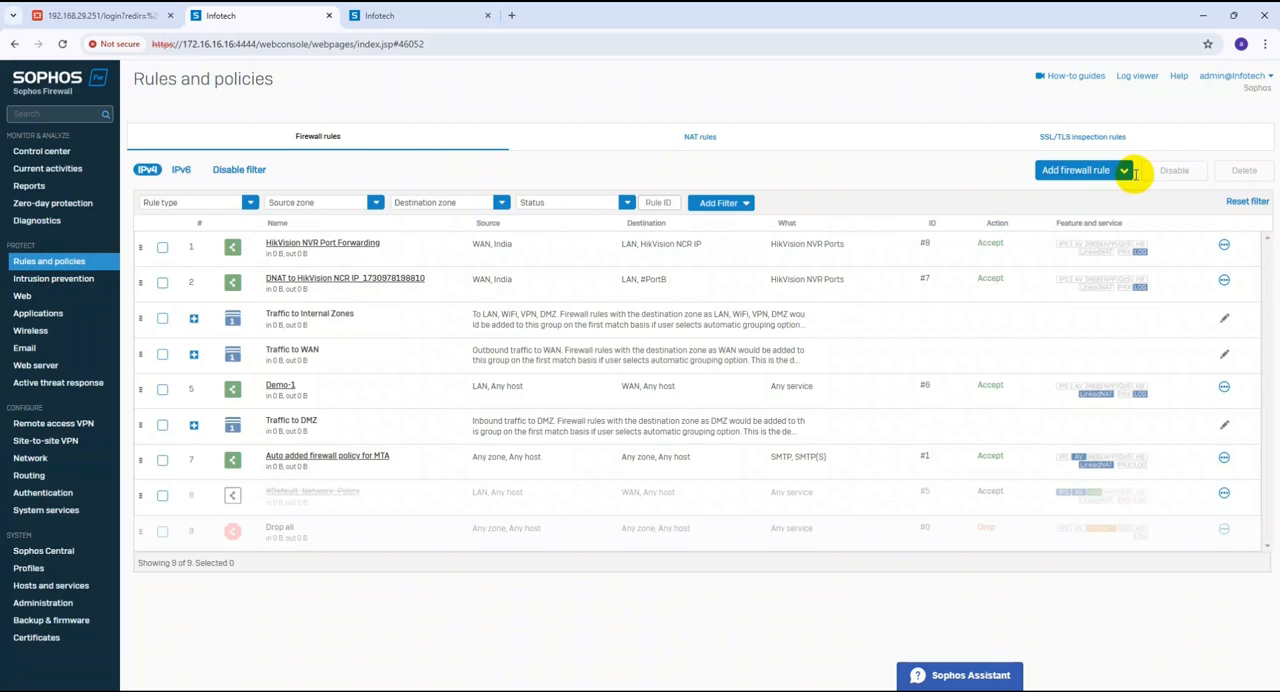
Add a rule named 'LAN TO DMZ Firewall Rule', positioned Top, with firewall traffic logging on.
{"action": "left_click", "coordinate": [1076, 170]}
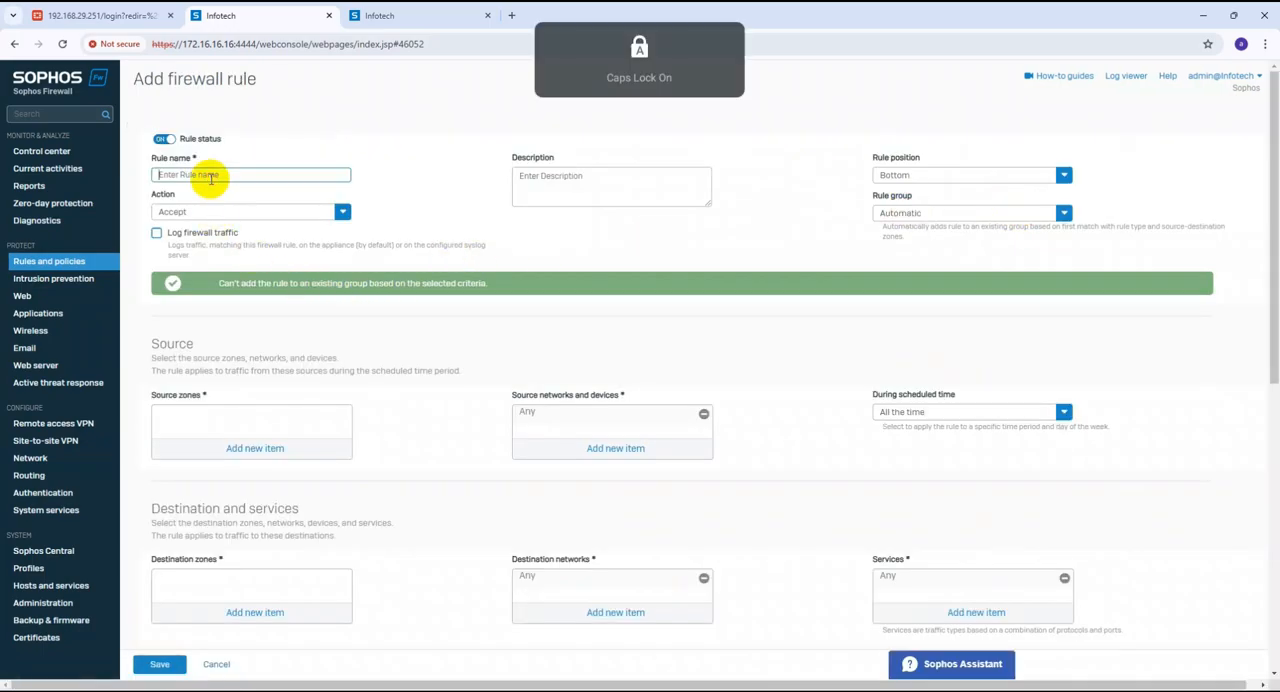
{"action": "type", "text": "DMZ"}
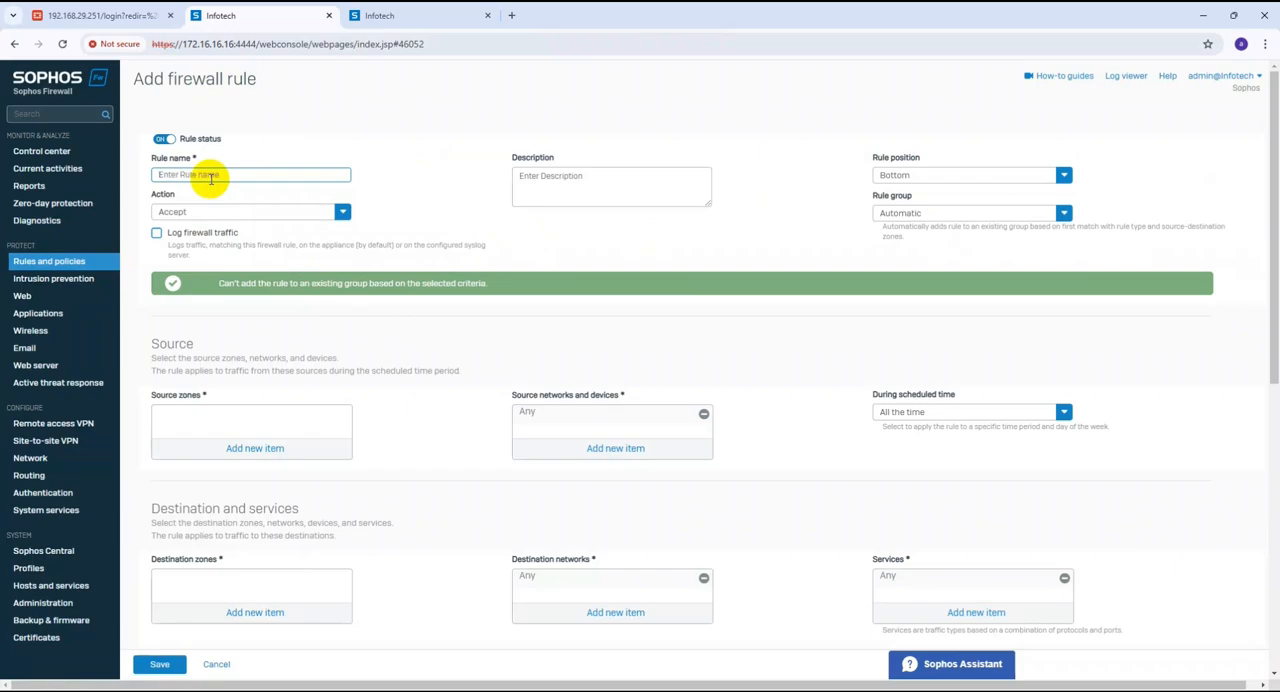
{"action": "type", "text": "LAN TO DMZ"}
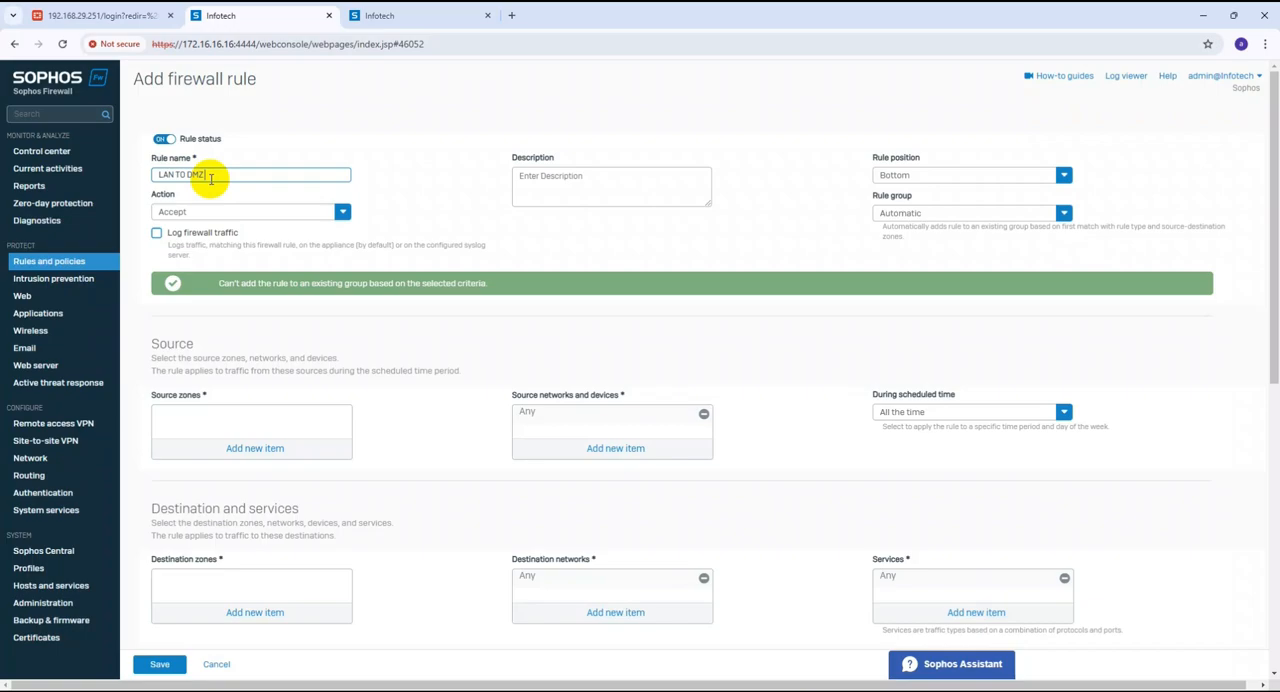
{"action": "type", "text": "Firewall"}
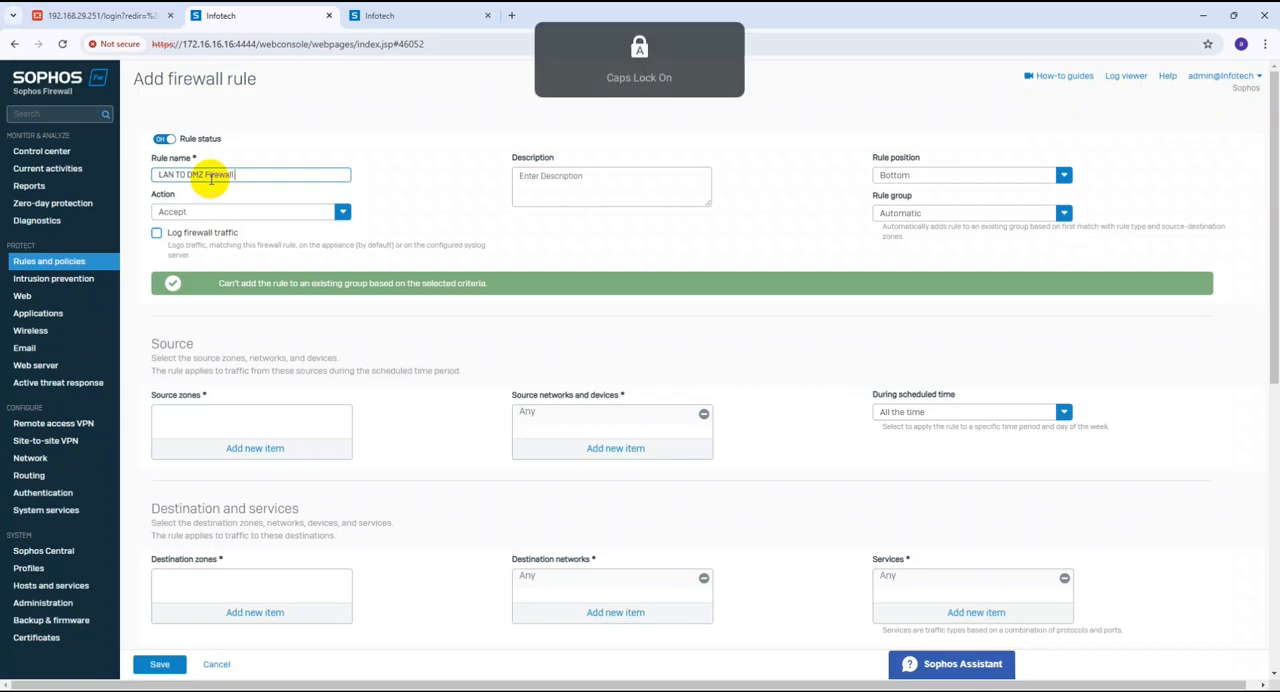
{"action": "type", "text": "Rule"}
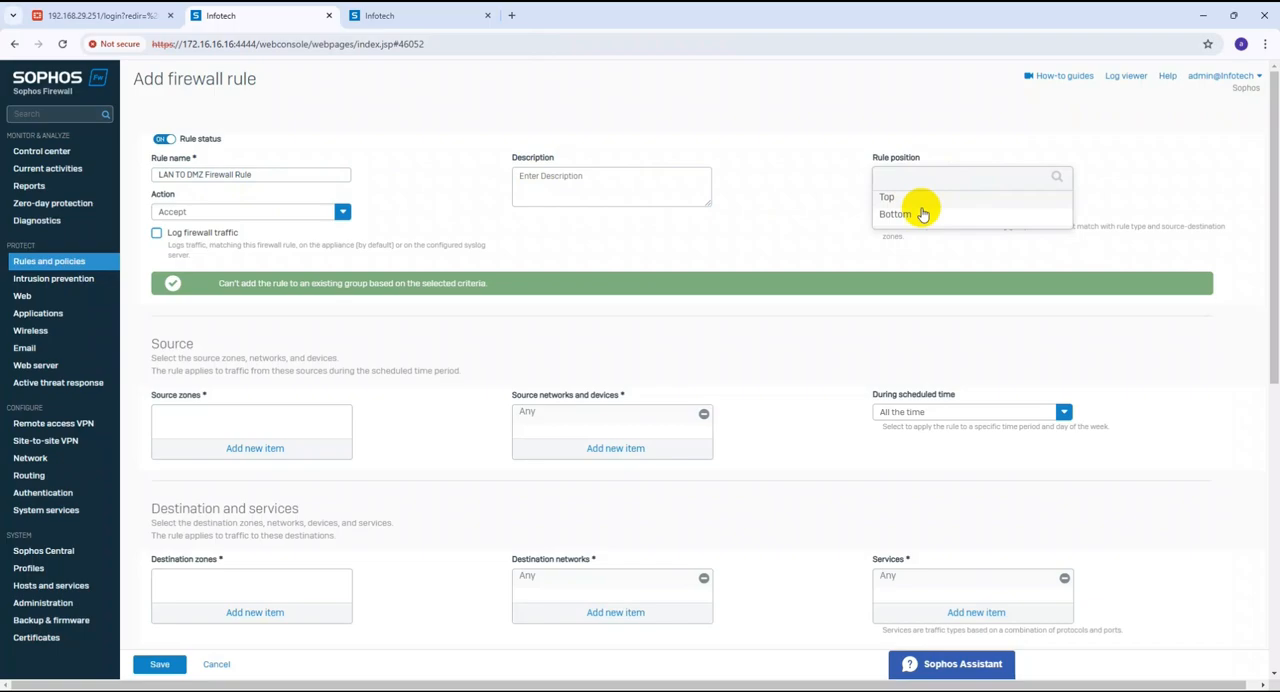
{"action": "left_click", "coordinate": [888, 196]}
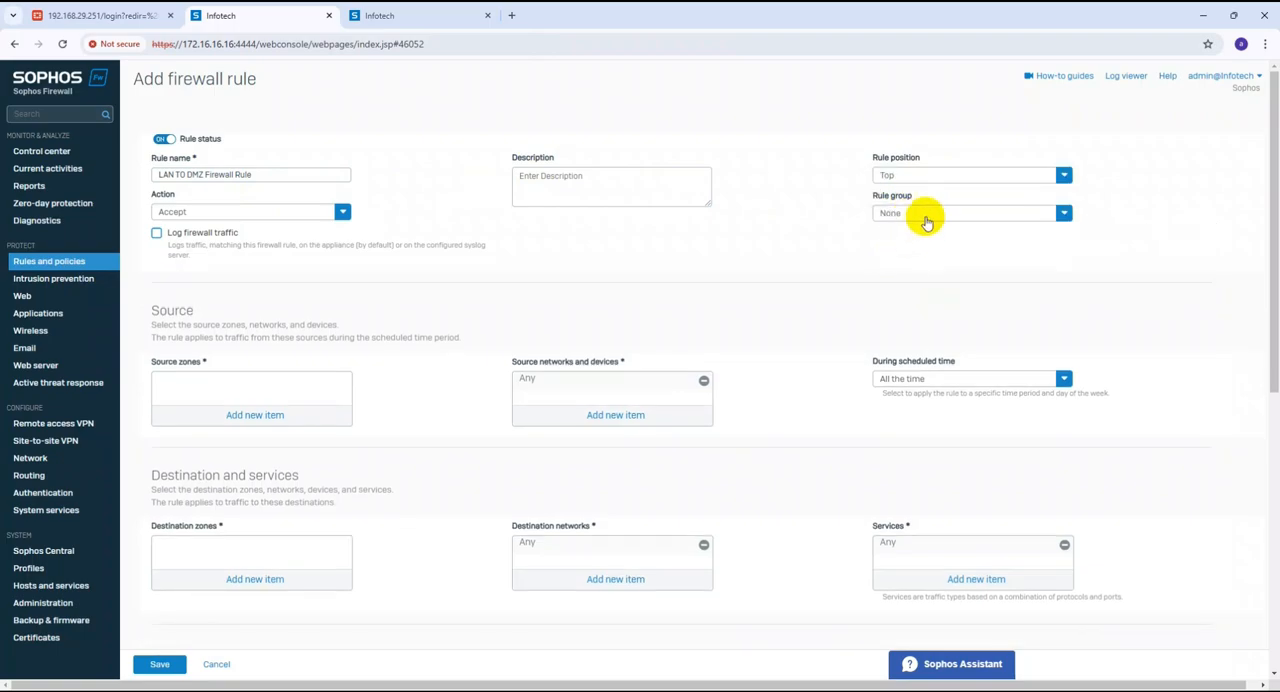
{"action": "left_click", "coordinate": [156, 232]}
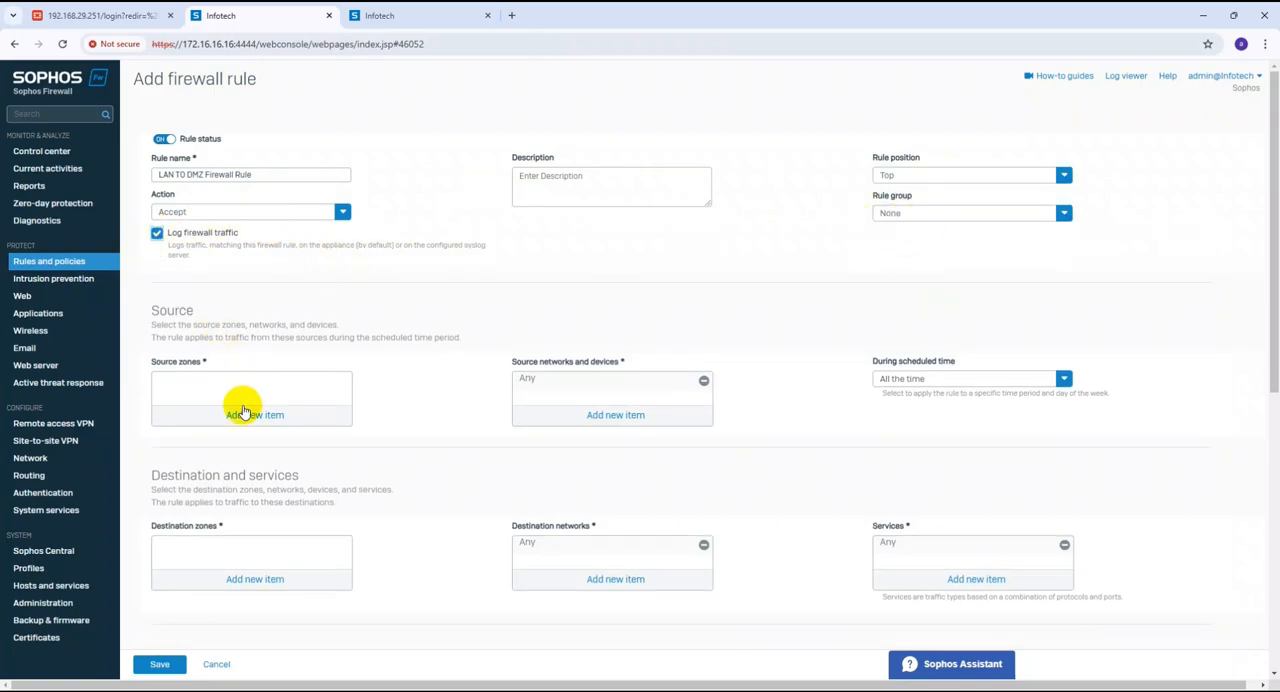
Select LAN as source zone and start a new IP host under source networks.
{"action": "left_click", "coordinate": [254, 414]}
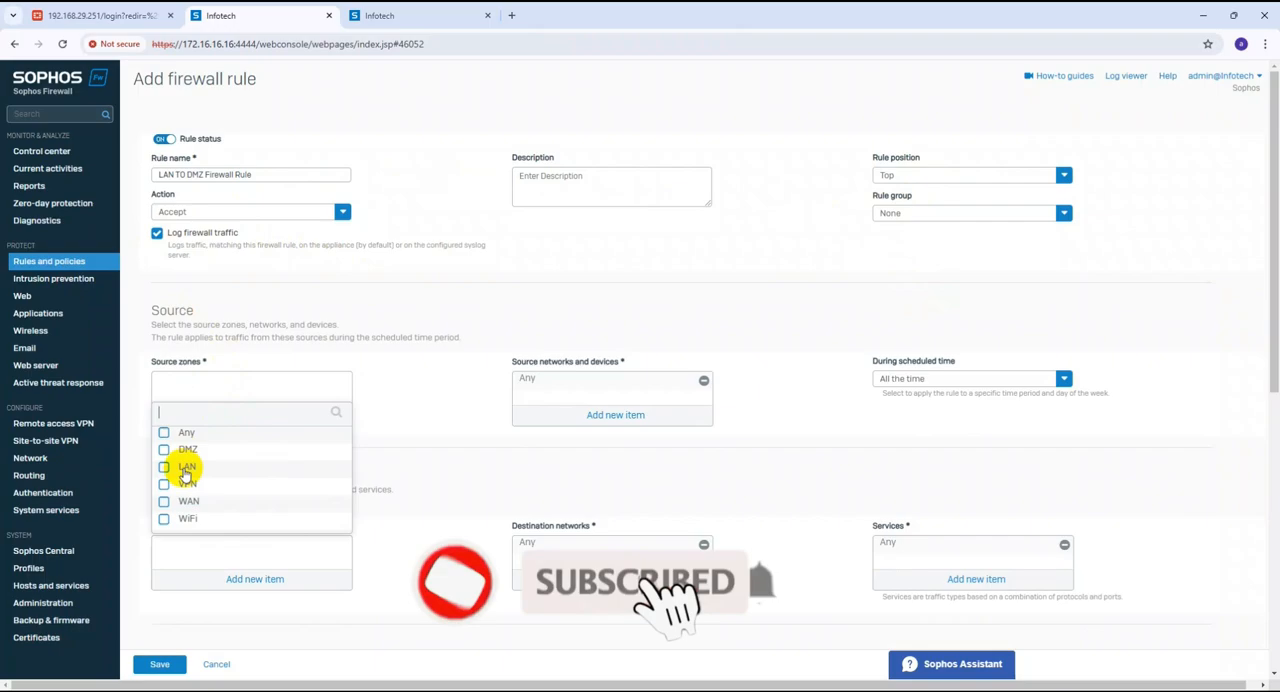
{"action": "left_click", "coordinate": [188, 468]}
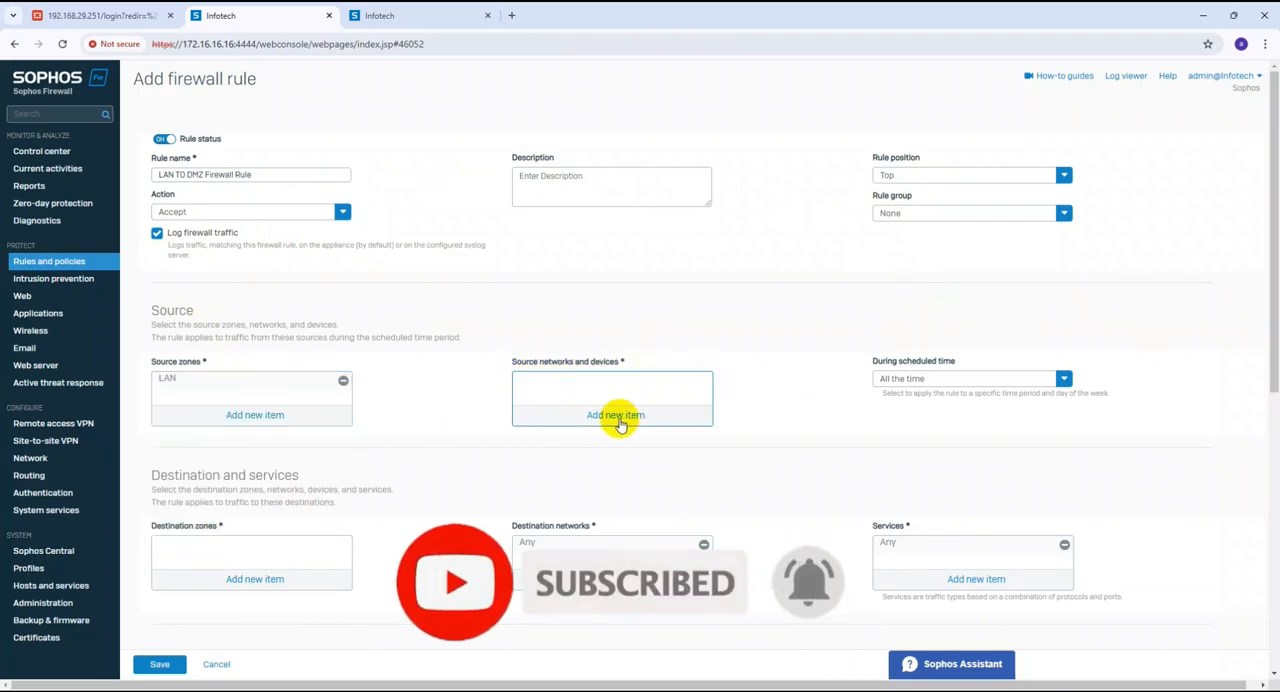
{"action": "left_click", "coordinate": [616, 416]}
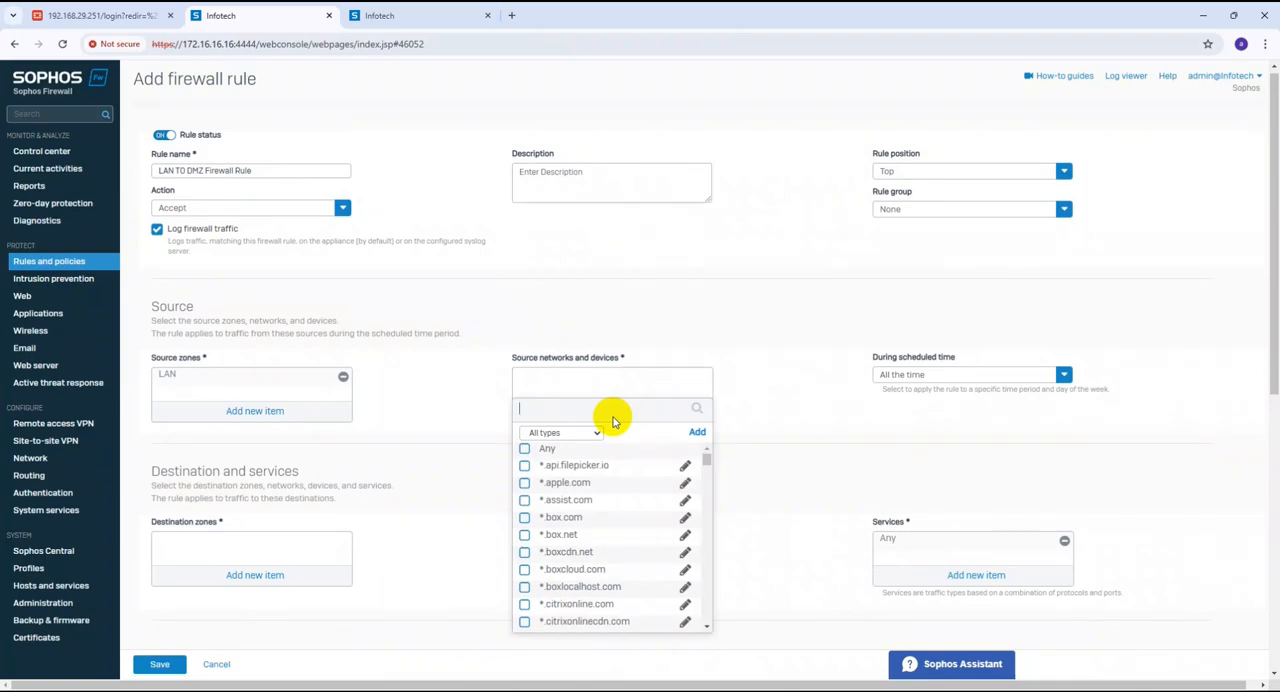
{"action": "left_click", "coordinate": [596, 432]}
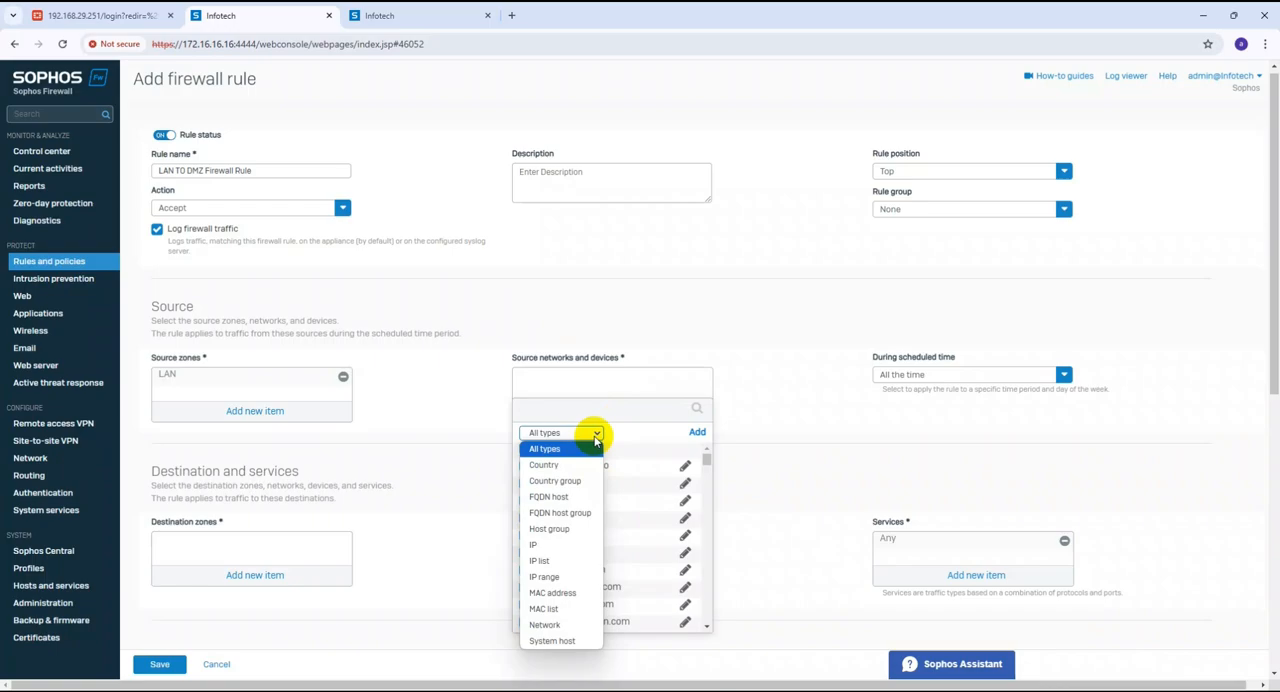
{"action": "mouse_move", "coordinate": [540, 560]}
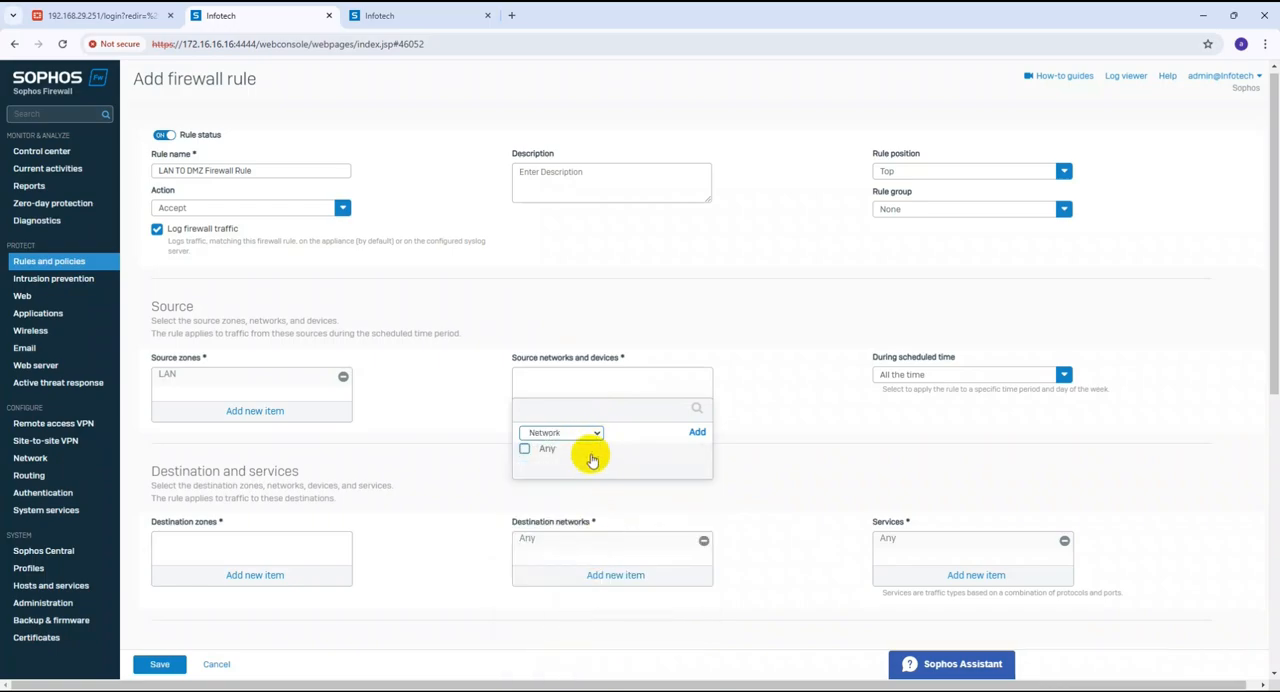
{"action": "left_click", "coordinate": [562, 432]}
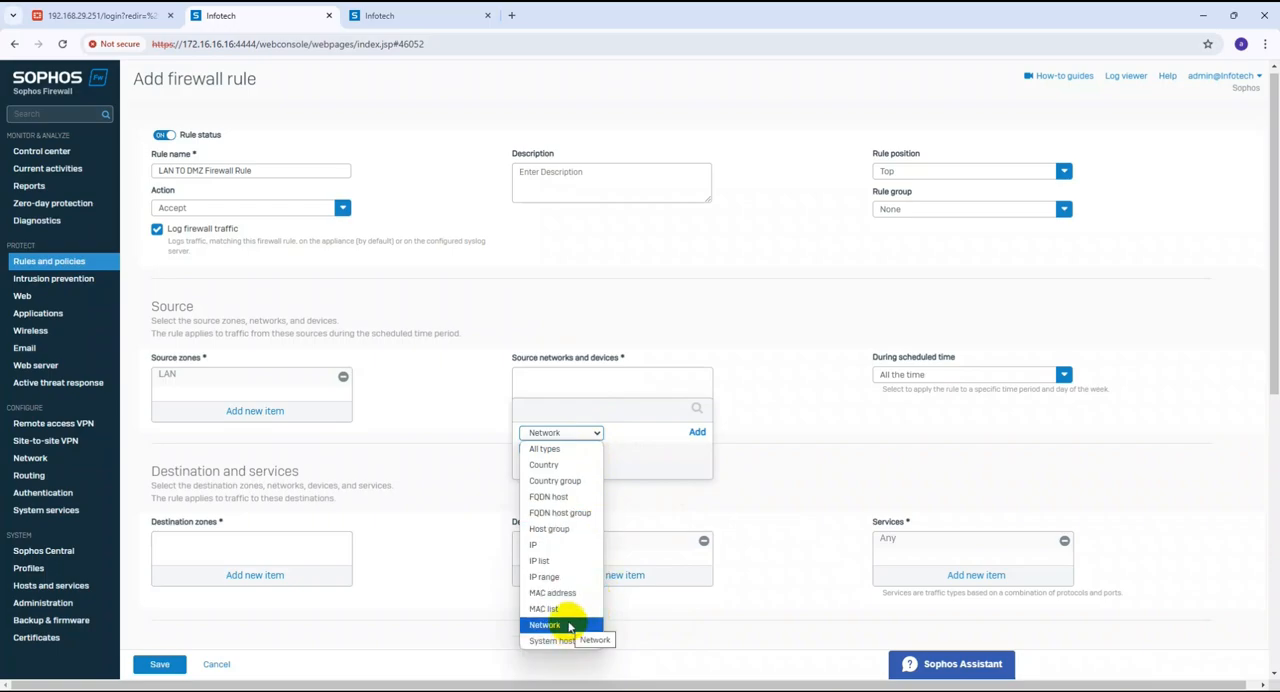
{"action": "left_click", "coordinate": [544, 624]}
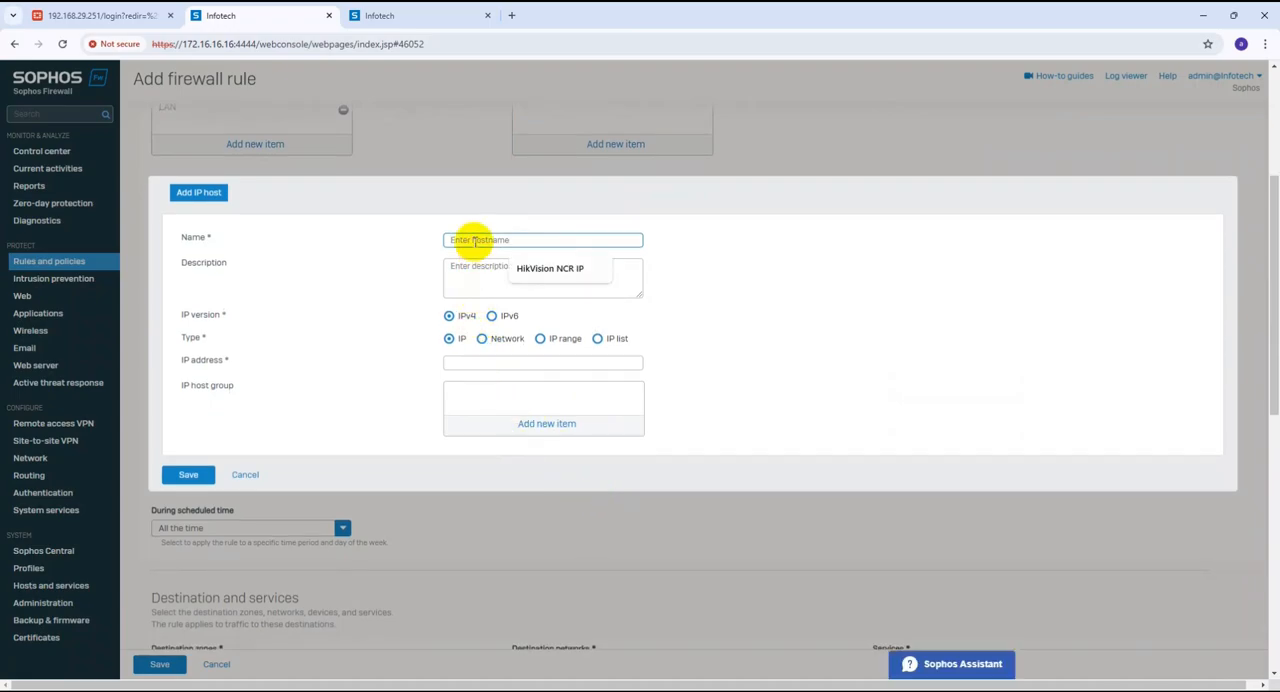
Name the new source IP host 'Client Network for Server DMZ'.
{"action": "type", "text": "LAN"}
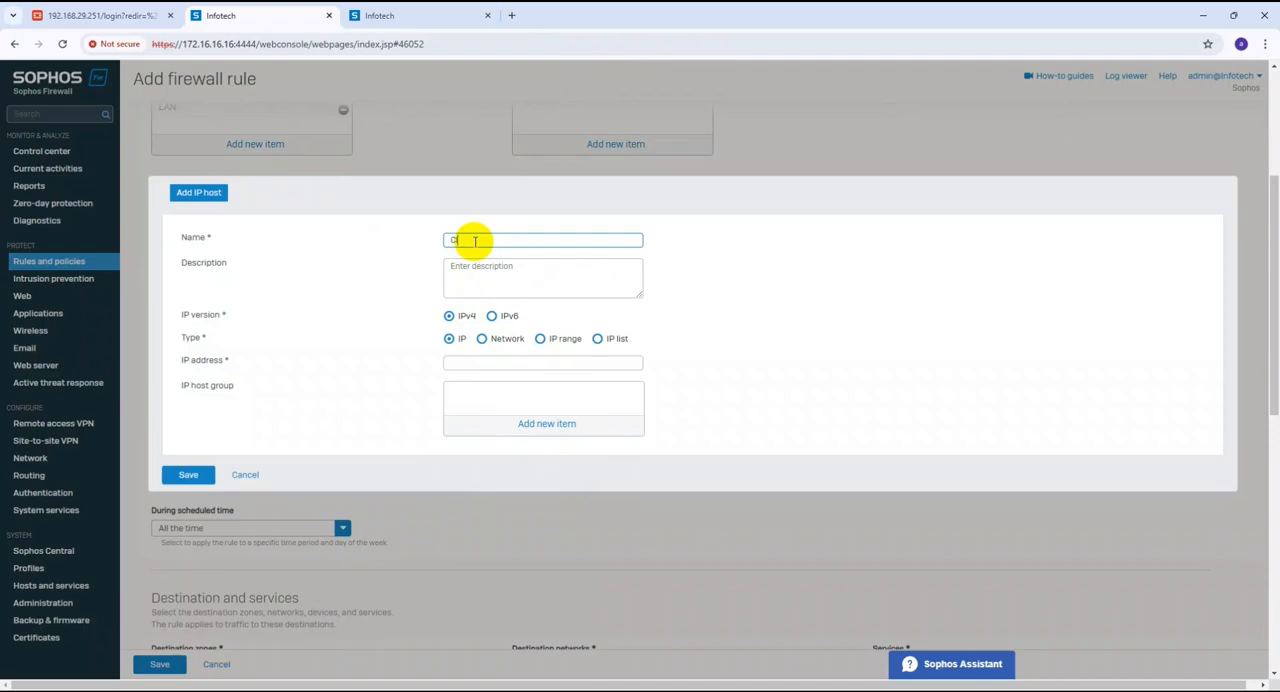
{"action": "type", "text": "Client Network for"}
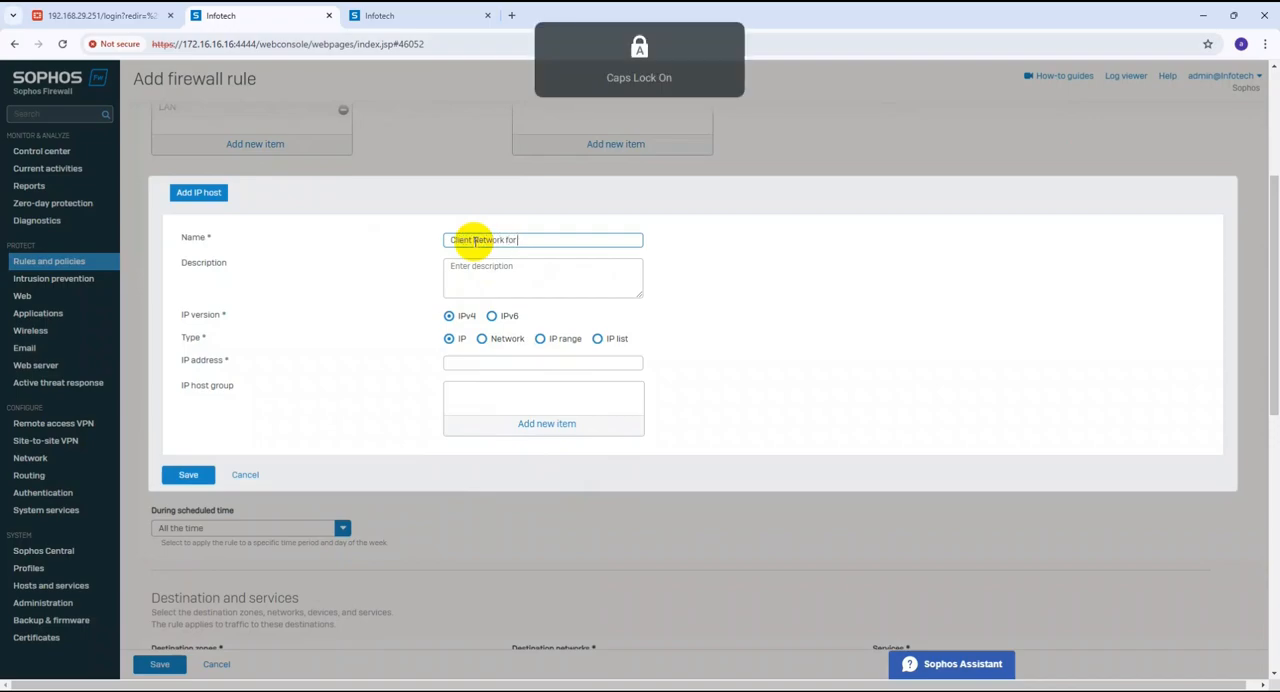
{"action": "type", "text": "AS"}
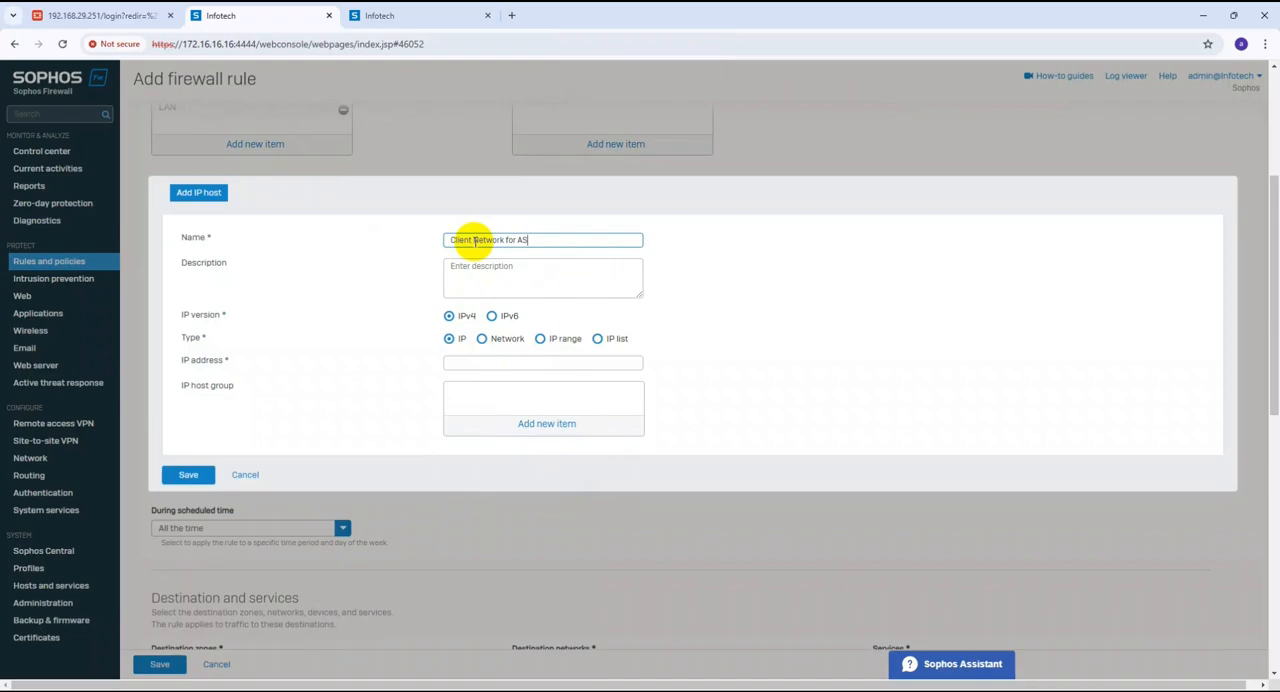
{"action": "key", "text": "Backspace"}
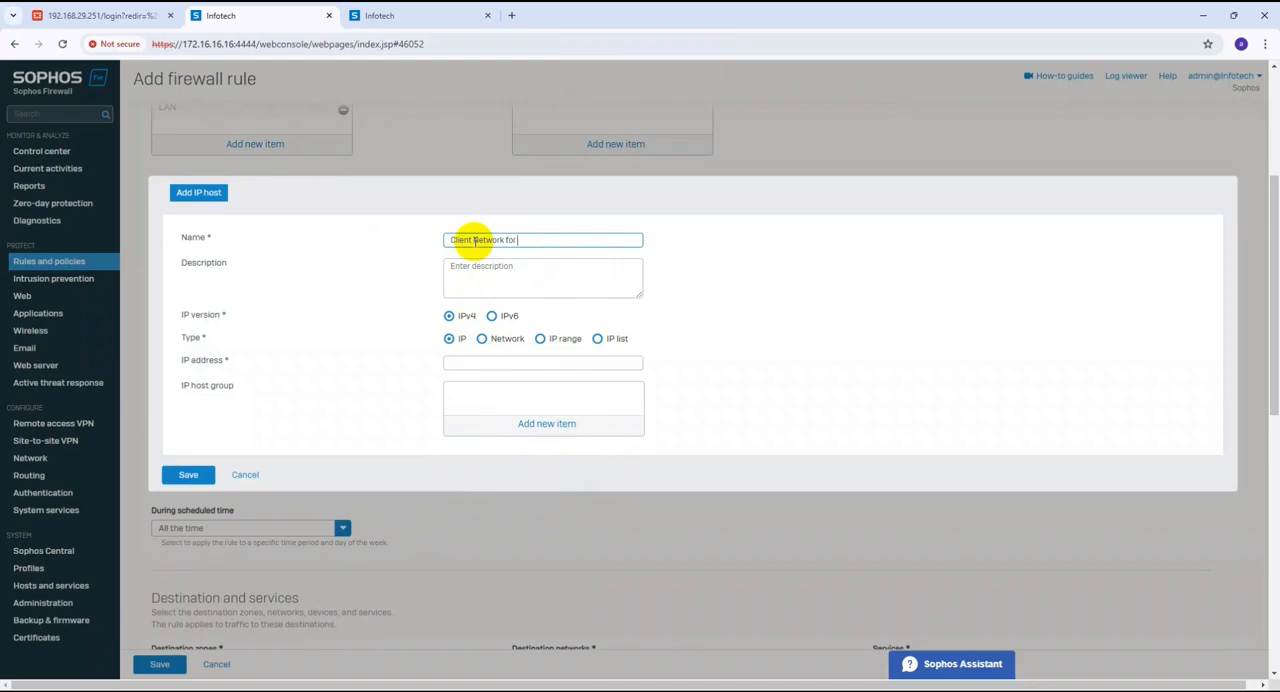
{"action": "type", "text": "Server"}
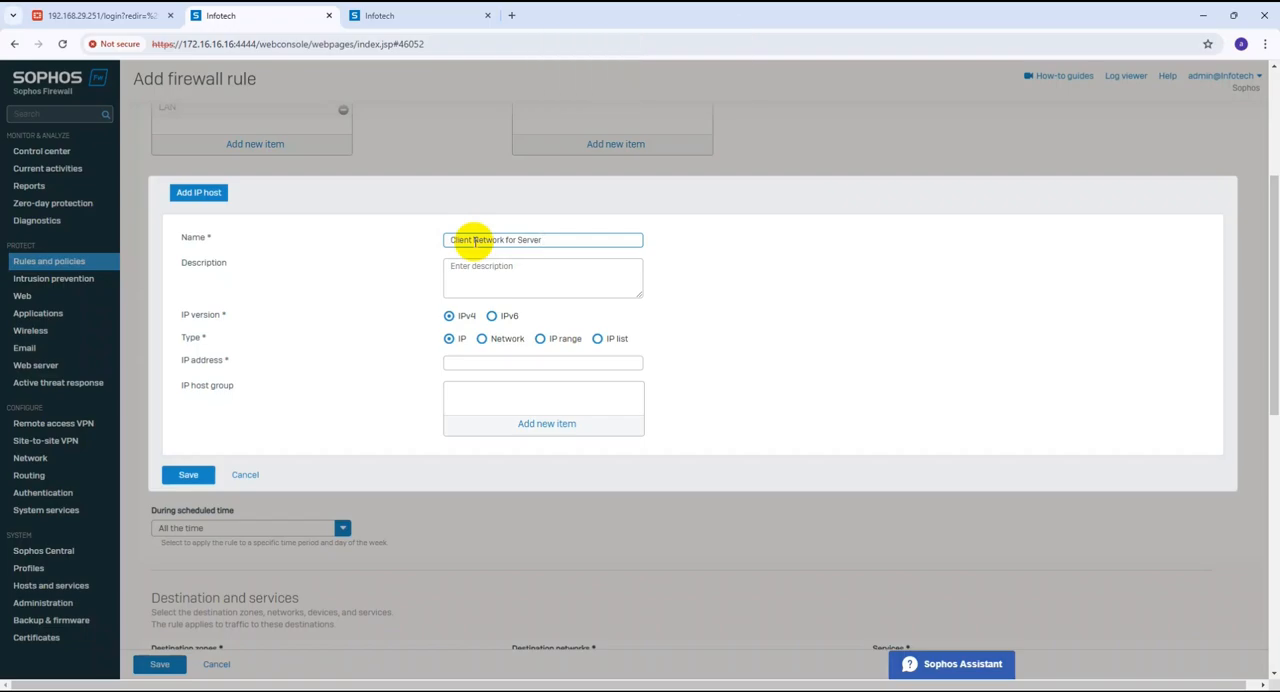
{"action": "type", "text": "DMZ"}
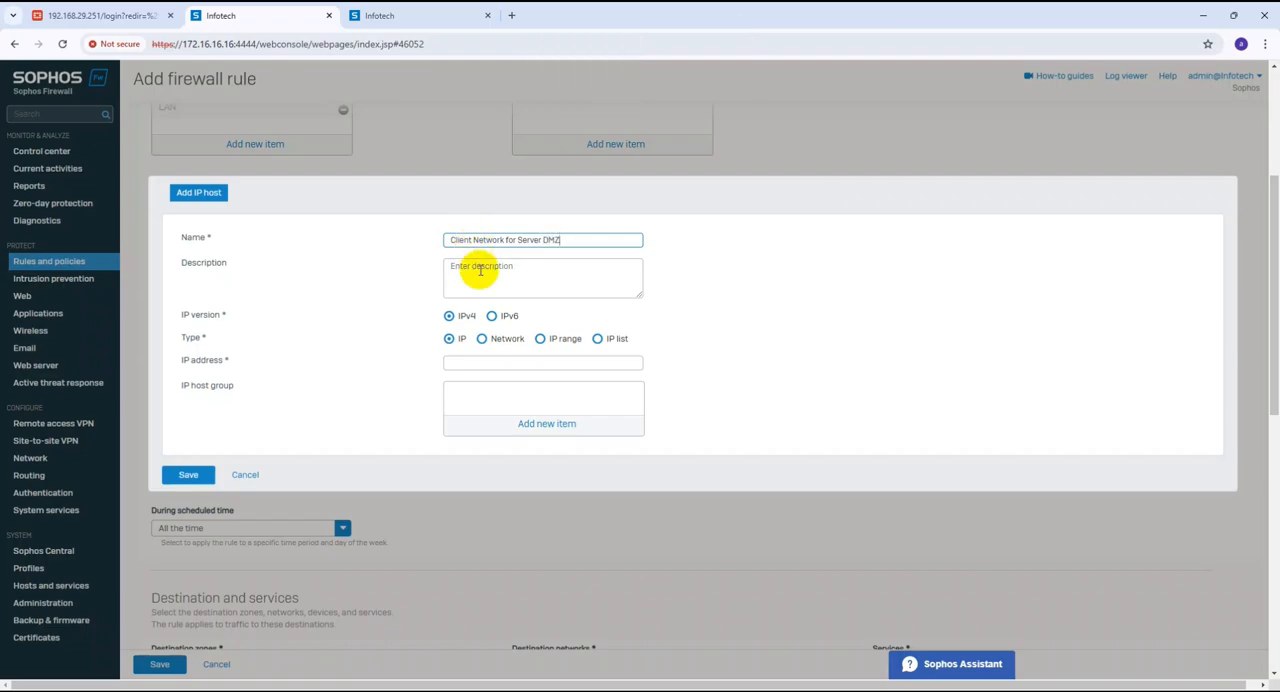
Define it as IP range 172.16.16.100 to 172.16.16.200 and save the host.
{"action": "left_click", "coordinate": [540, 338]}
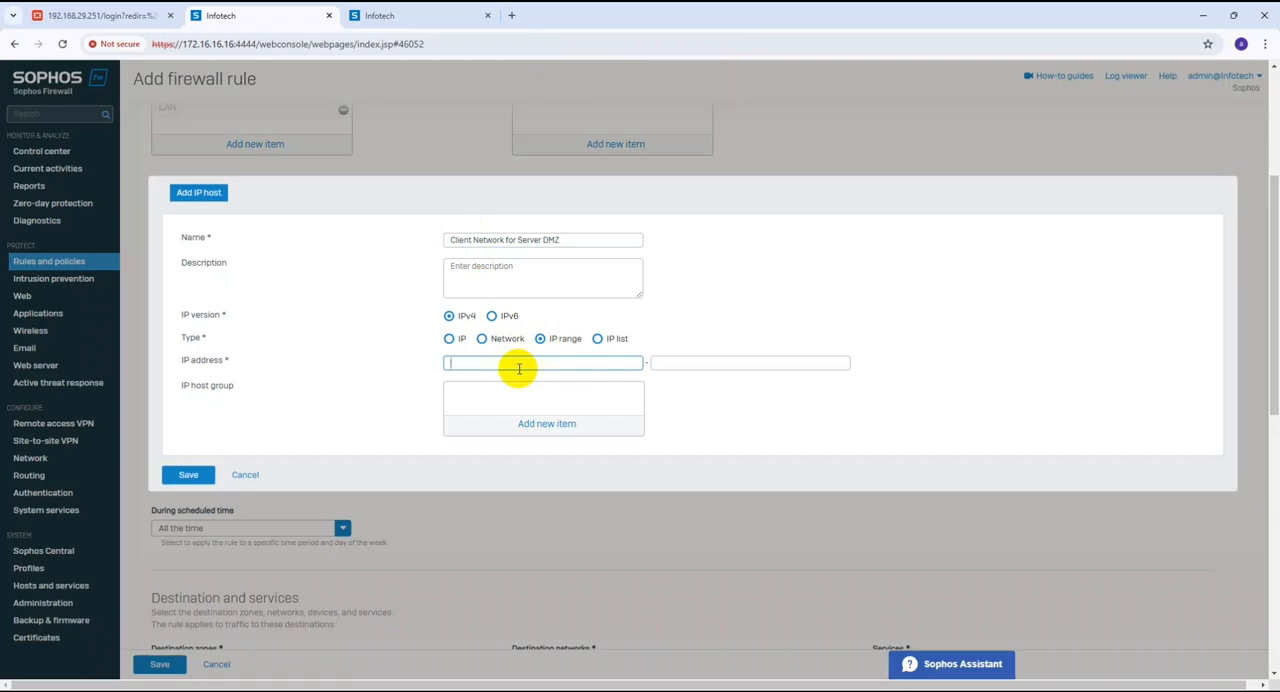
{"action": "type", "text": "1"}
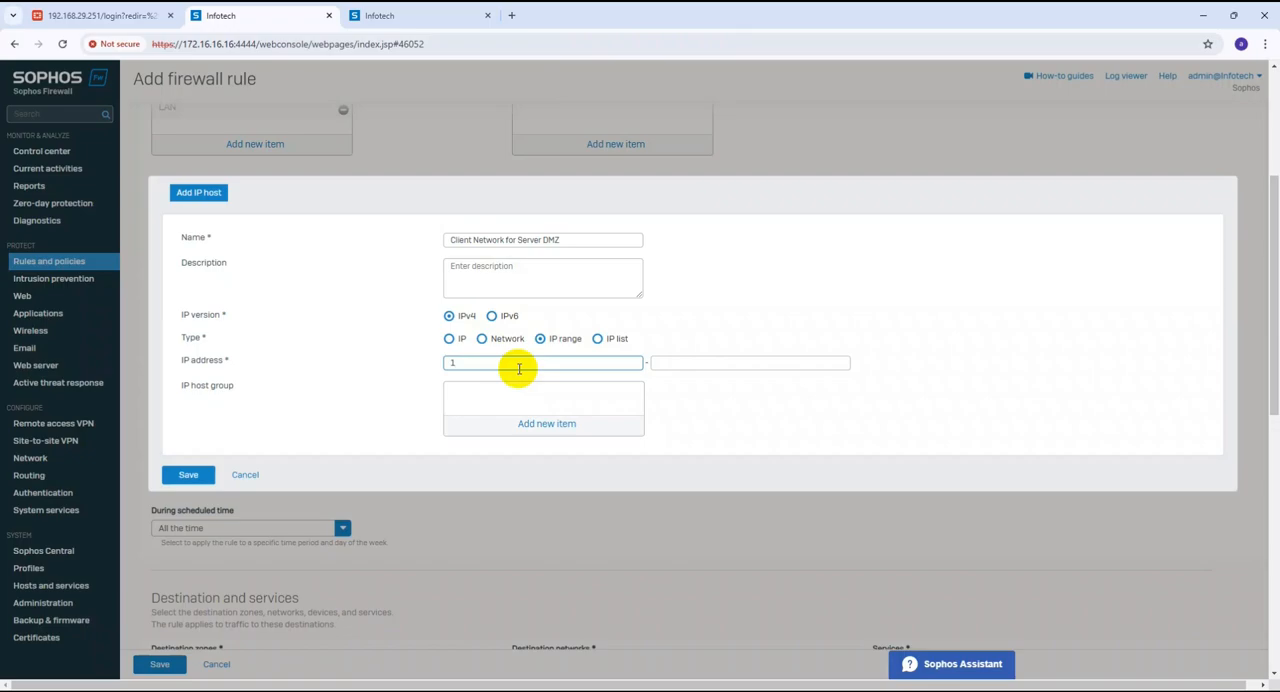
{"action": "type", "text": "172.16.16.100"}
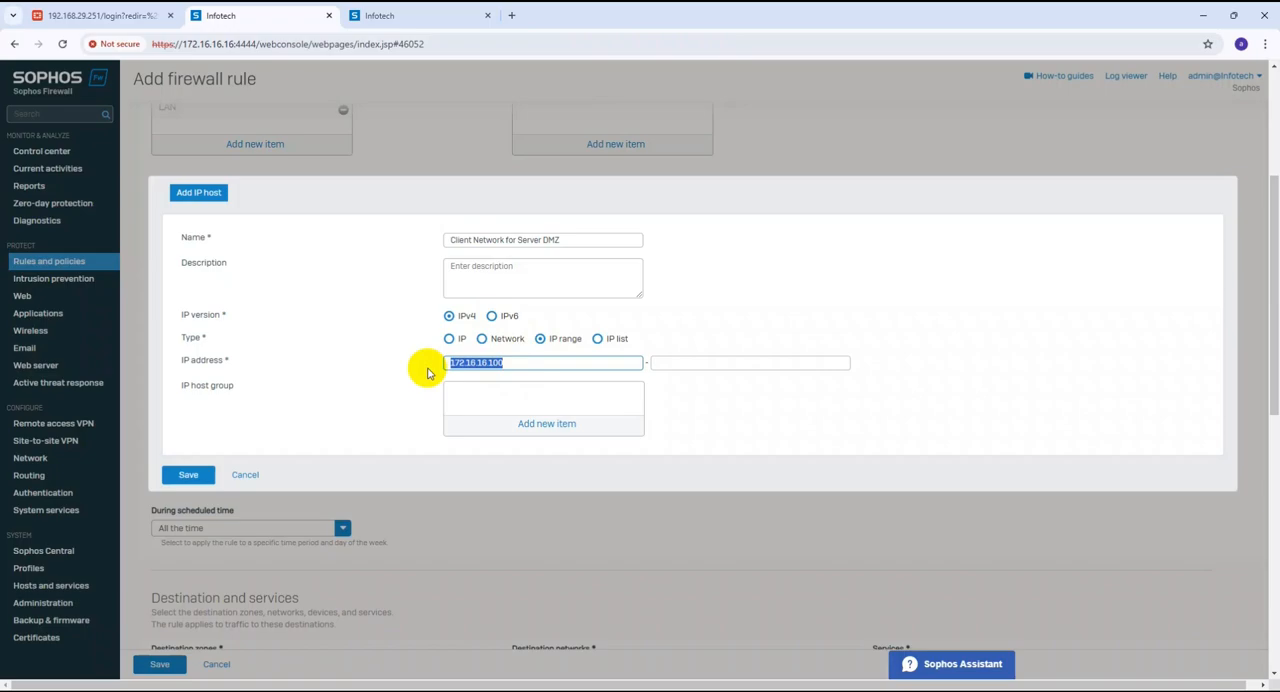
{"action": "type", "text": "172.16.16.100"}
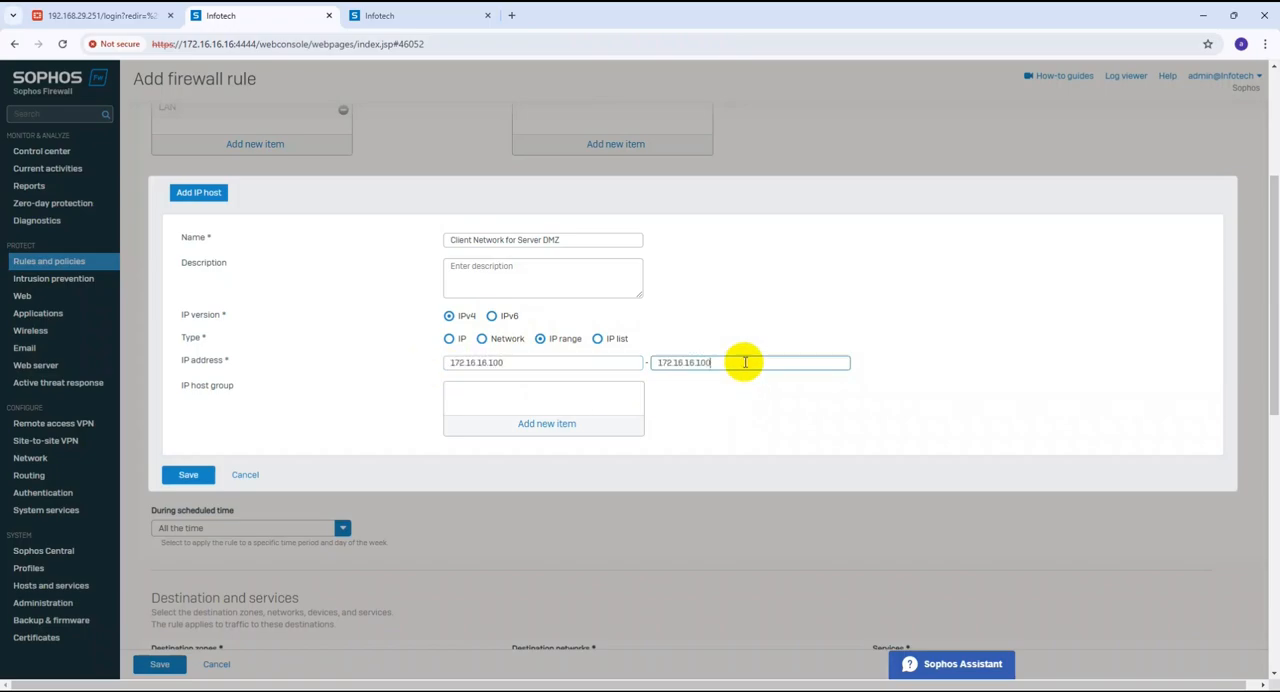
{"action": "type", "text": "172.16.16.2"}
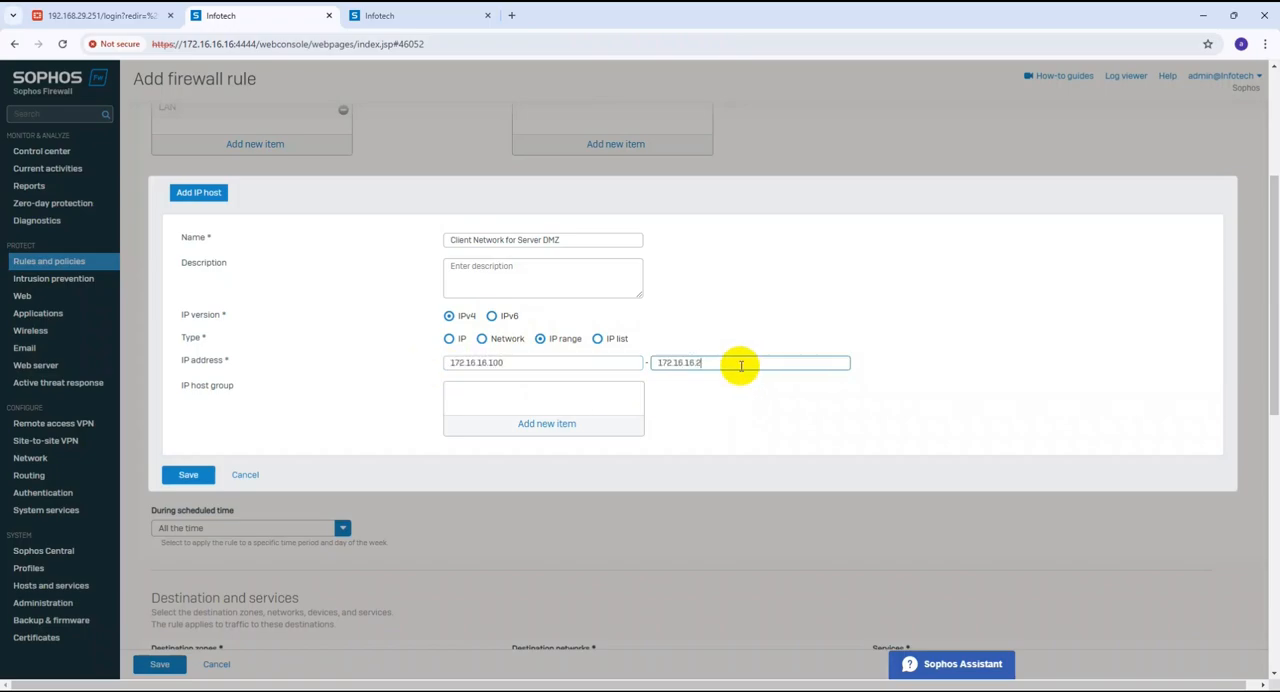
{"action": "left_click", "coordinate": [188, 474]}
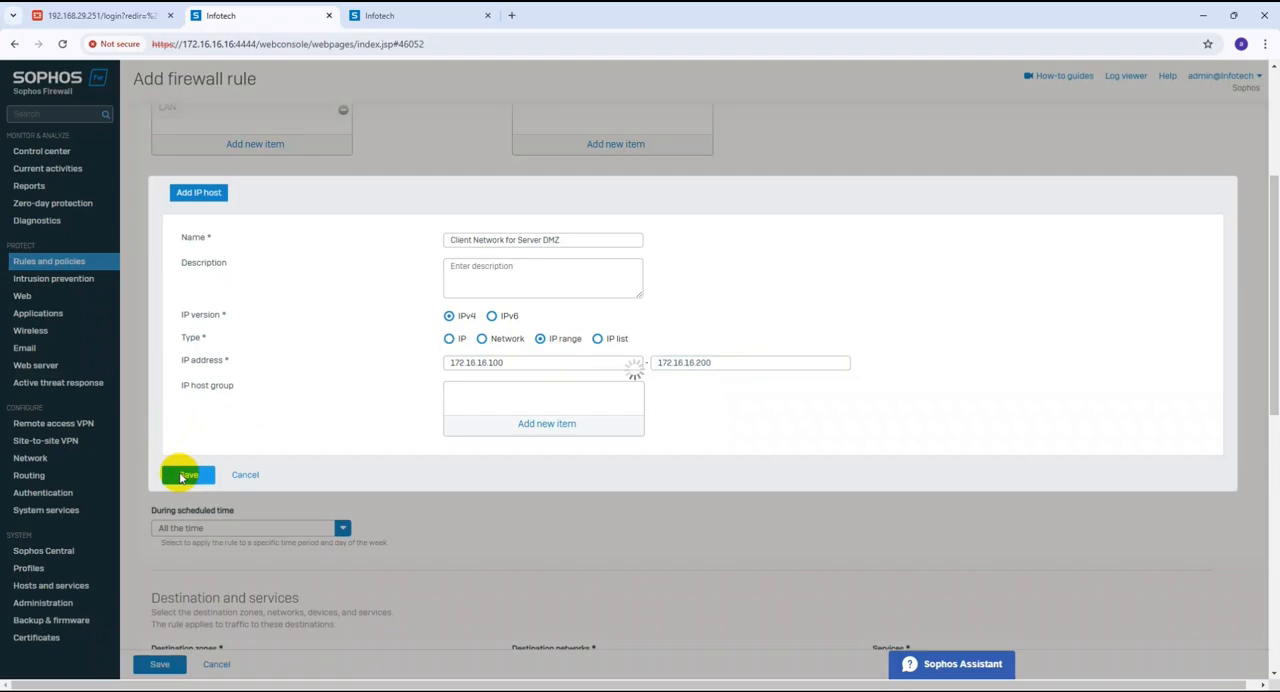
{"action": "left_click", "coordinate": [188, 474]}
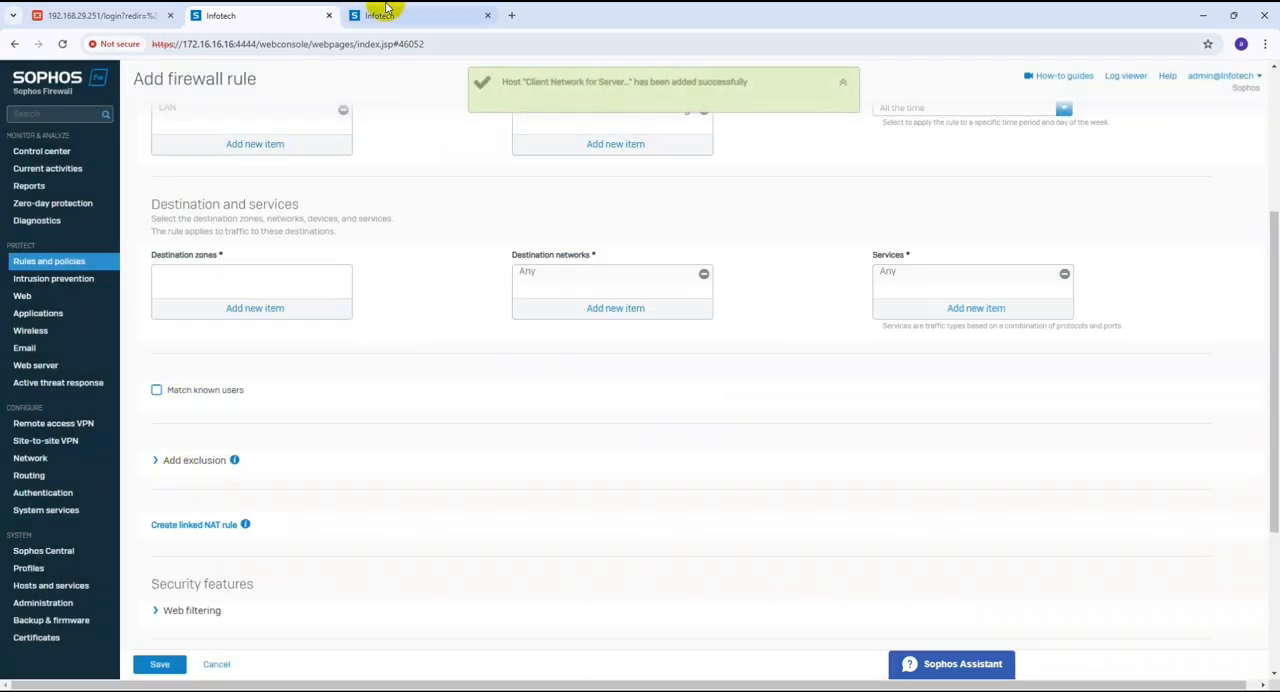
Schedule the rule for Work hours (5 Day week).
{"action": "scroll", "scroll_direction": "up", "scroll_amount": 3}
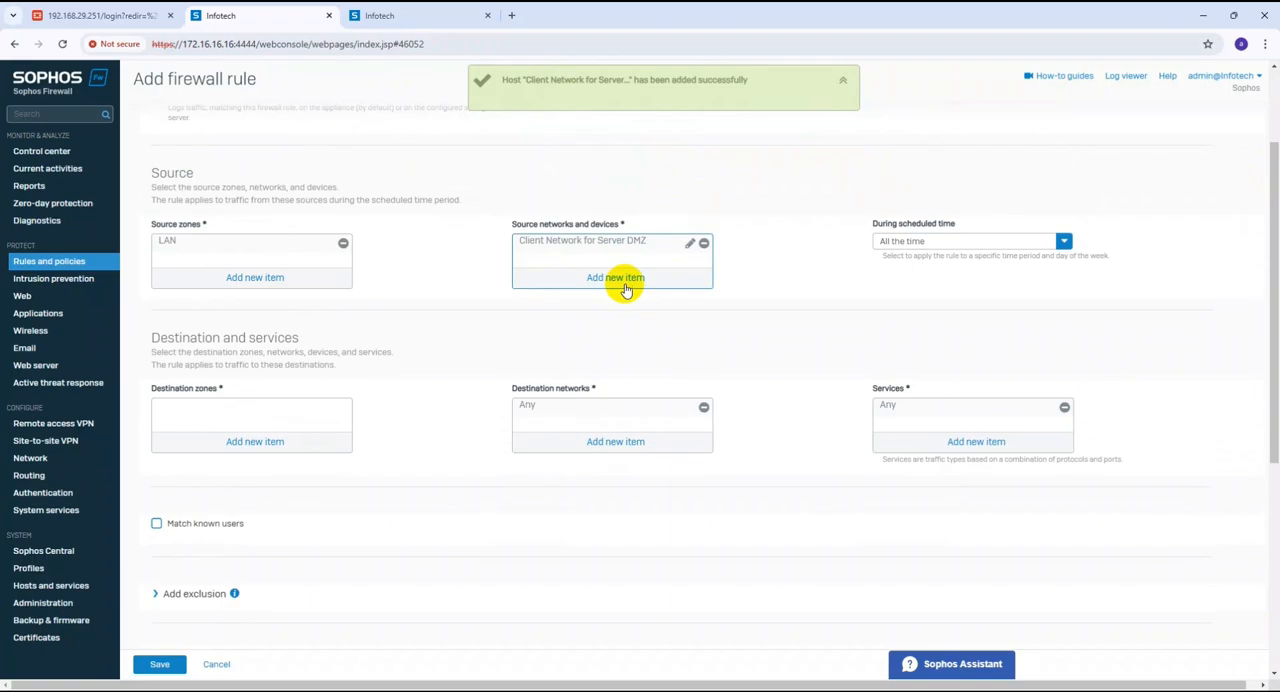
{"action": "left_click", "coordinate": [616, 276]}
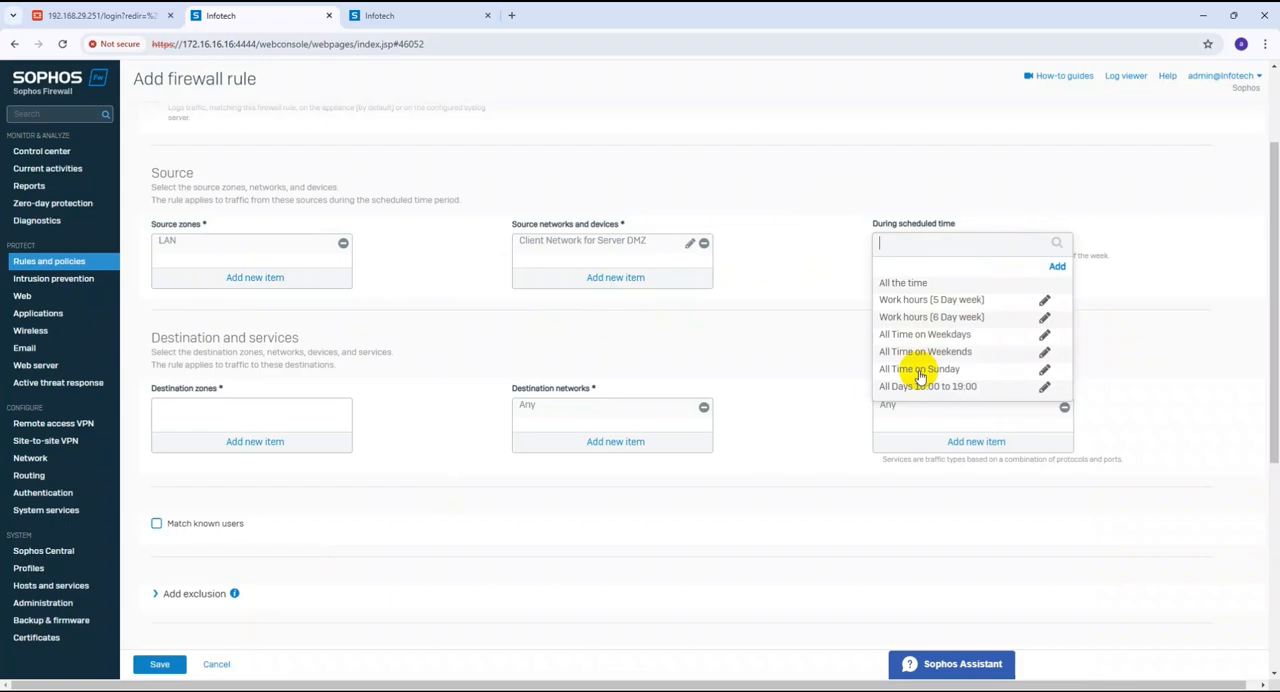
{"action": "mouse_move", "coordinate": [910, 334]}
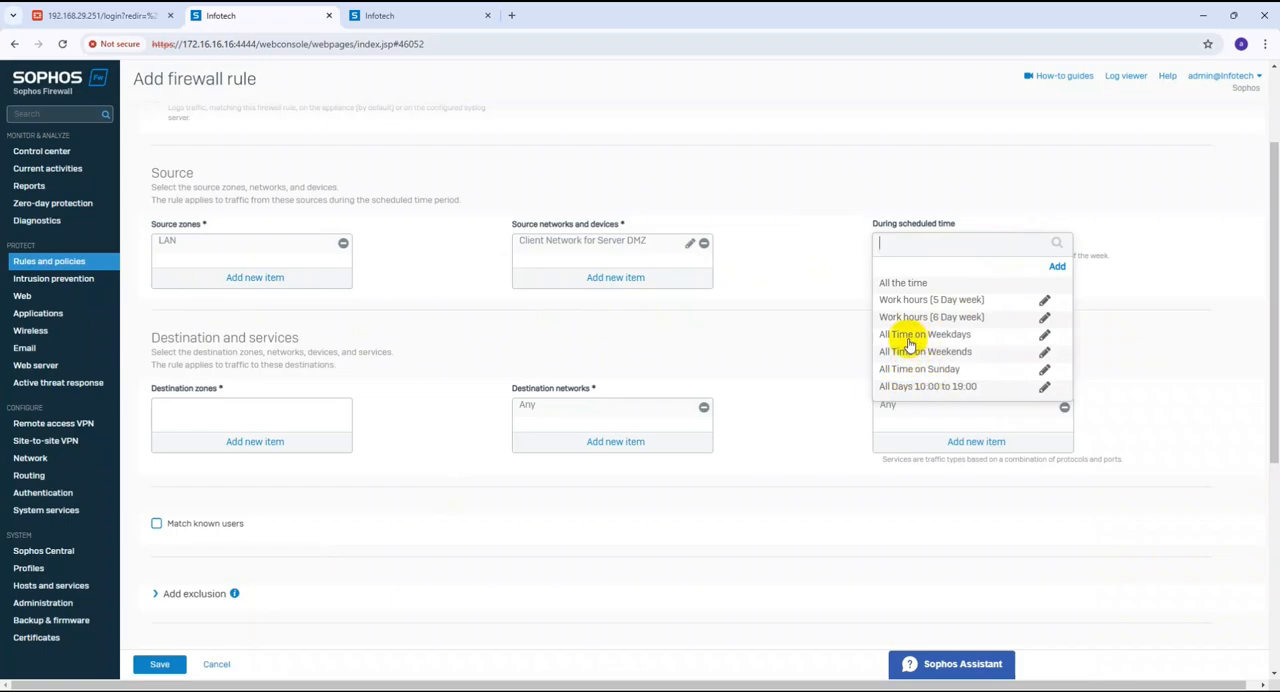
{"action": "mouse_move", "coordinate": [936, 322]}
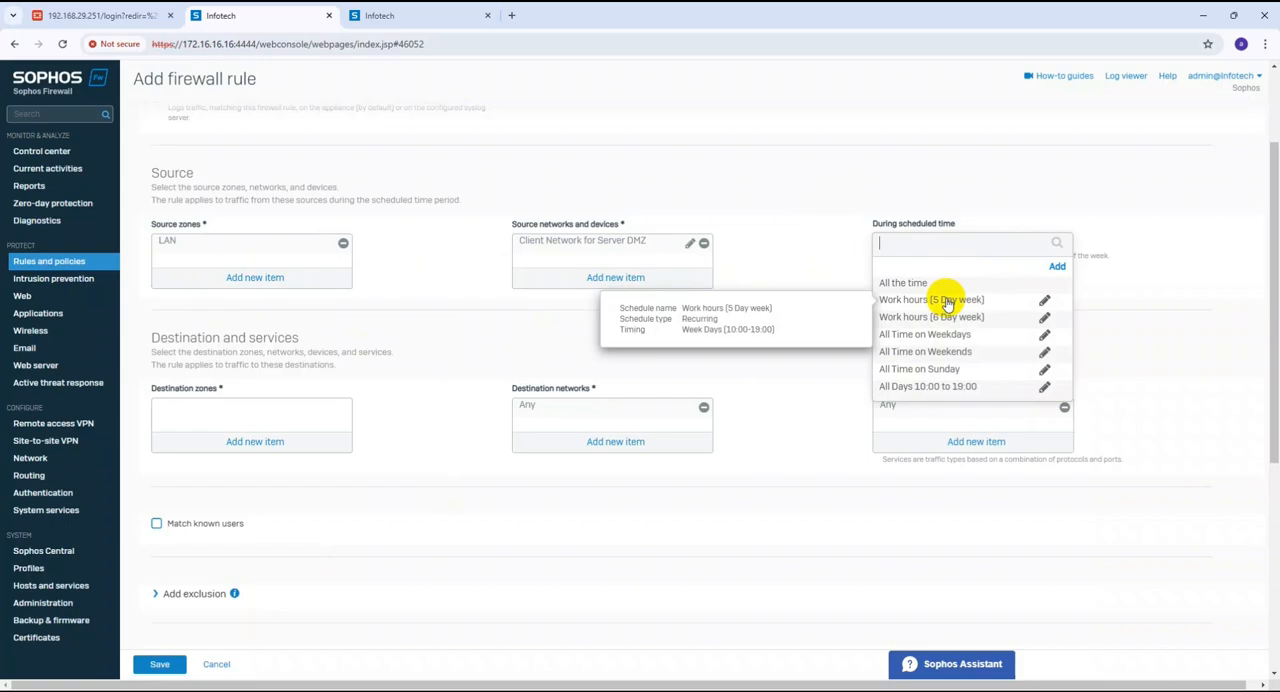
{"action": "left_click", "coordinate": [930, 300]}
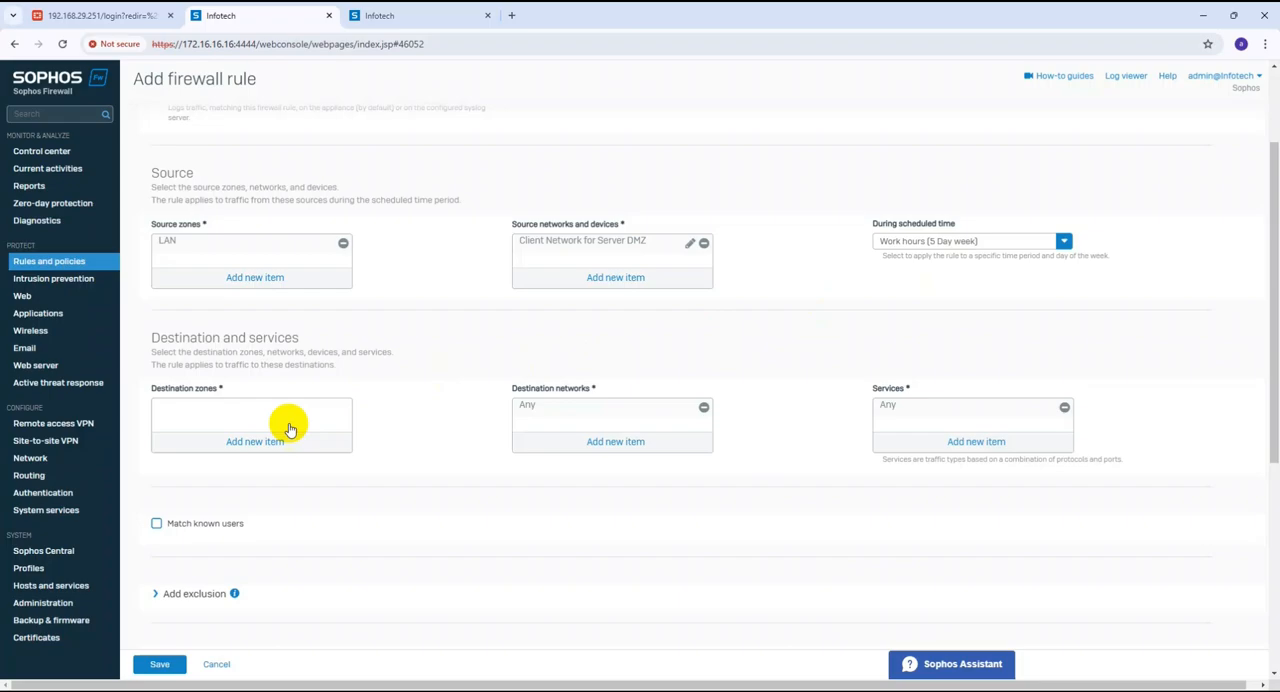
Select DMZ as destination zone and start a new IP host under destination networks.
{"action": "left_click", "coordinate": [256, 440]}
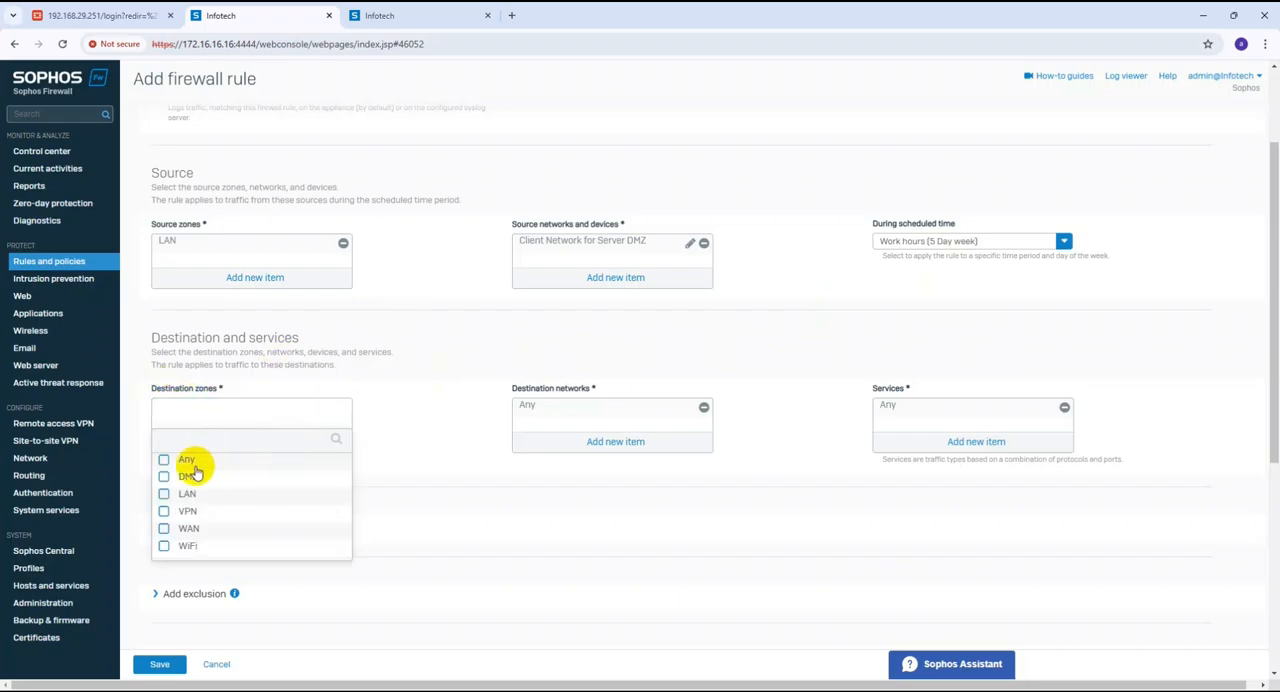
{"action": "left_click", "coordinate": [188, 476]}
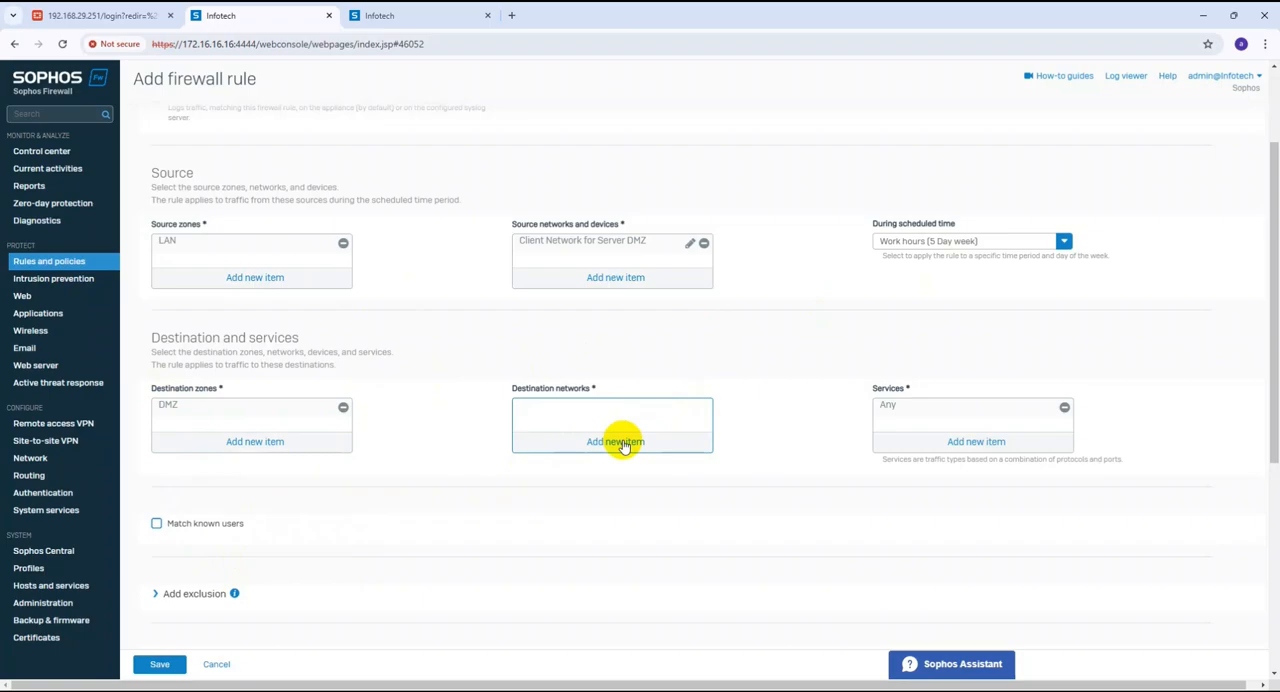
{"action": "left_click", "coordinate": [616, 440]}
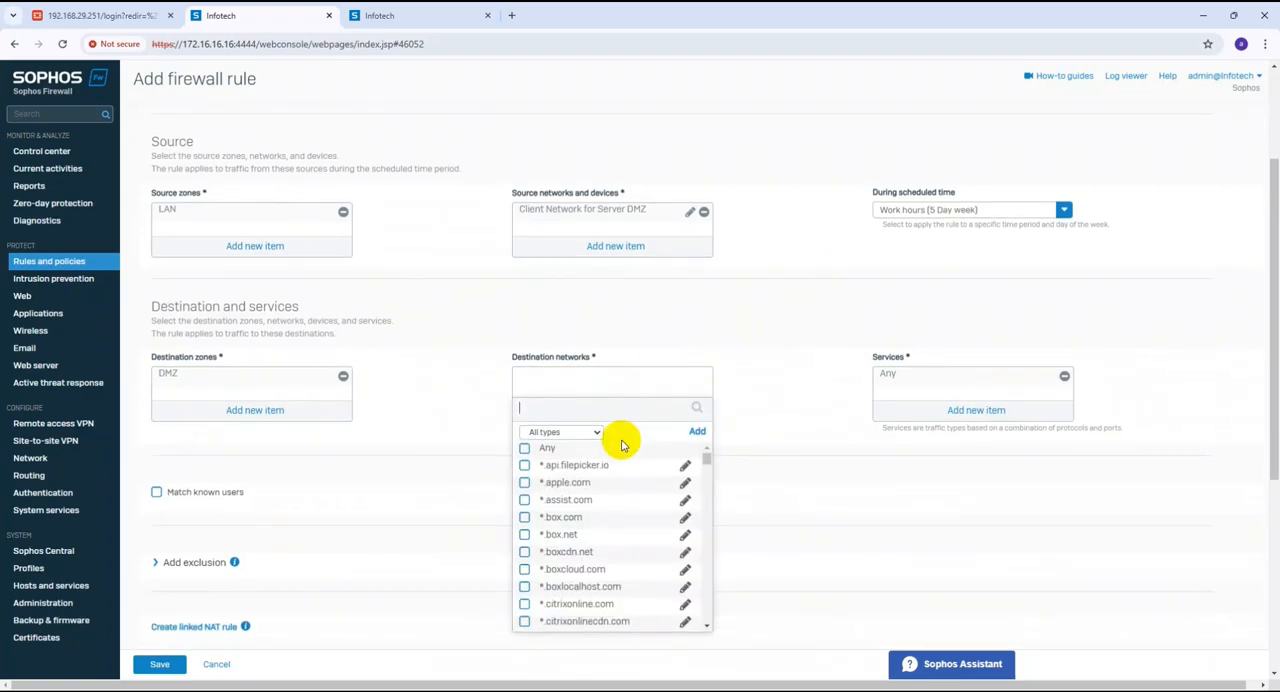
{"action": "left_click", "coordinate": [692, 430]}
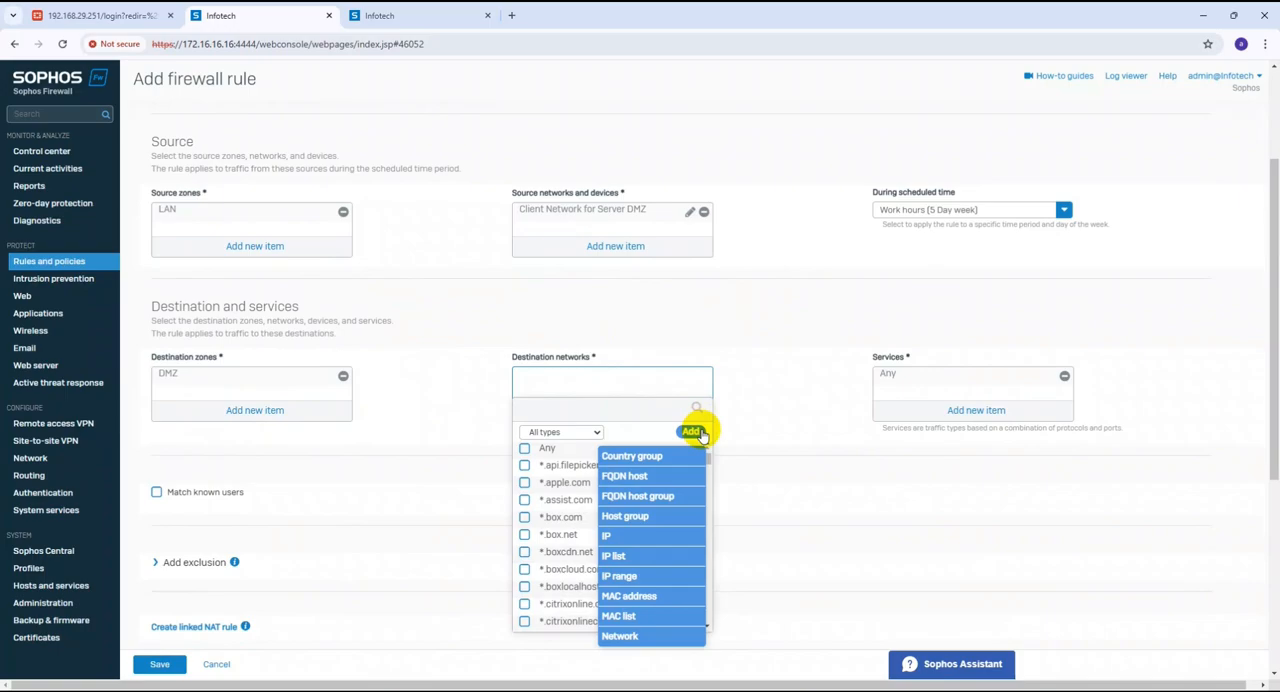
{"action": "mouse_move", "coordinate": [616, 604]}
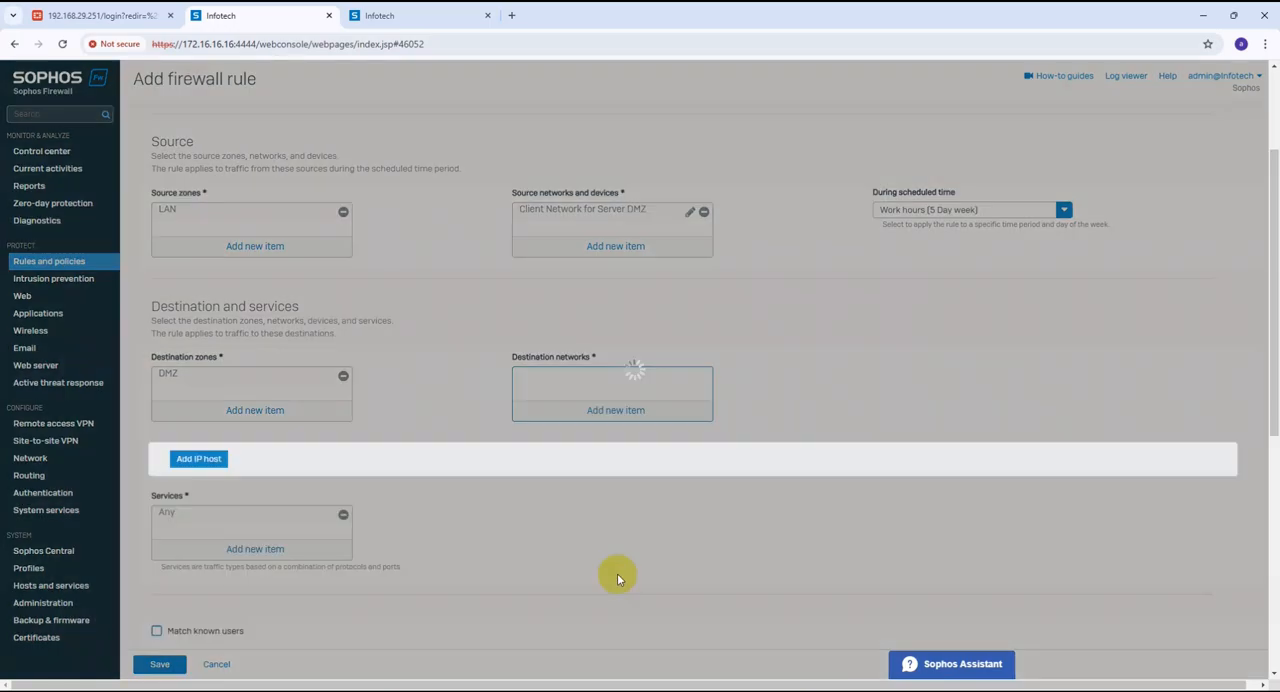
{"action": "left_click", "coordinate": [198, 458]}
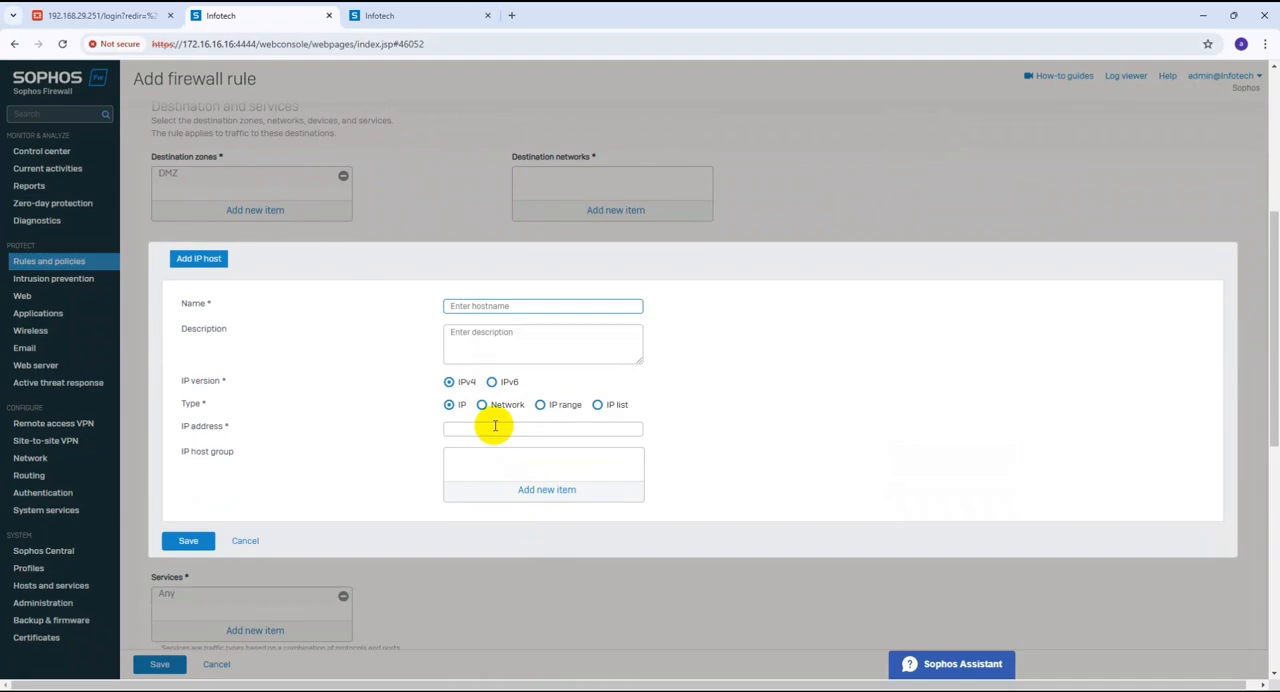
Create IP host 'DMZ Server IP' as range 192.168.10.100 to 192.168.10.115 and save it.
{"action": "left_click", "coordinate": [540, 404]}
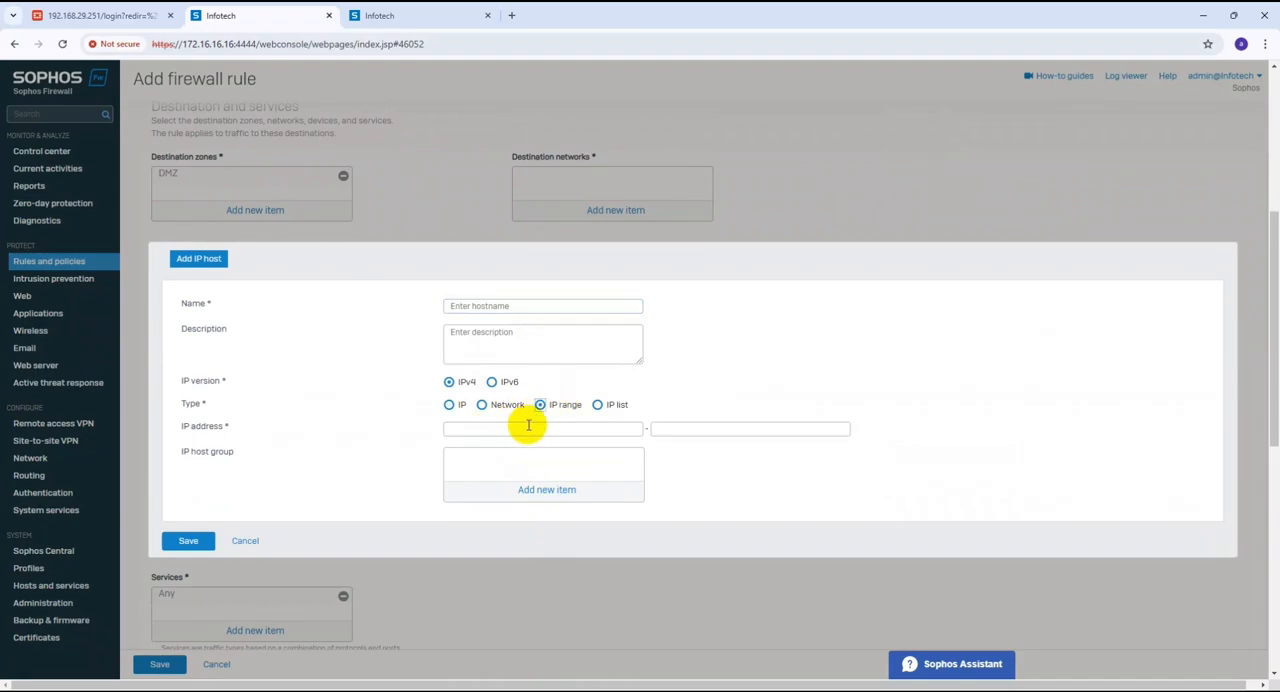
{"action": "left_click", "coordinate": [544, 428]}
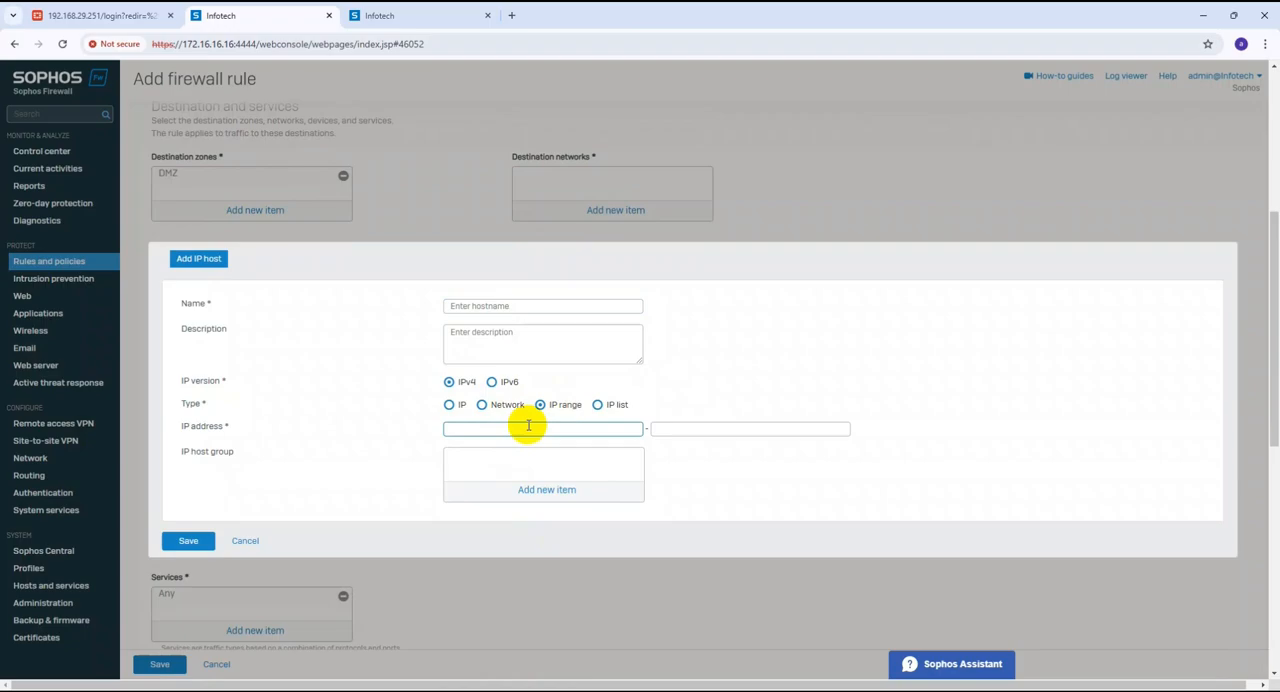
{"action": "type", "text": "190"}
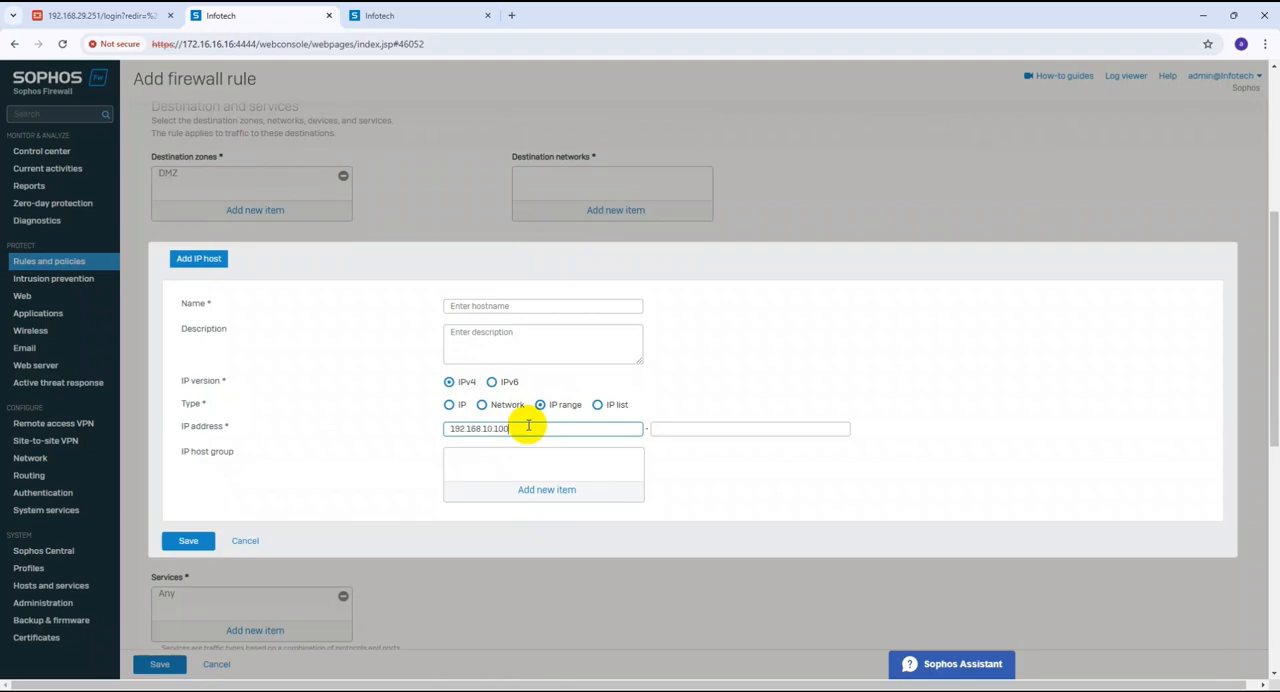
{"action": "double_click", "coordinate": [478, 428]}
{"action": "type", "text": "dmz"}
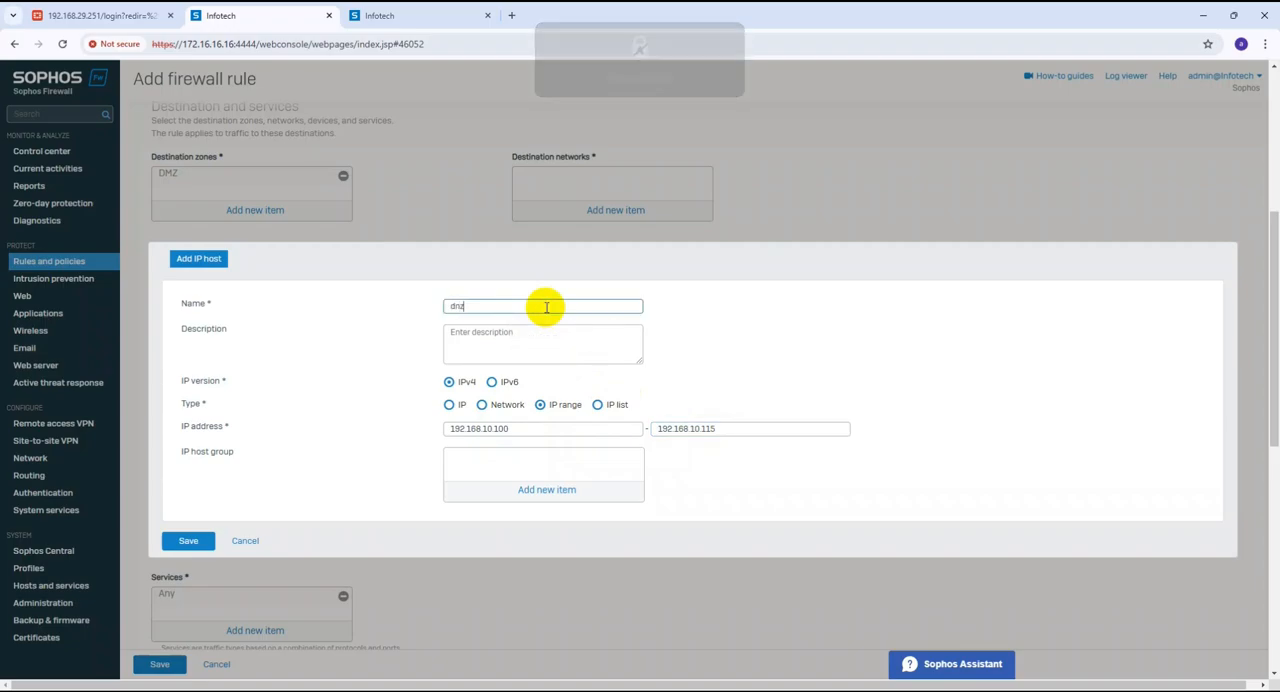
{"action": "type", "text": "DMZ Server"}
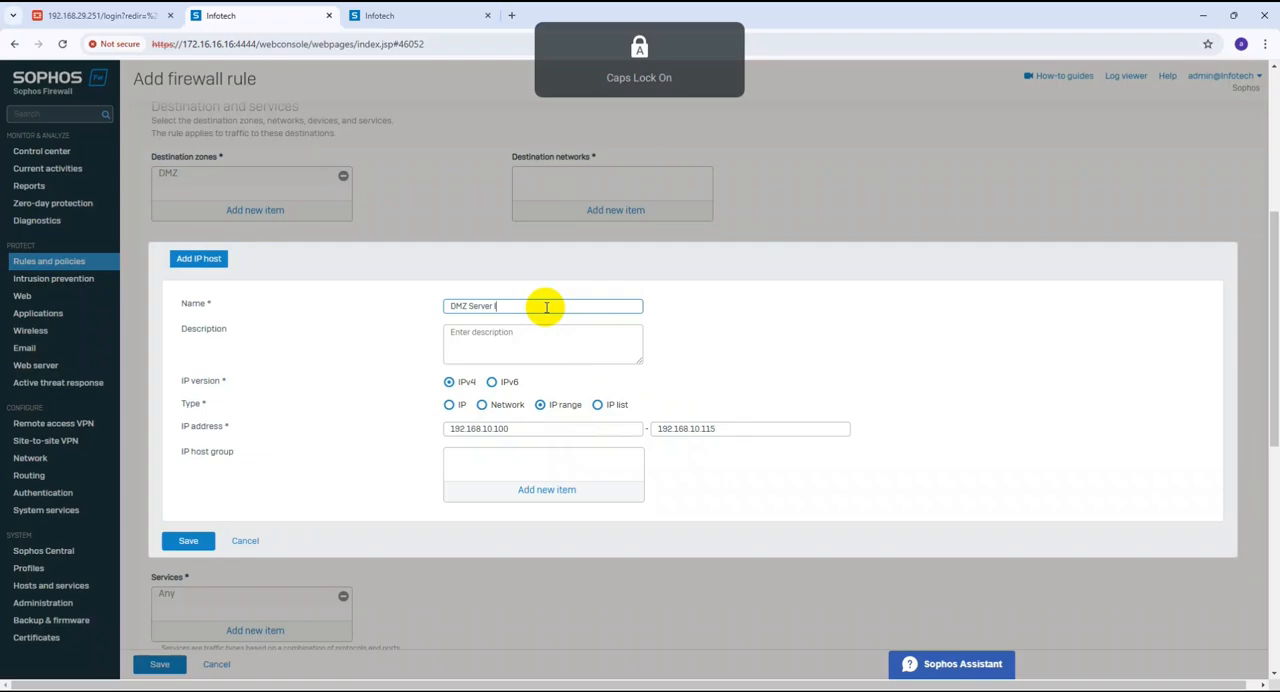
{"action": "type", "text": "IP"}
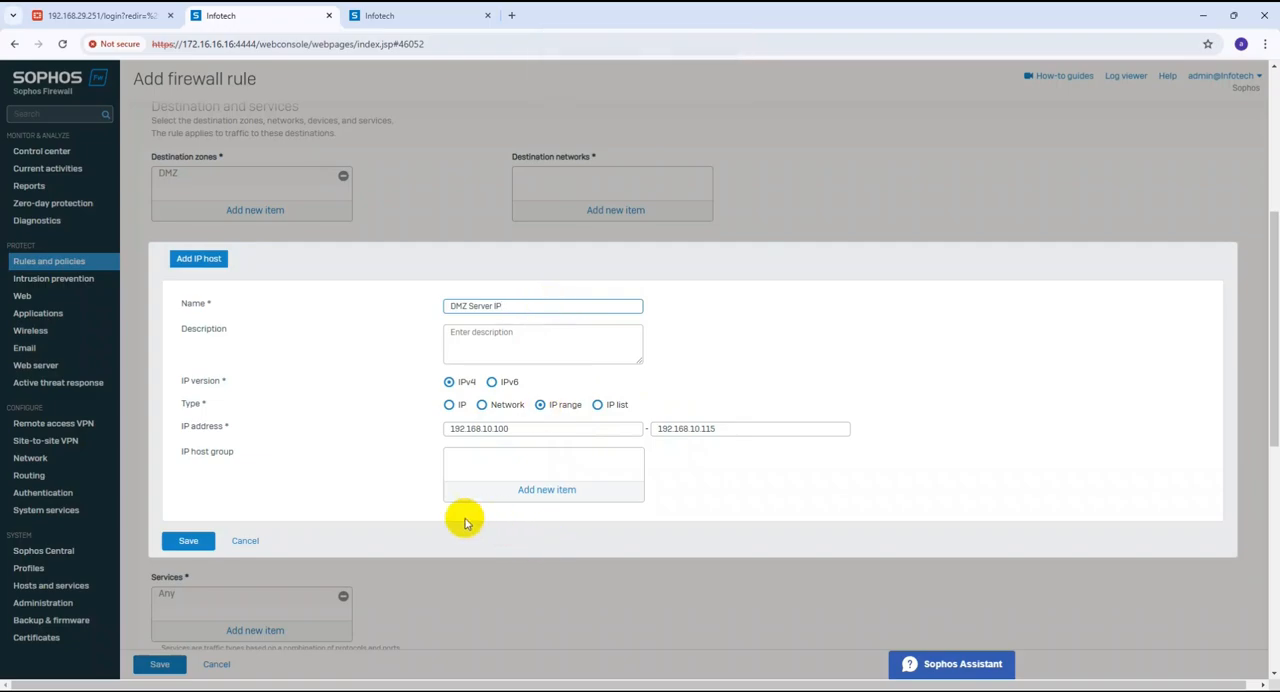
{"action": "left_click", "coordinate": [188, 540]}
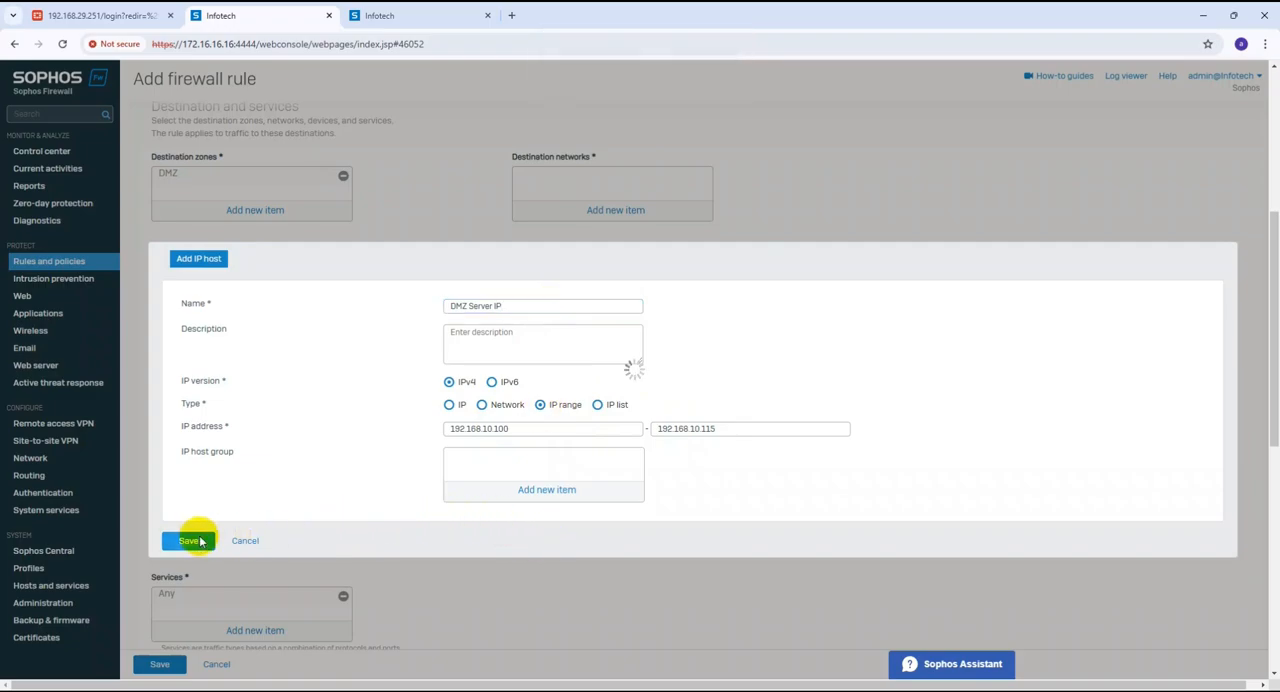
{"action": "left_click", "coordinate": [188, 540]}
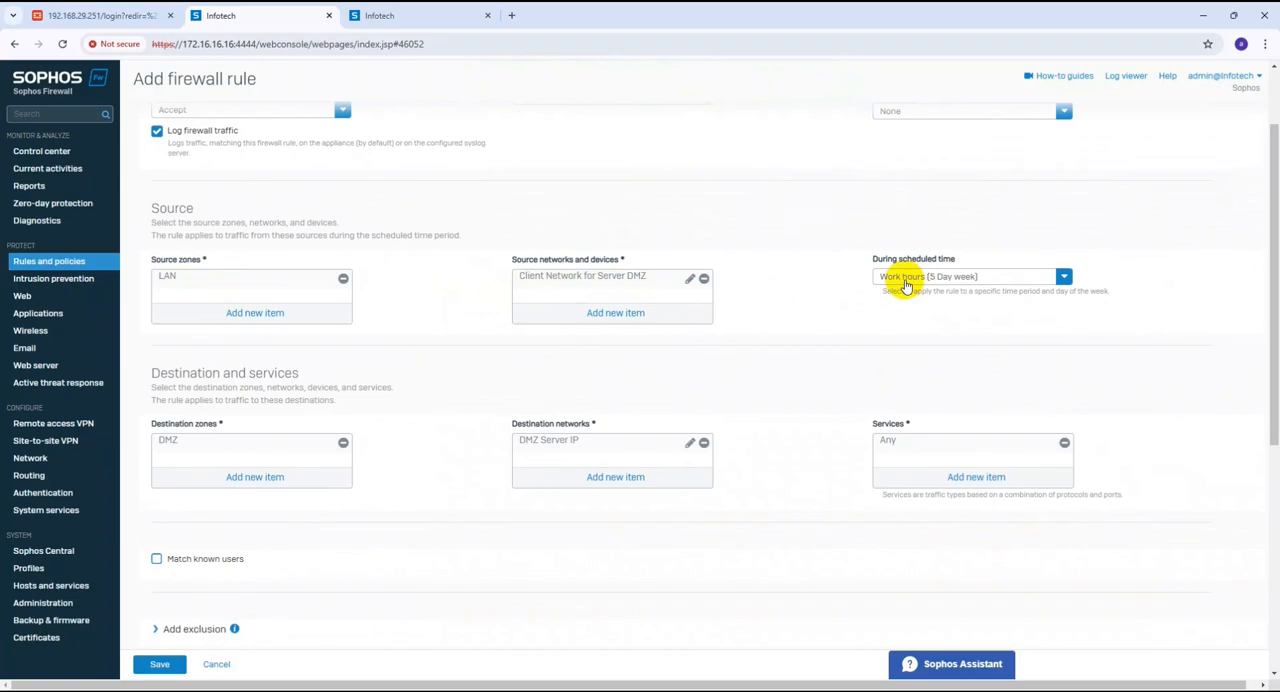
{"action": "mouse_move", "coordinate": [956, 280]}
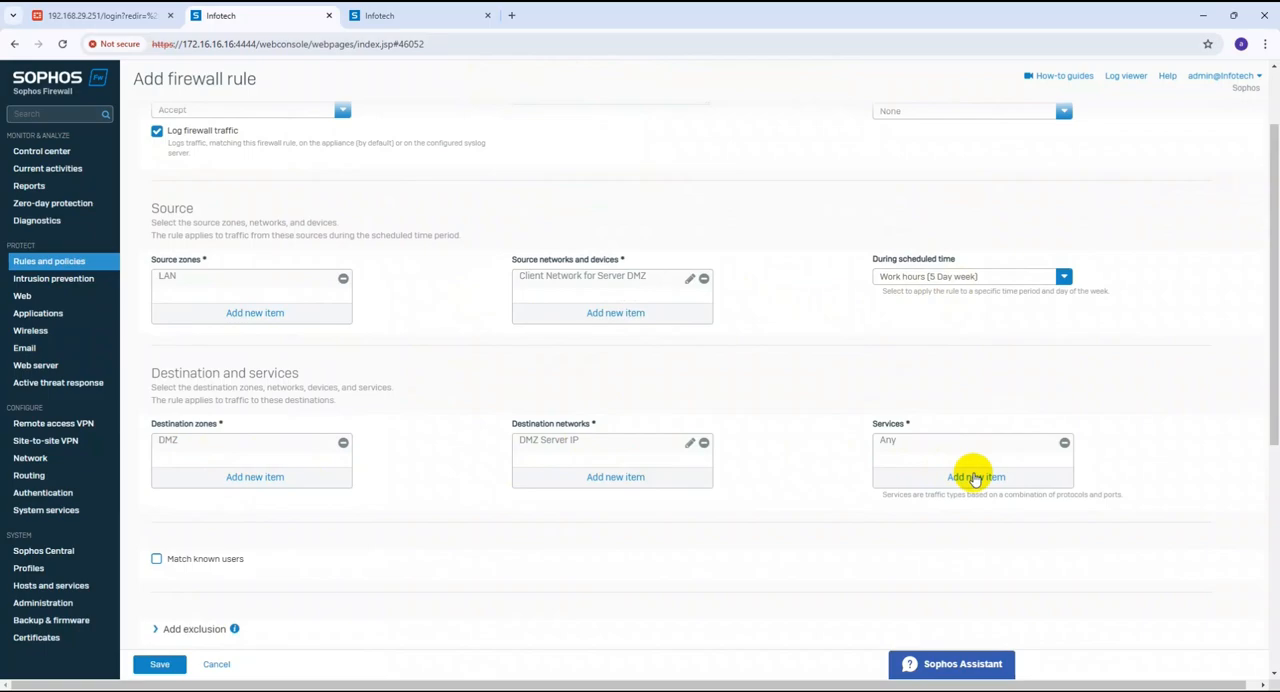
Replace the Any service with HTTP and HTTPS in the rule's Services list.
{"action": "left_click", "coordinate": [976, 476]}
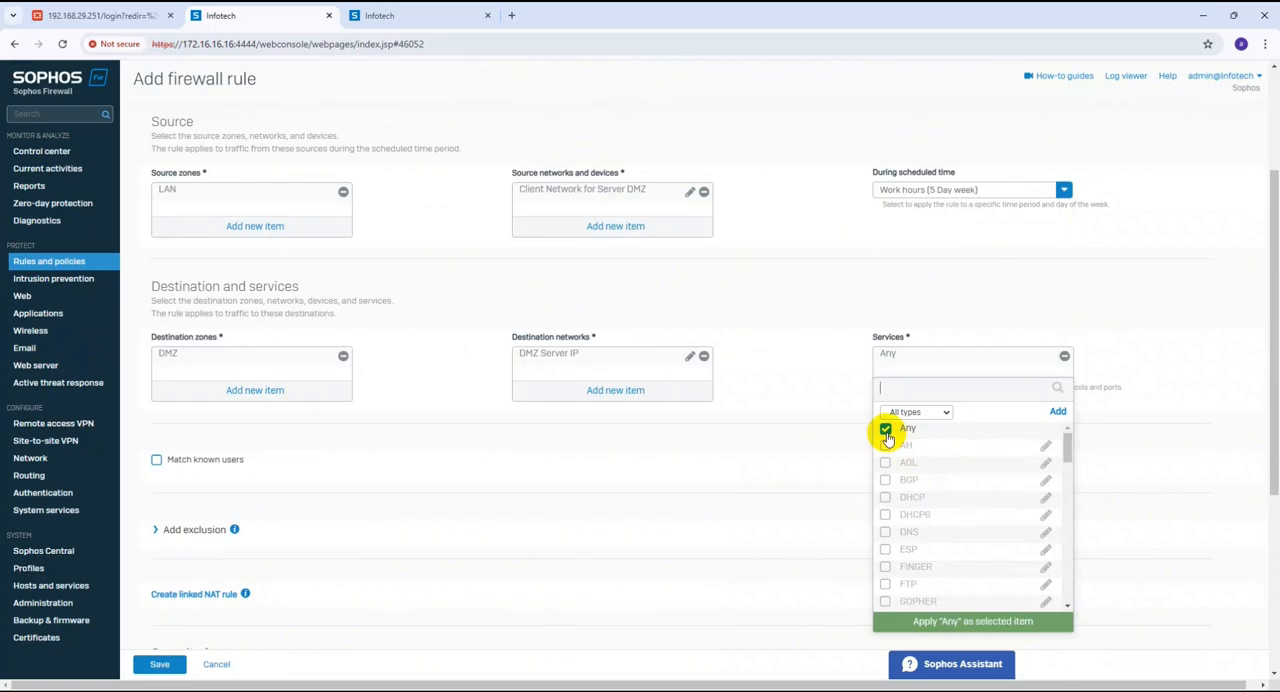
{"action": "left_click", "coordinate": [884, 428]}
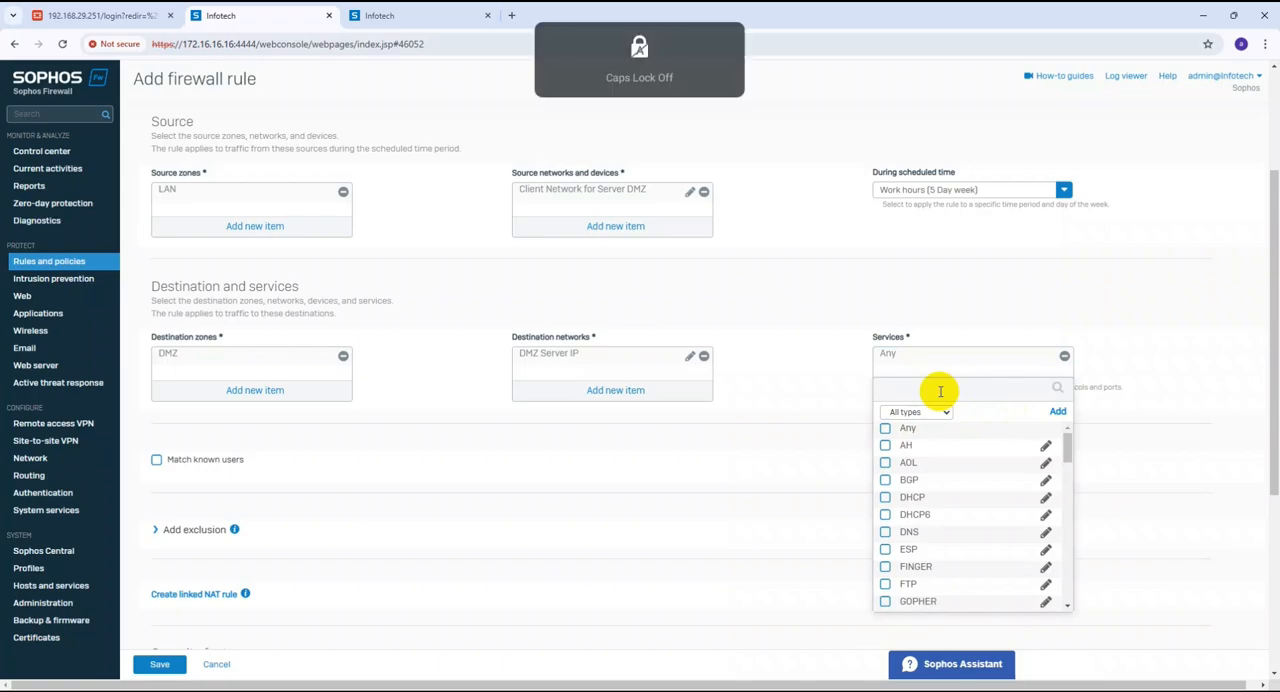
{"action": "type", "text": "h"}
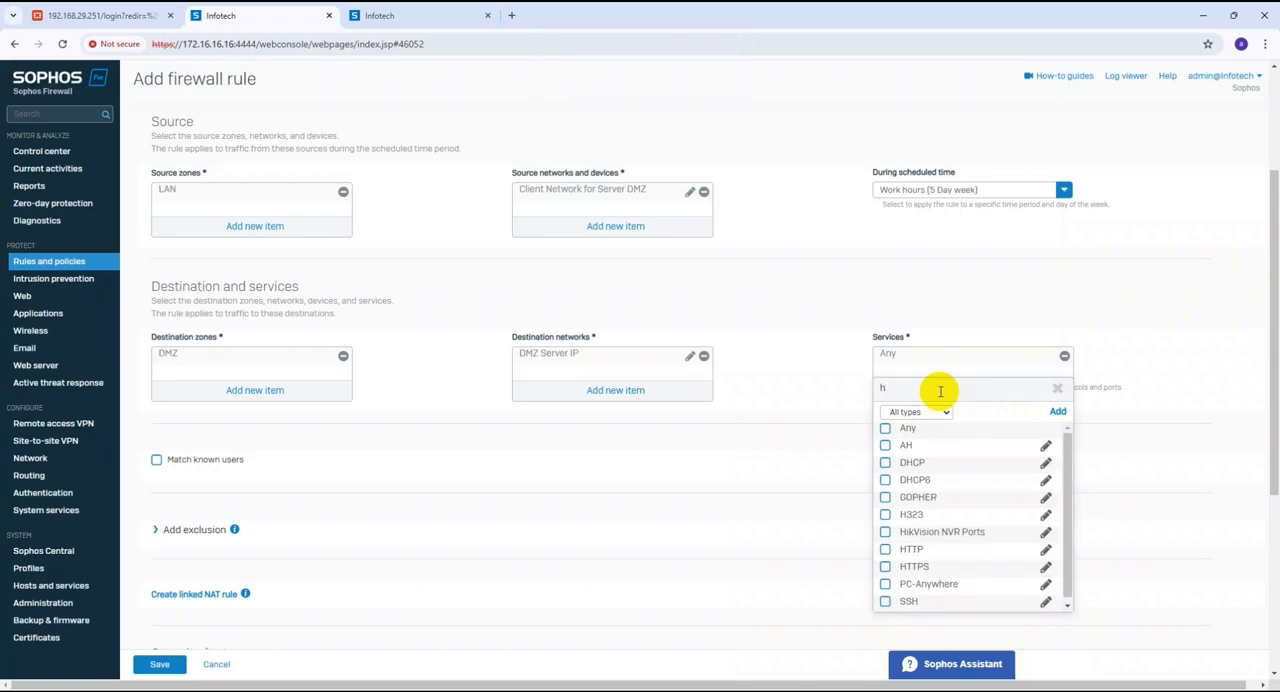
{"action": "type", "text": "ttp"}
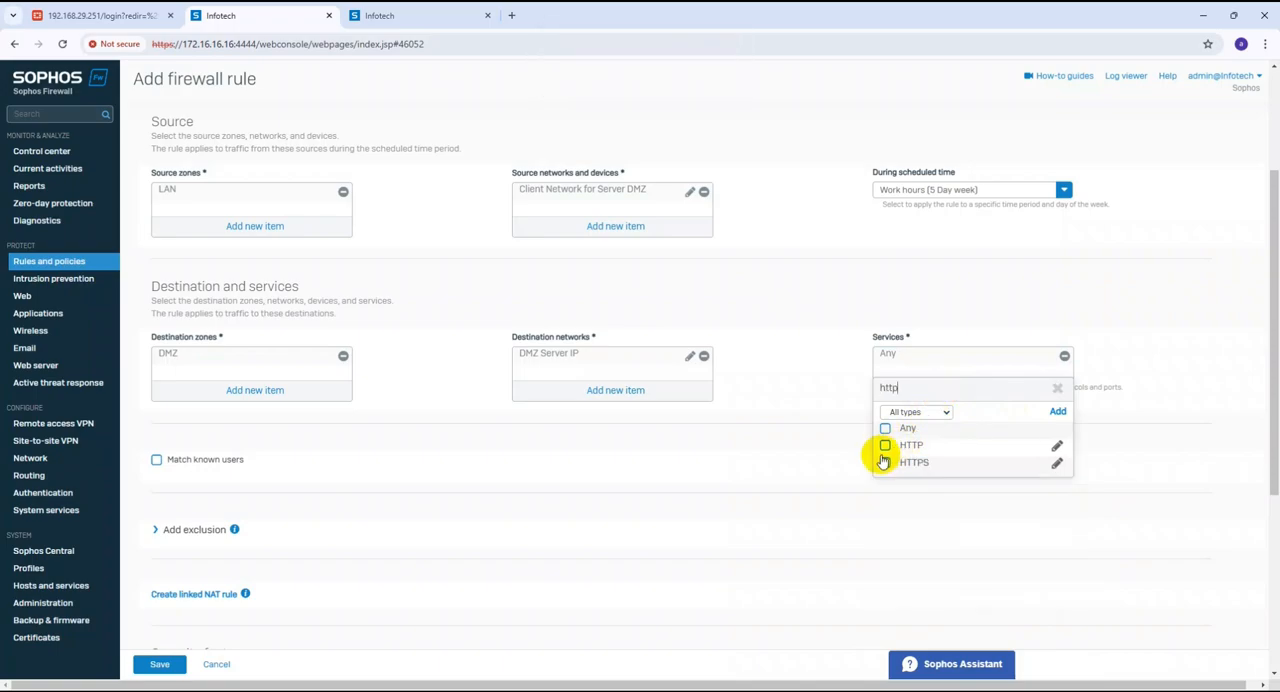
{"action": "left_click", "coordinate": [884, 462]}
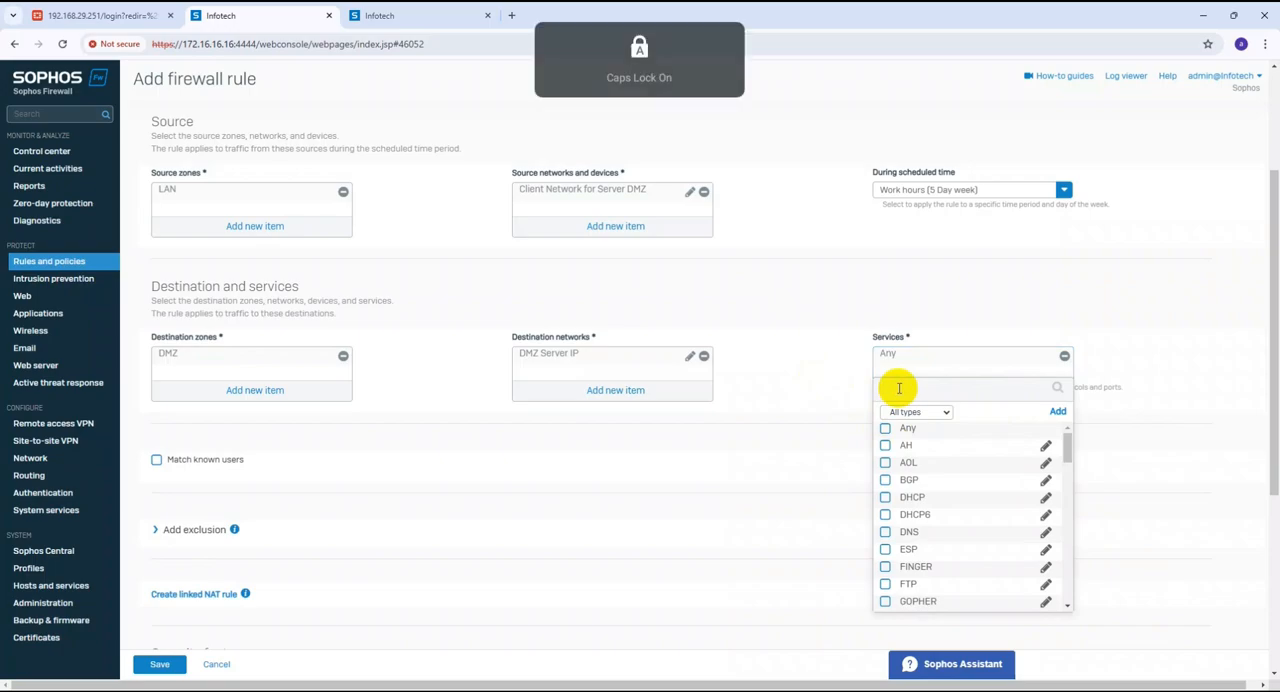
{"action": "type", "text": "HTTP"}
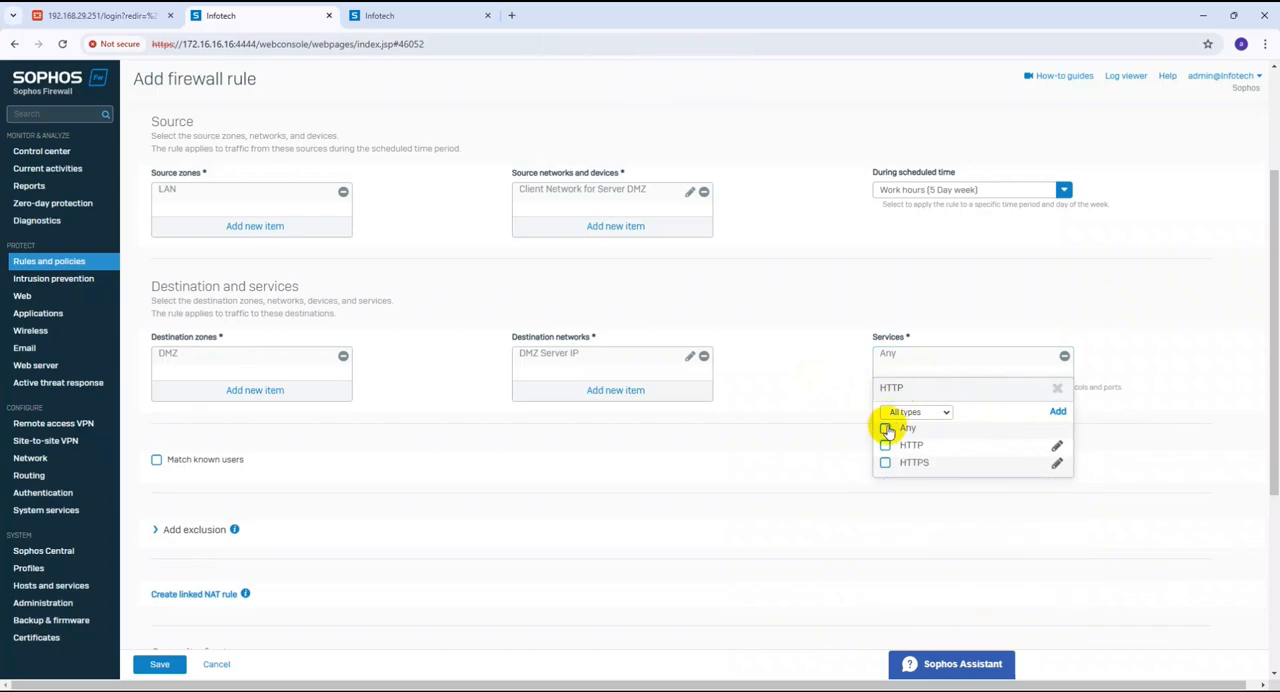
{"action": "left_click", "coordinate": [884, 462]}
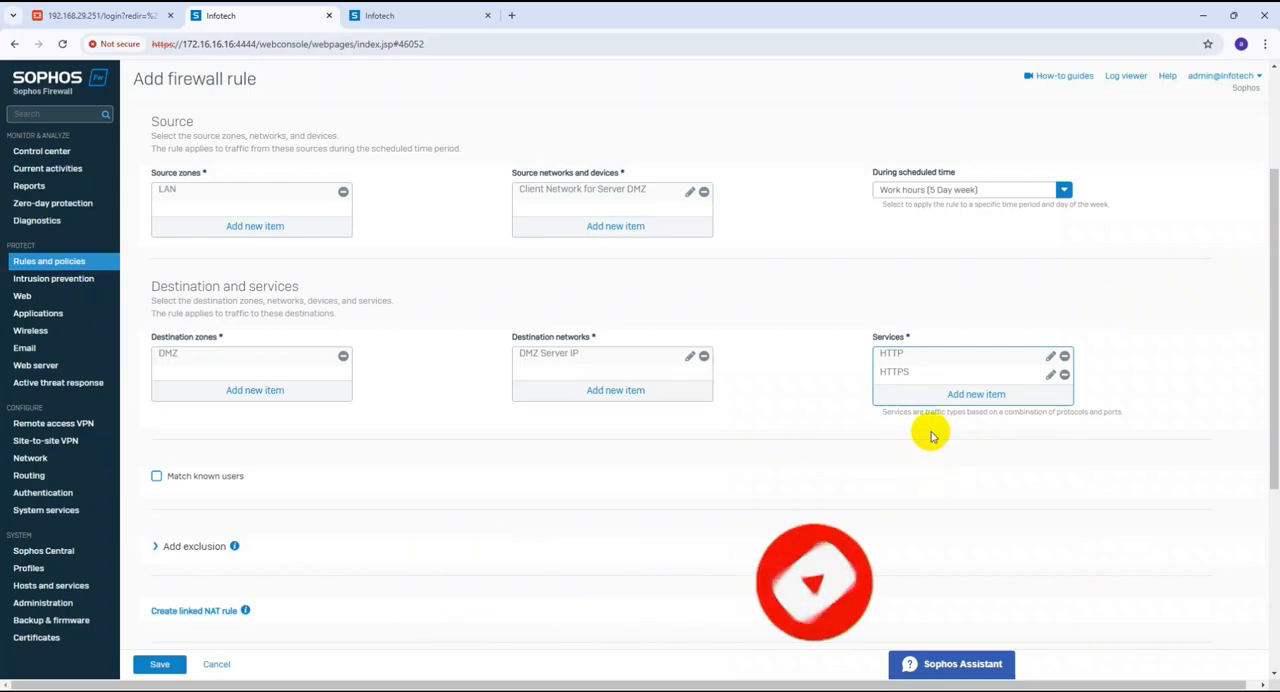
{"action": "mouse_move", "coordinate": [204, 358]}
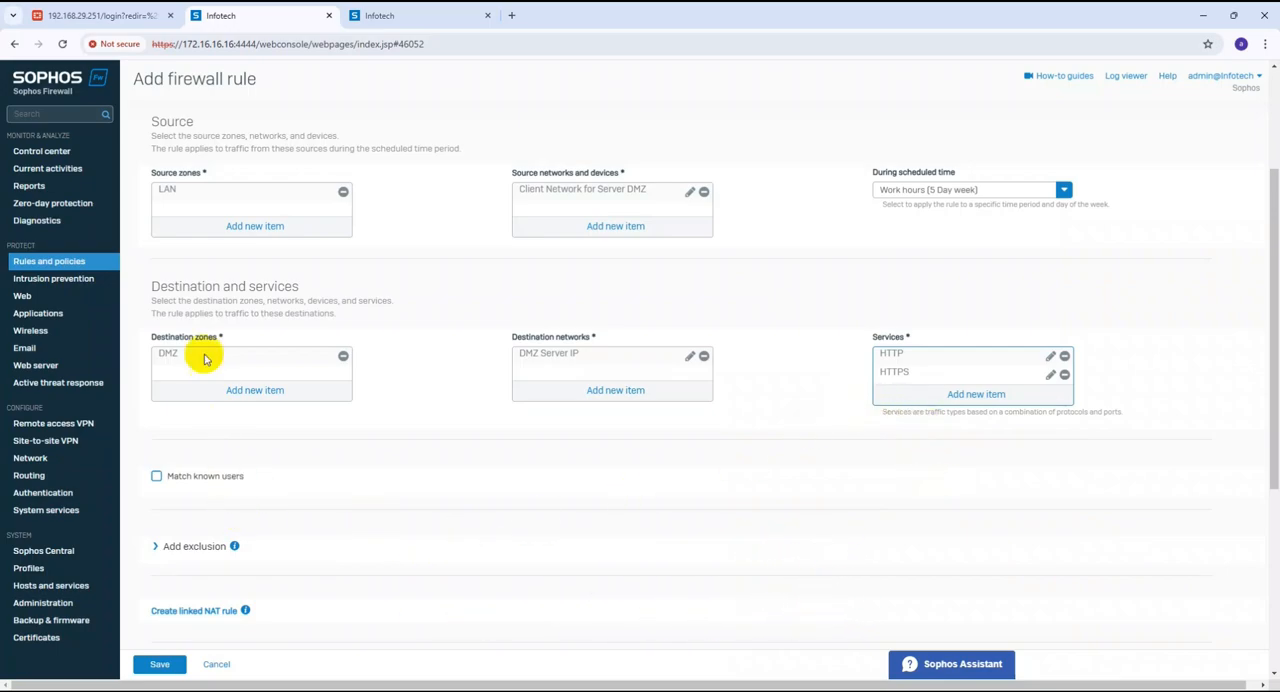
{"action": "mouse_move", "coordinate": [308, 288]}
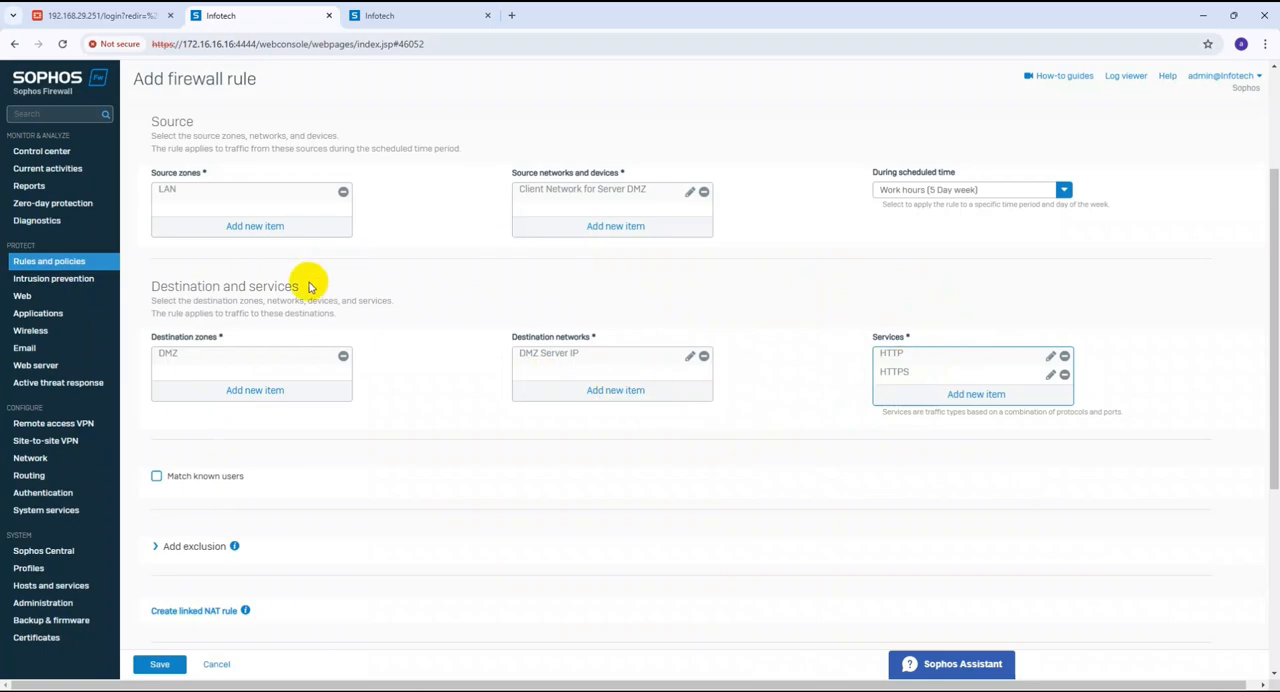
Expand the Scan email content options and save the new firewall rule.
{"action": "scroll", "scroll_direction": "down", "scroll_amount": 3}
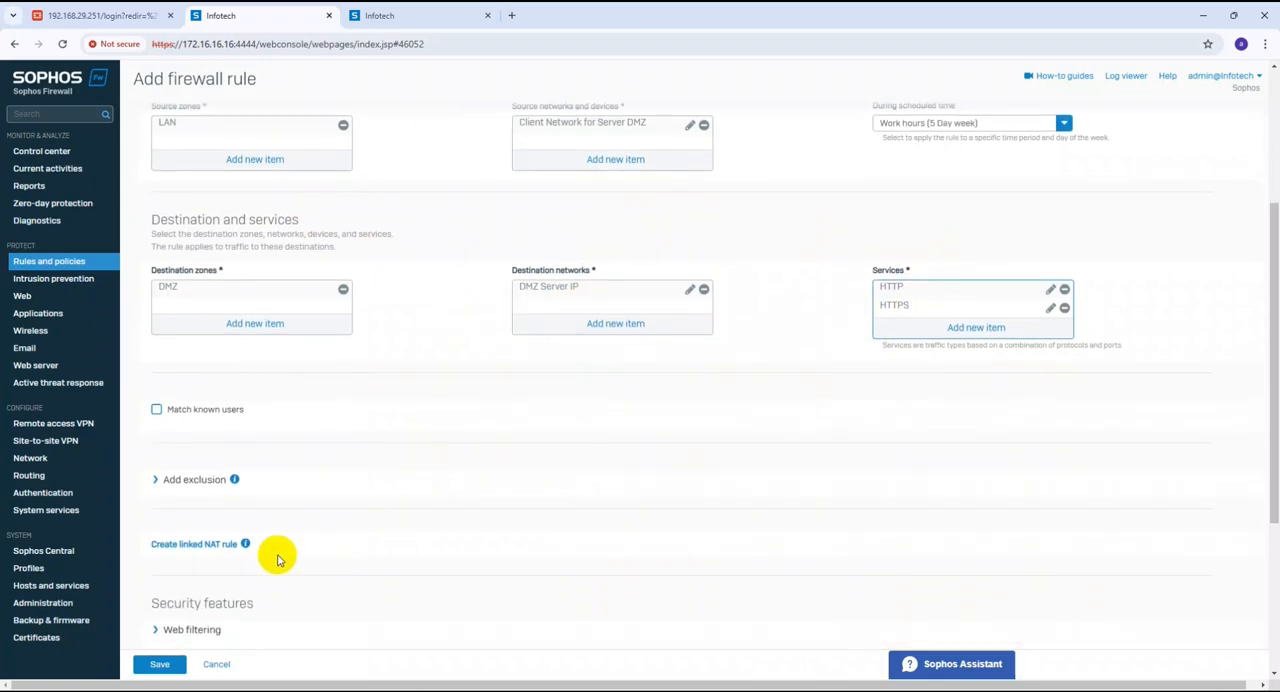
{"action": "scroll", "scroll_direction": "down", "scroll_amount": 3}
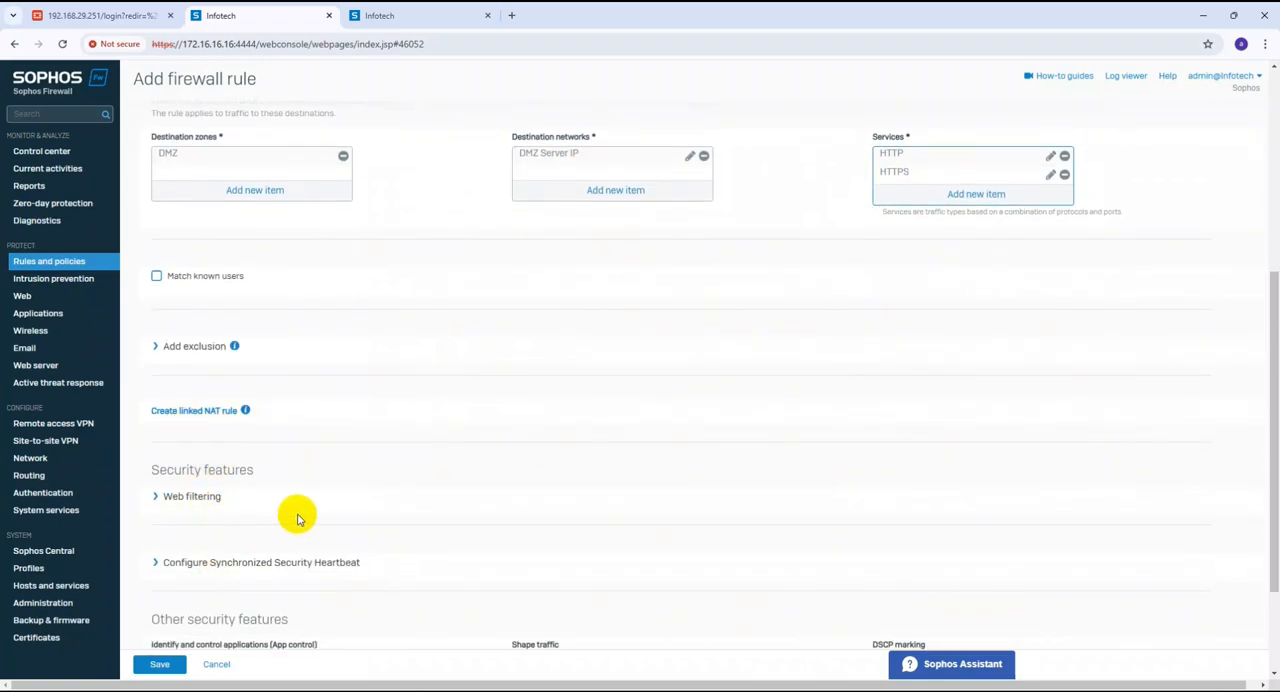
{"action": "mouse_move", "coordinate": [658, 264]}
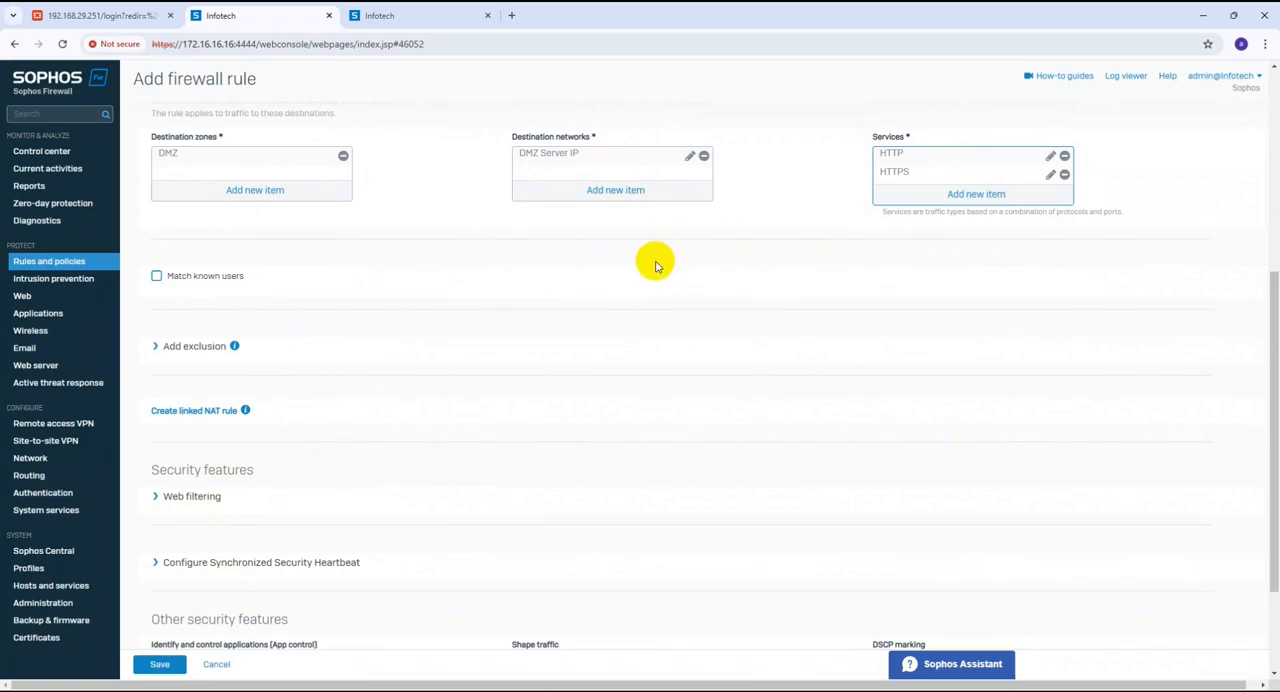
{"action": "scroll", "scroll_direction": "down", "scroll_amount": 3}
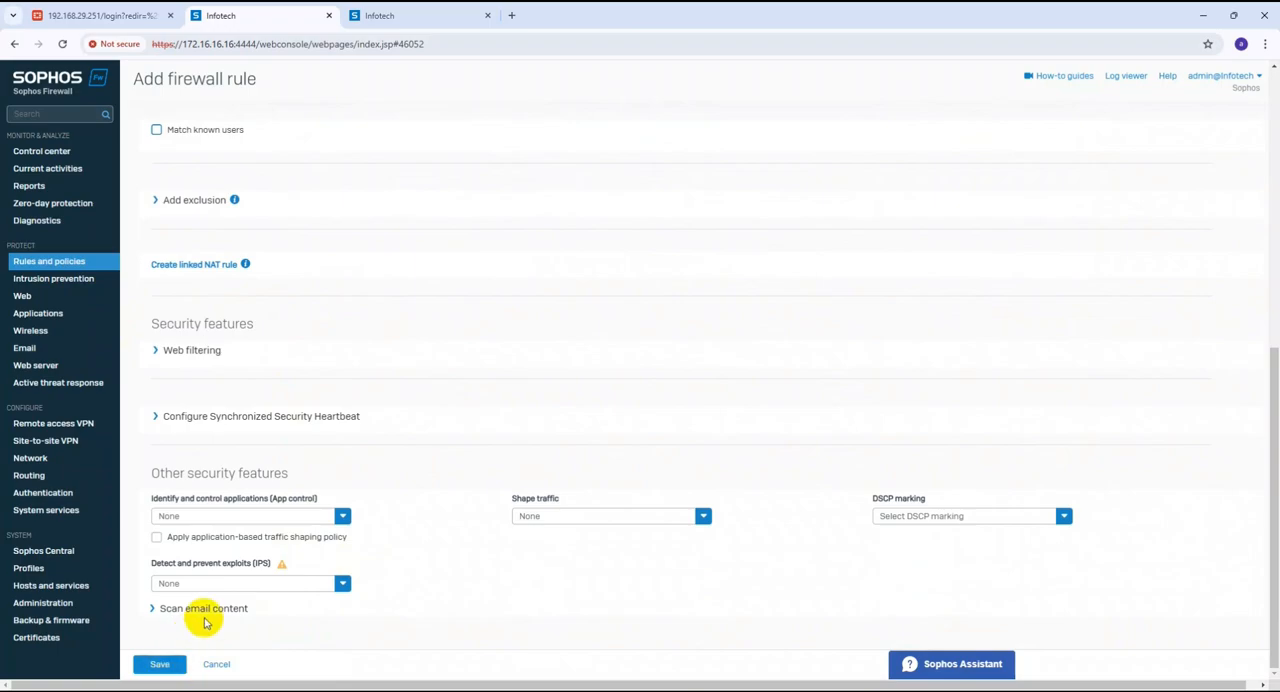
{"action": "left_click", "coordinate": [156, 608]}
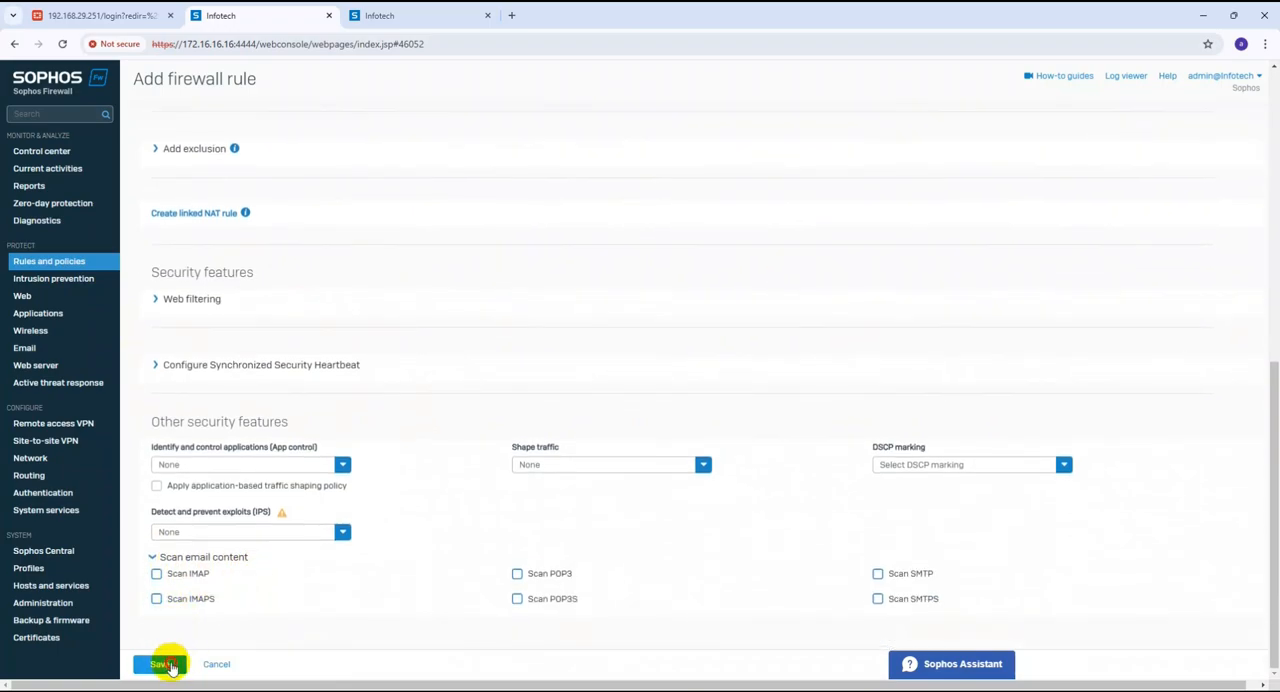
{"action": "left_click", "coordinate": [160, 664]}
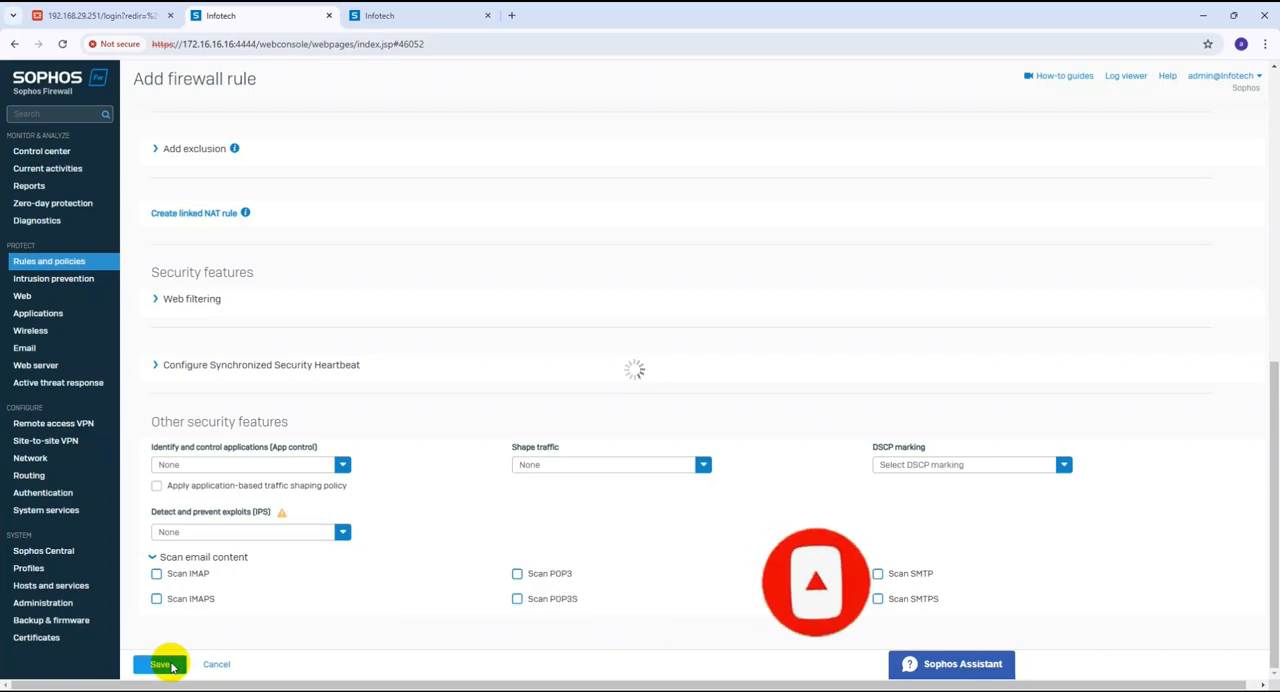
{"action": "left_click", "coordinate": [160, 664]}
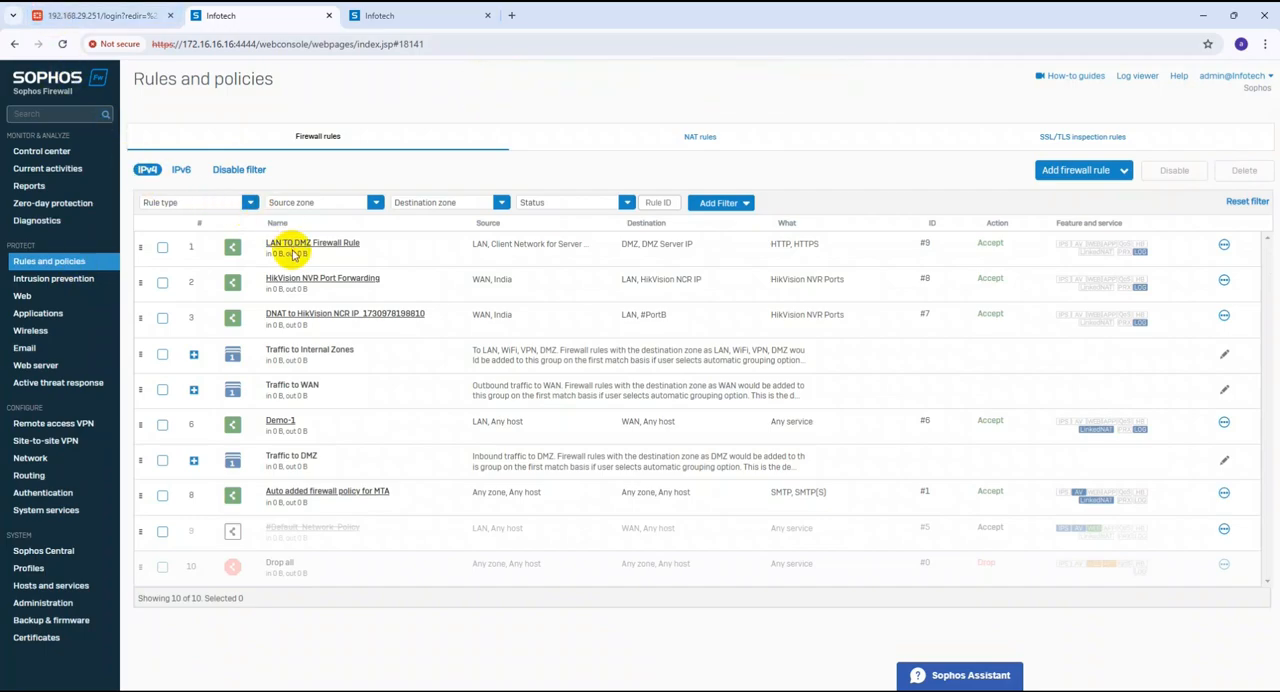
Reopen the saved LAN TO DMZ Firewall Rule from the rules list for review.
{"action": "left_click", "coordinate": [312, 242]}
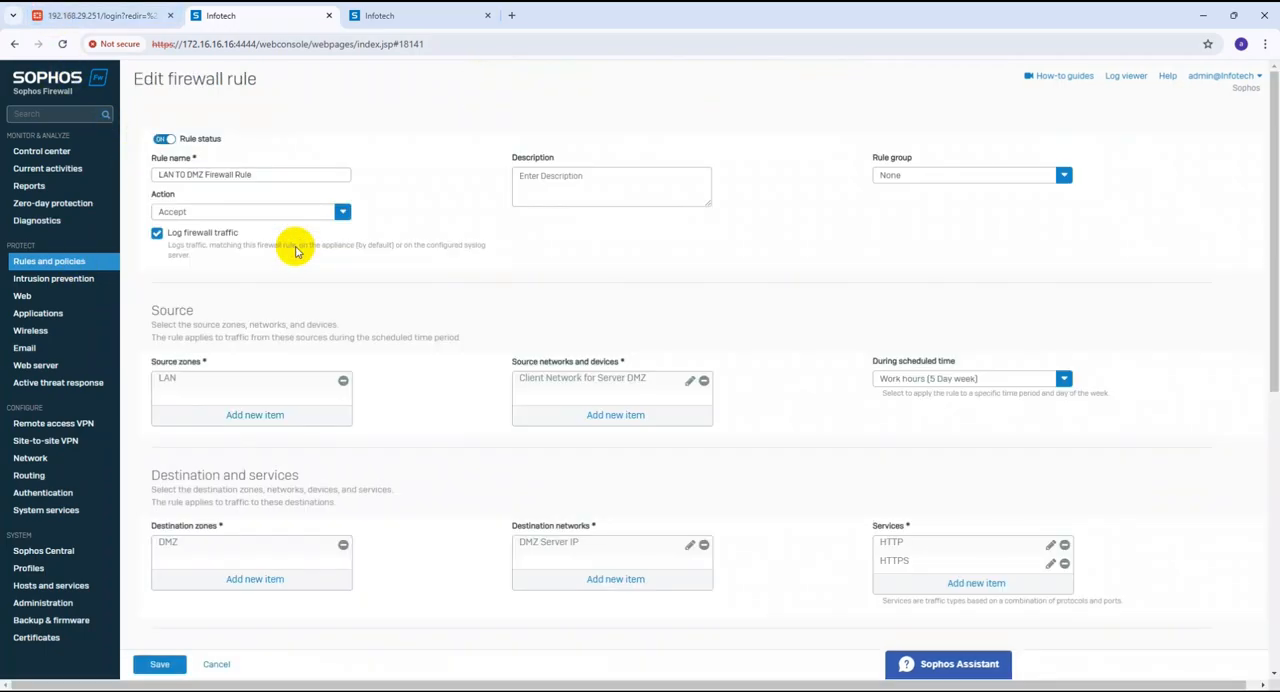